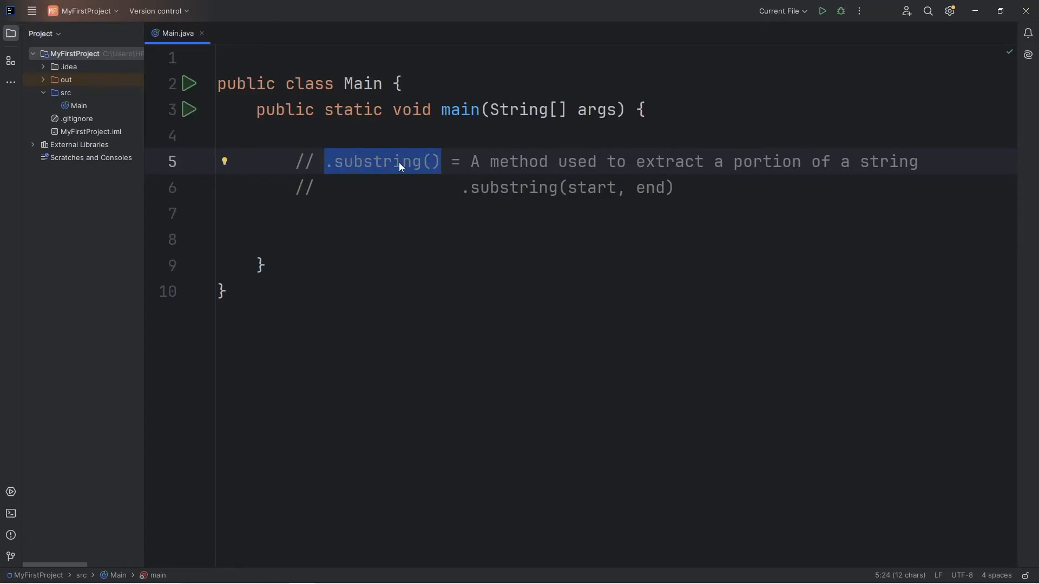
- Highlight method, extract, substring and the end argument in the explanatory comments
double_click(519, 162)
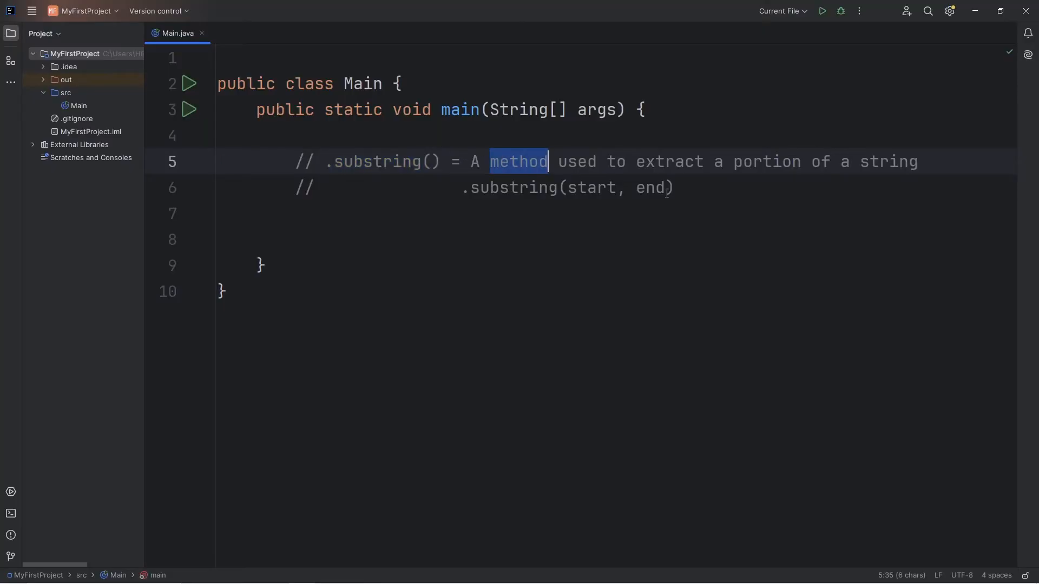
double_click(669, 161)
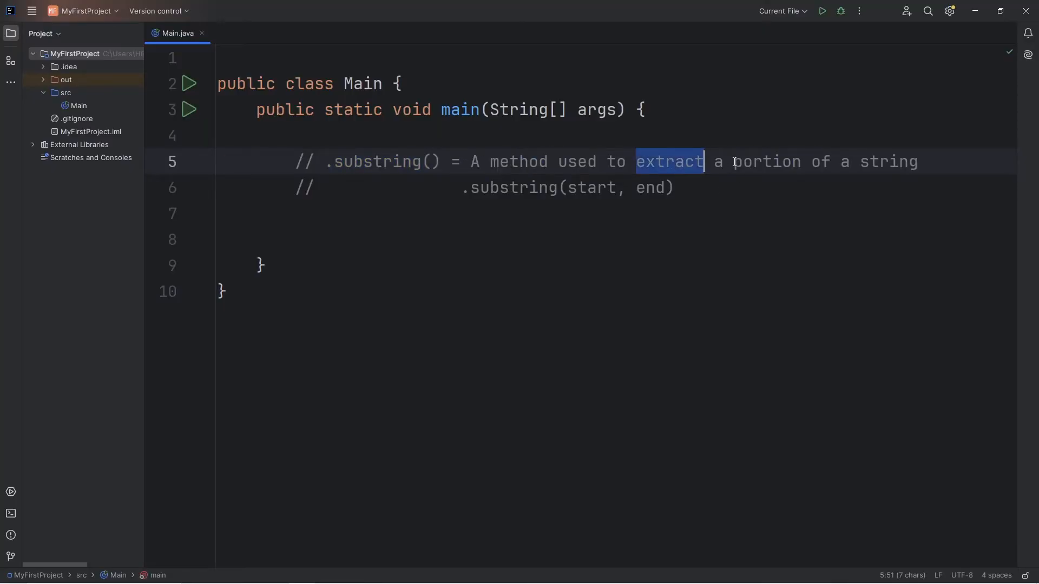
type("str")
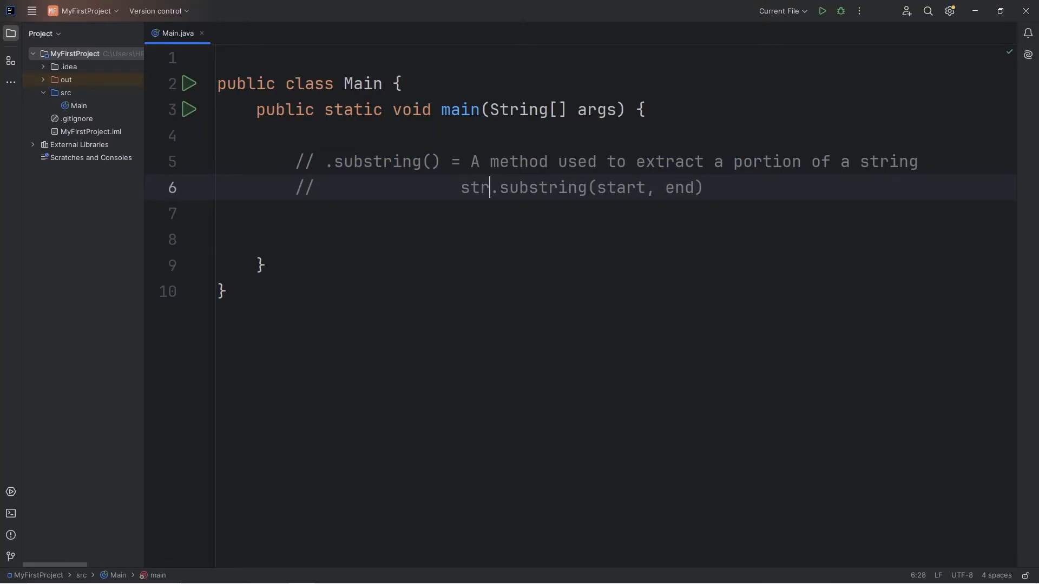
type("ing")
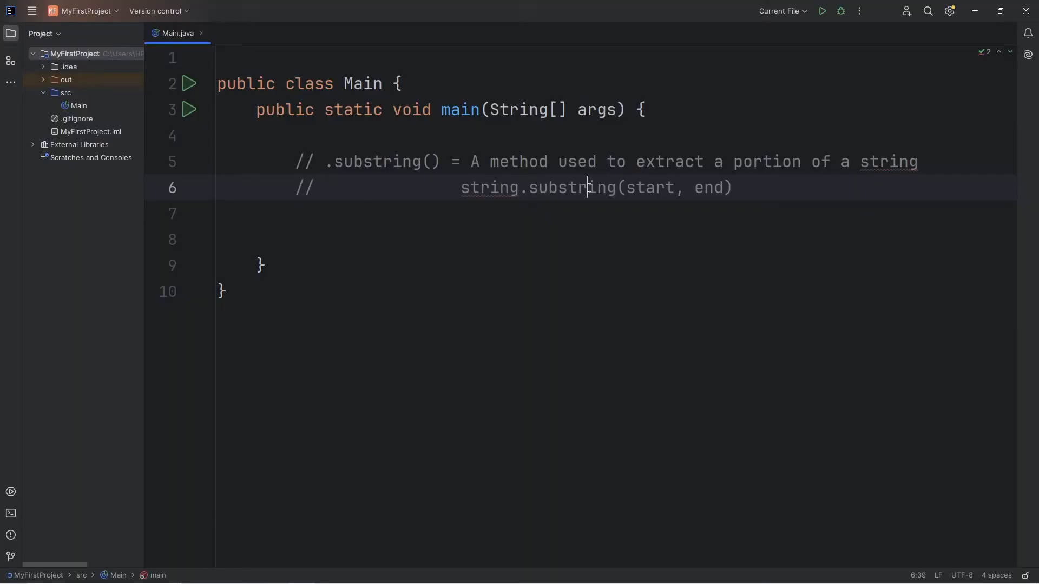
double_click(571, 187)
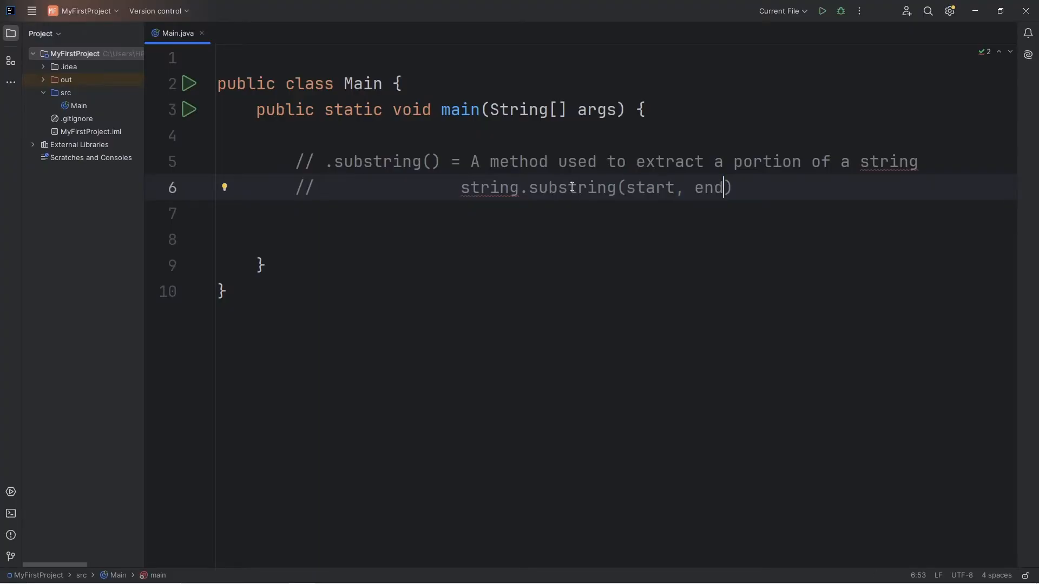
double_click(572, 187)
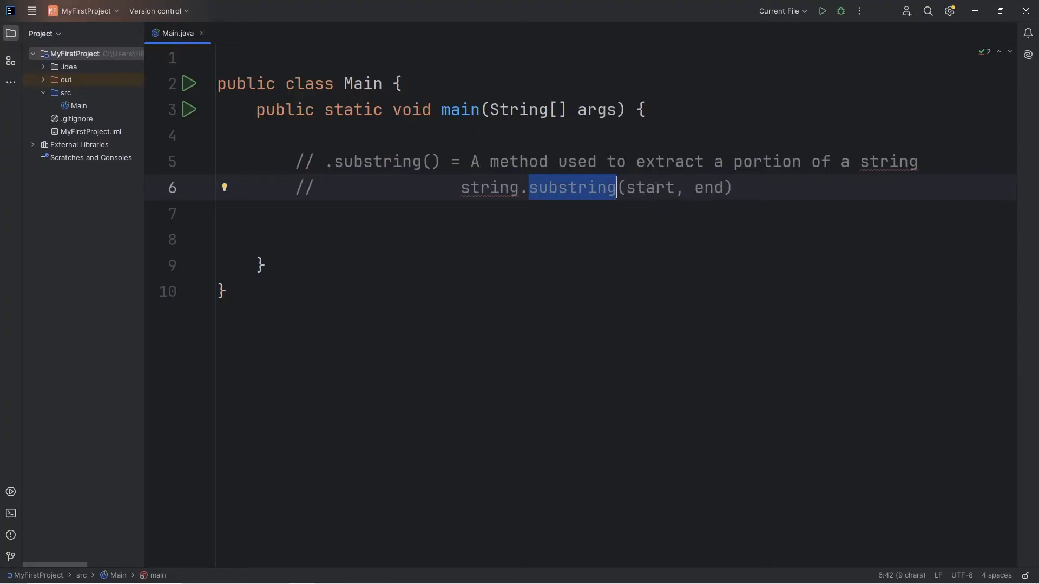
double_click(709, 187)
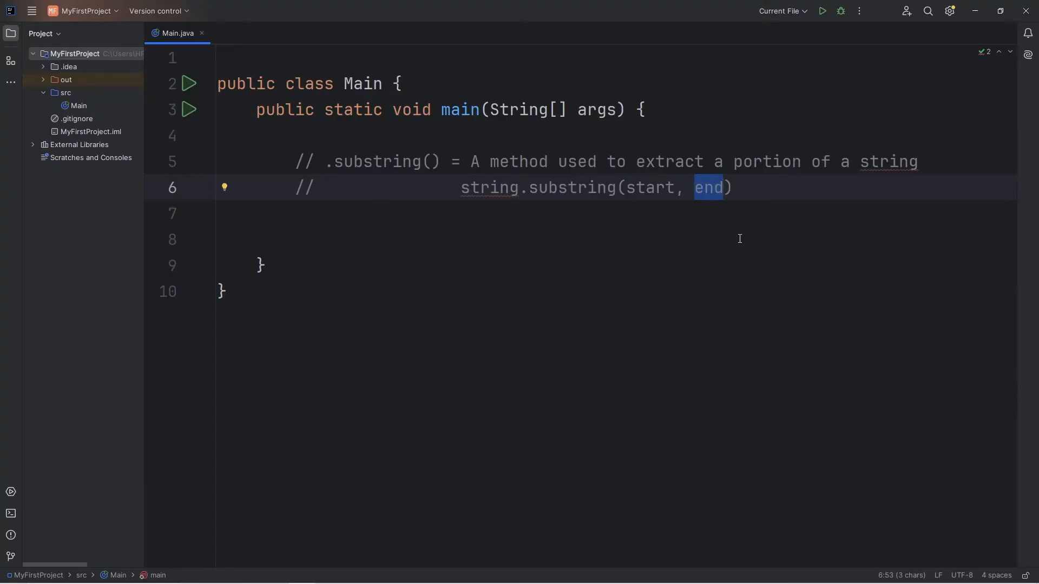
left_click(520, 187)
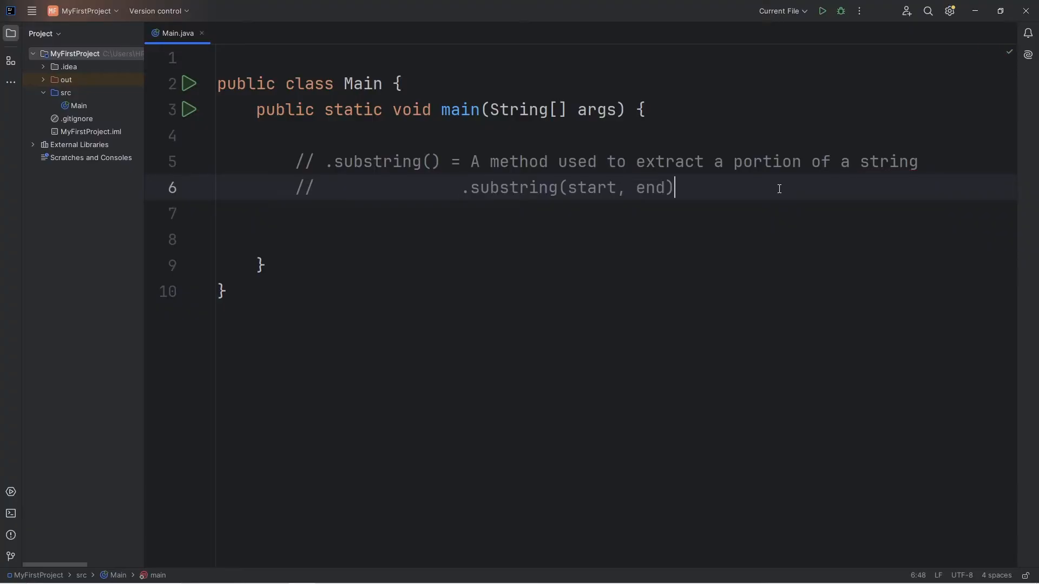
key("Enter")
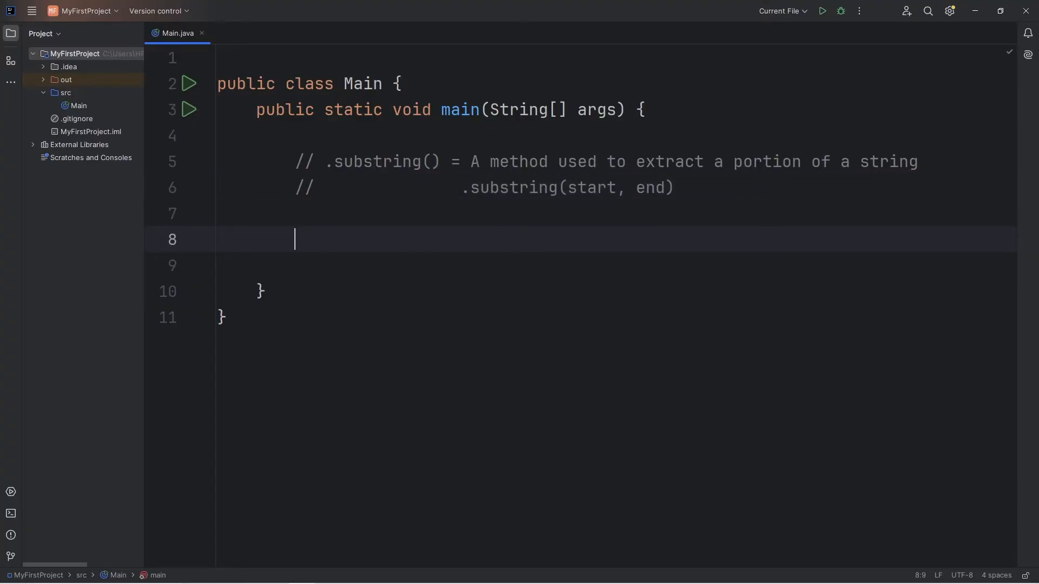
type("String e")
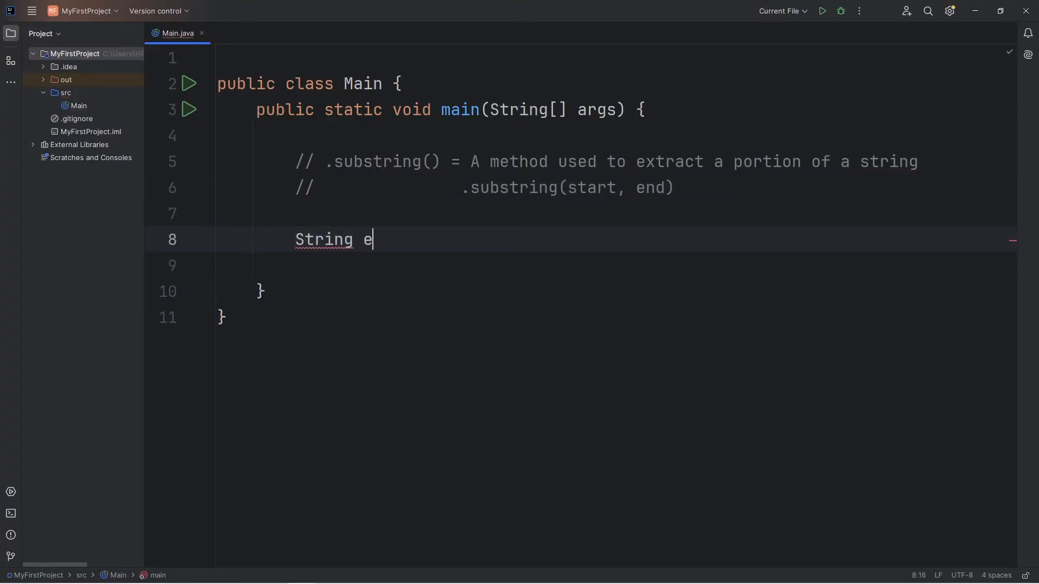
type("mail =")
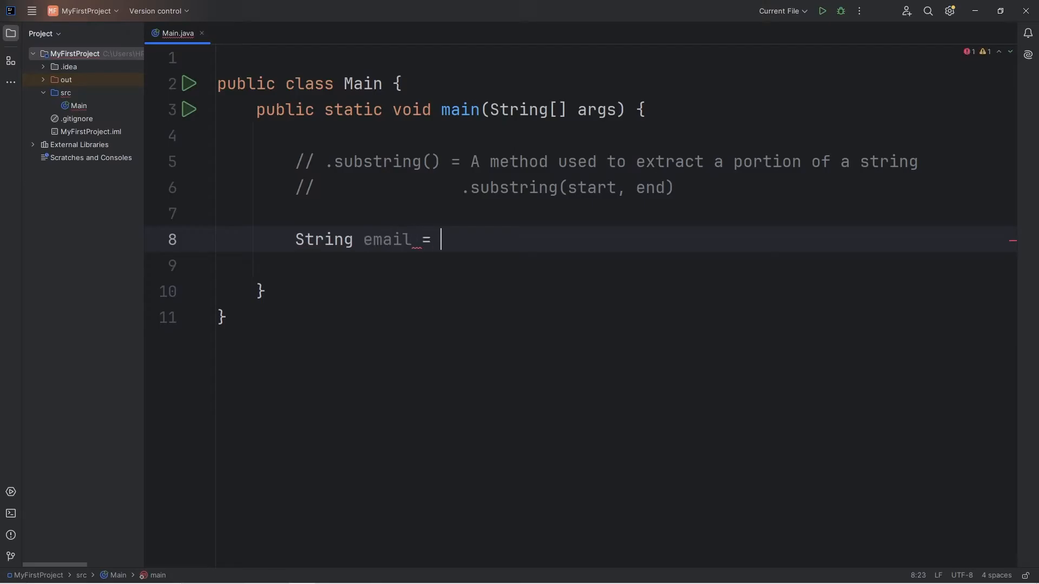
type("\"")
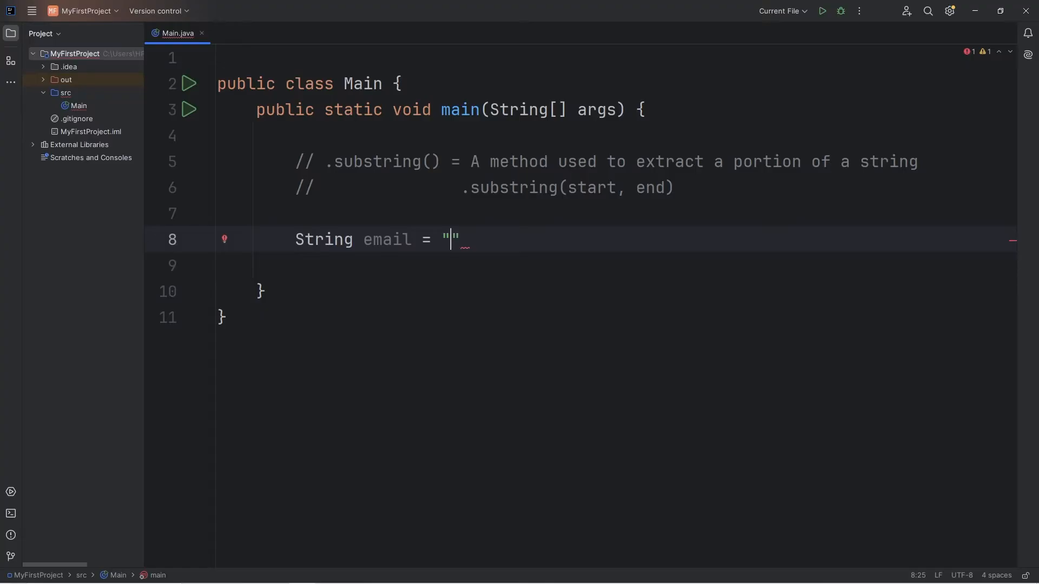
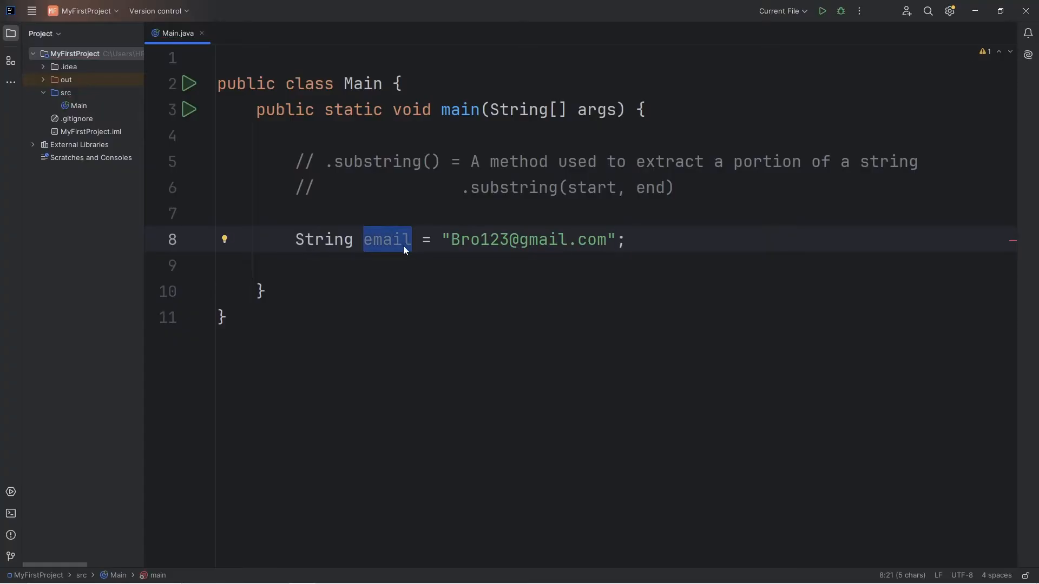
left_click(447, 240)
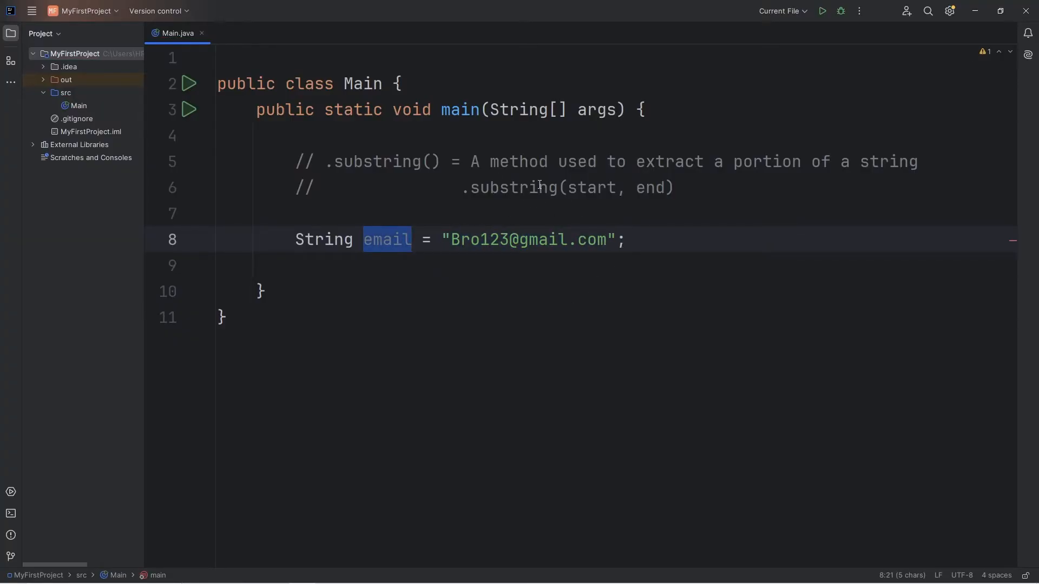
double_click(513, 188)
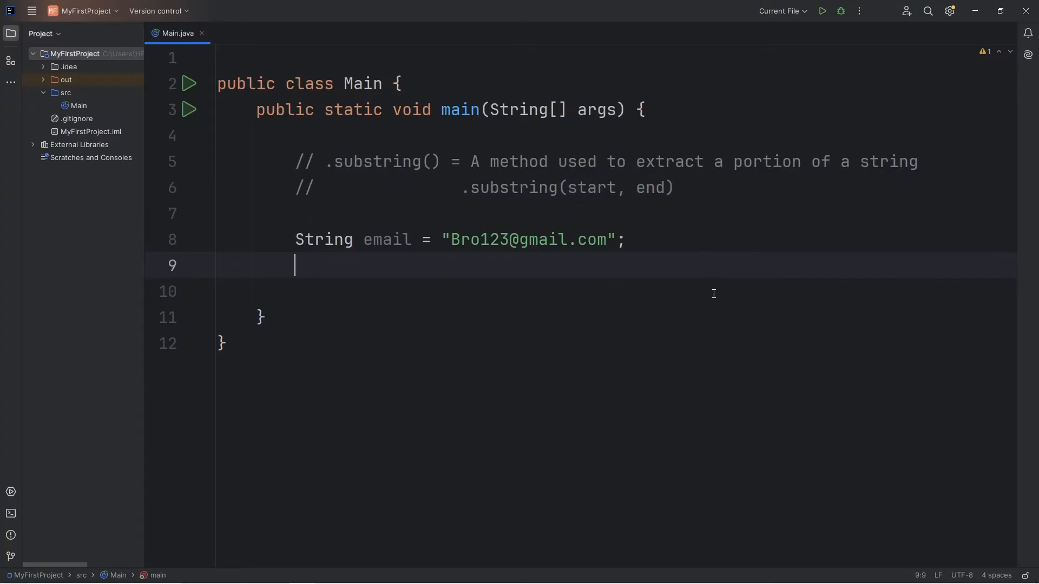
- Declare String username = email.substring(0, 6) to take the first six characters
type("String")
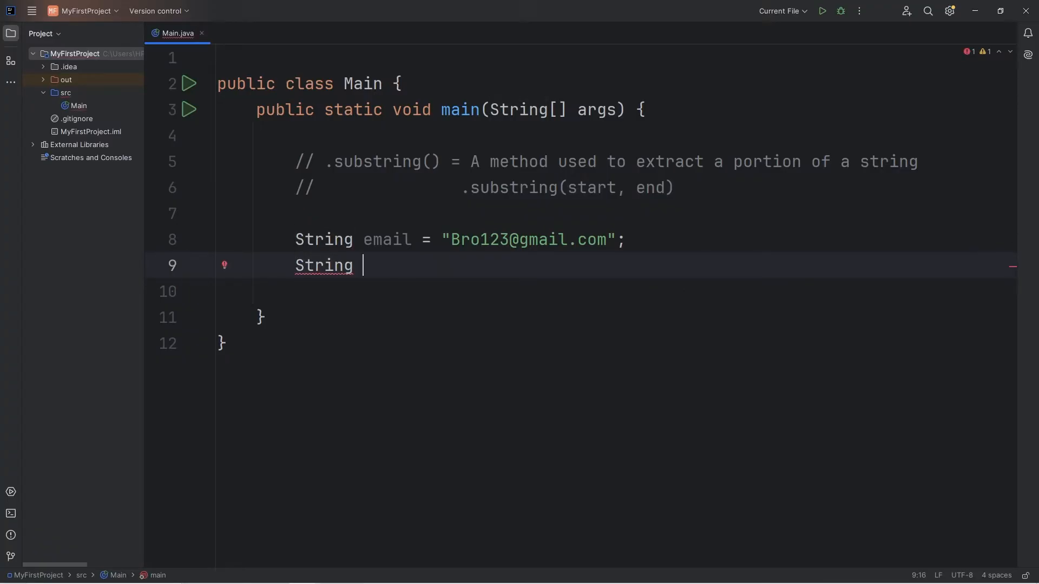
type("username")
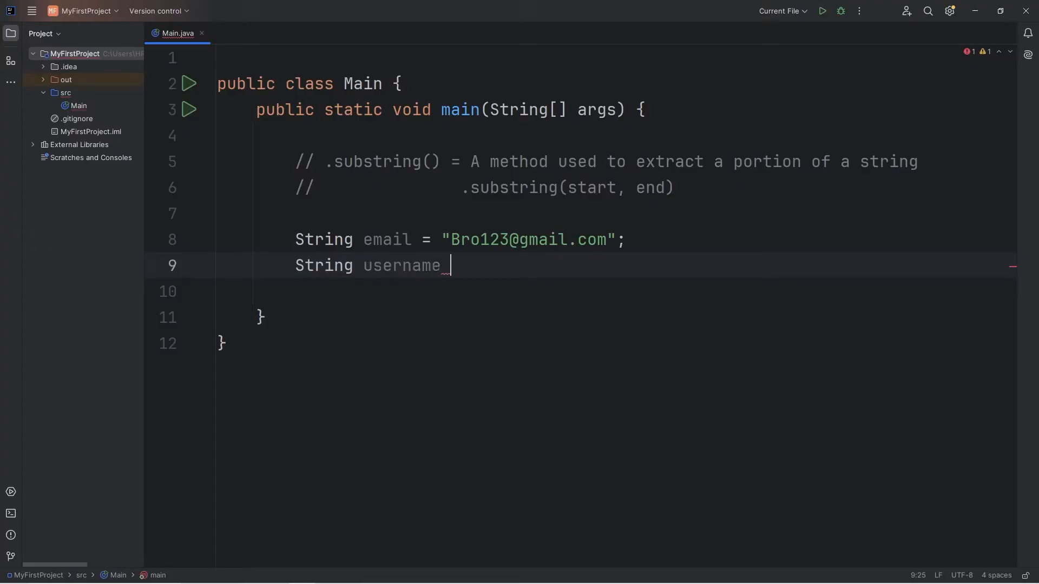
type("=")
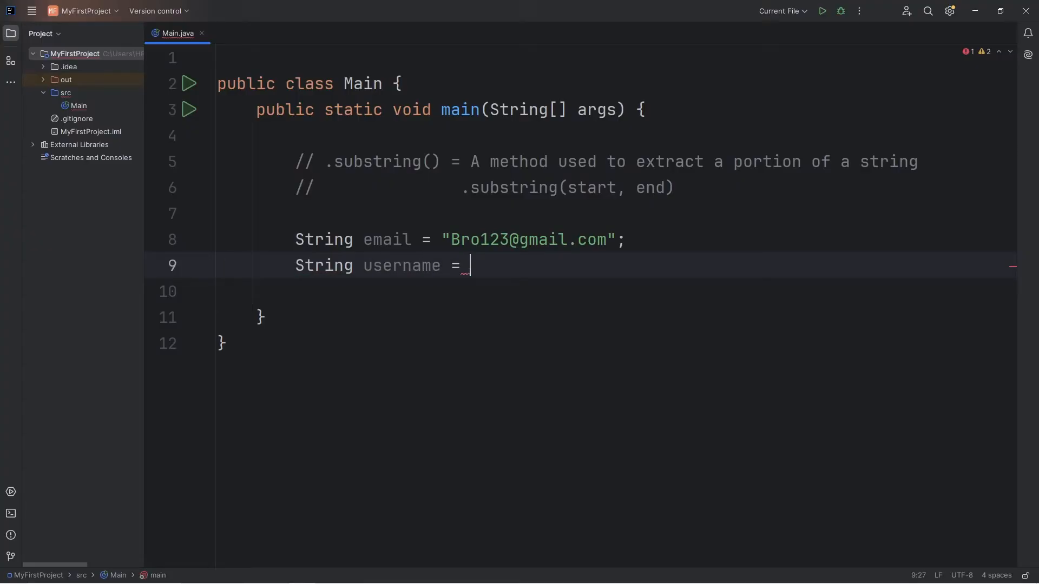
double_click(385, 240)
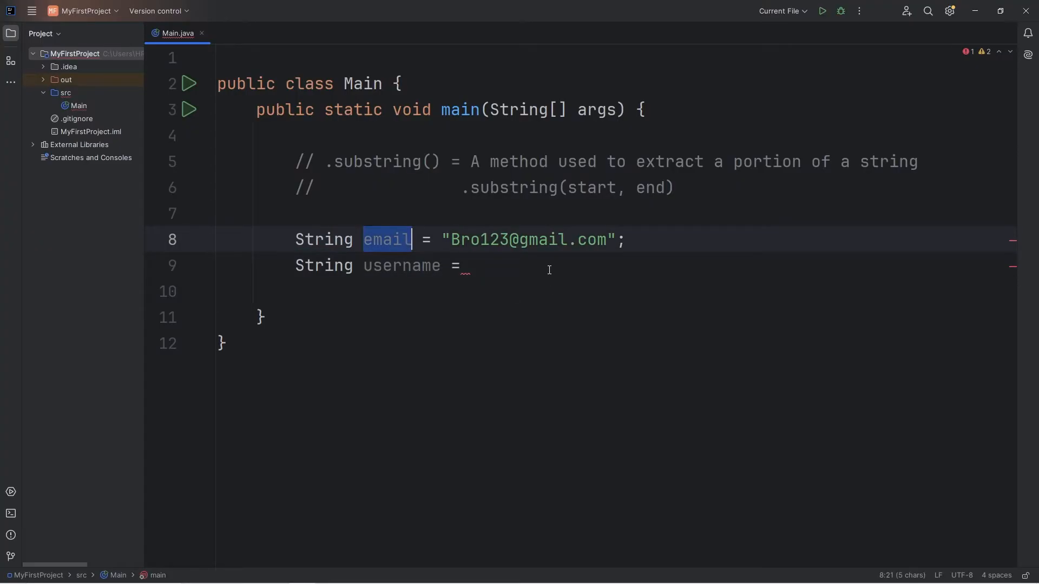
type("email.s")
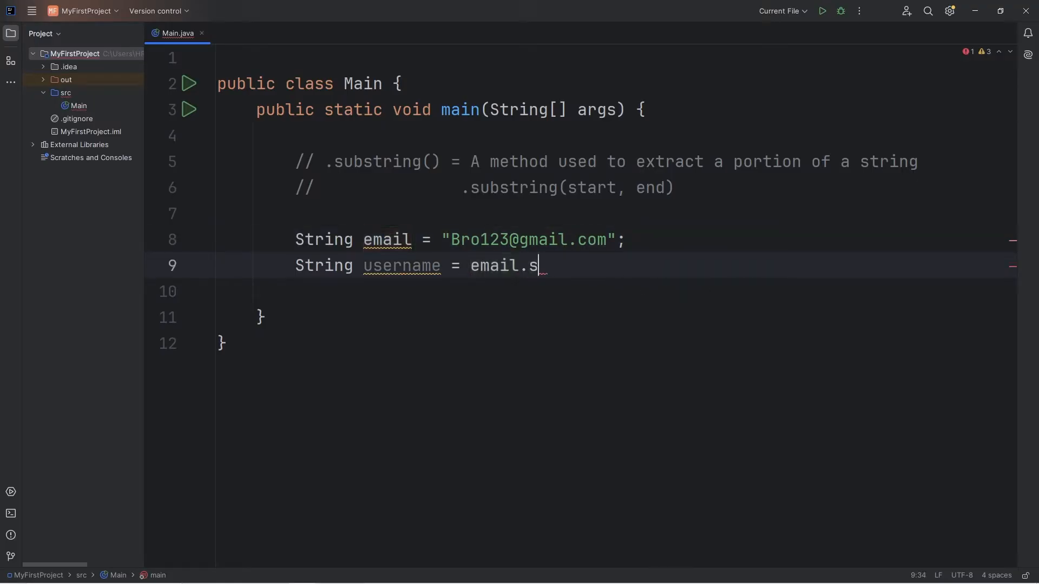
type("ubstring()")
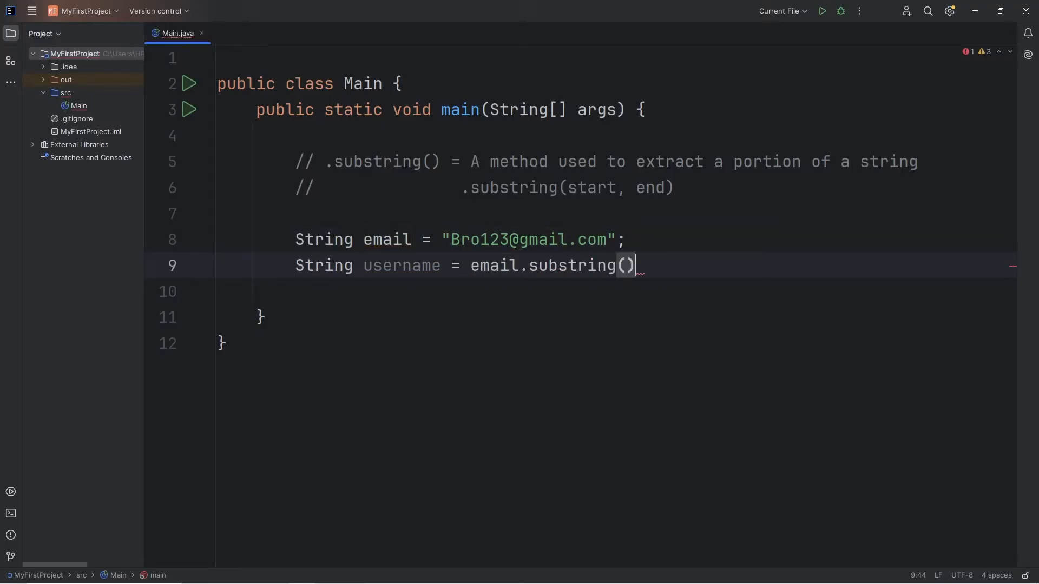
type(";")
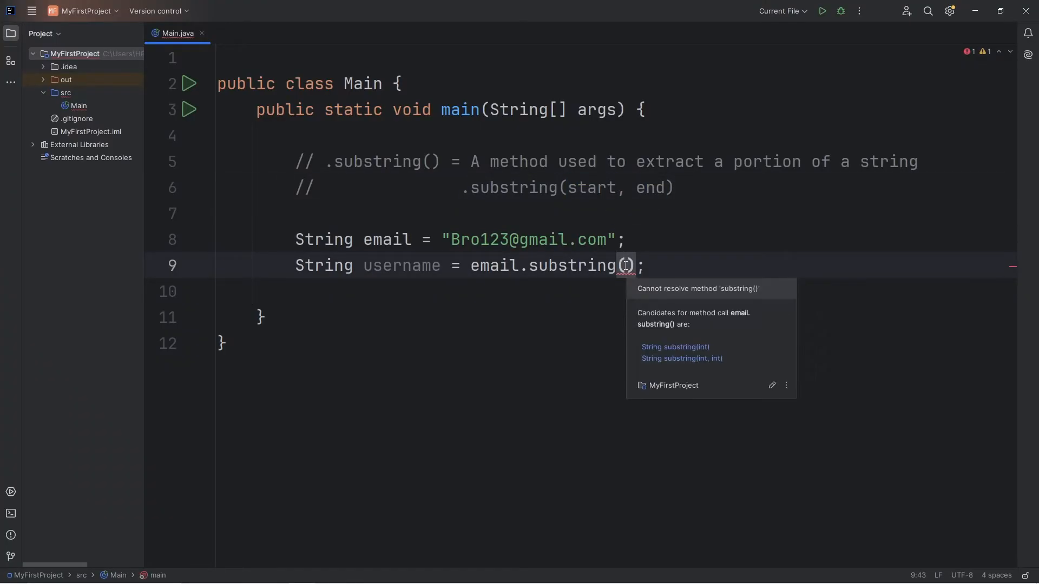
type("0,")
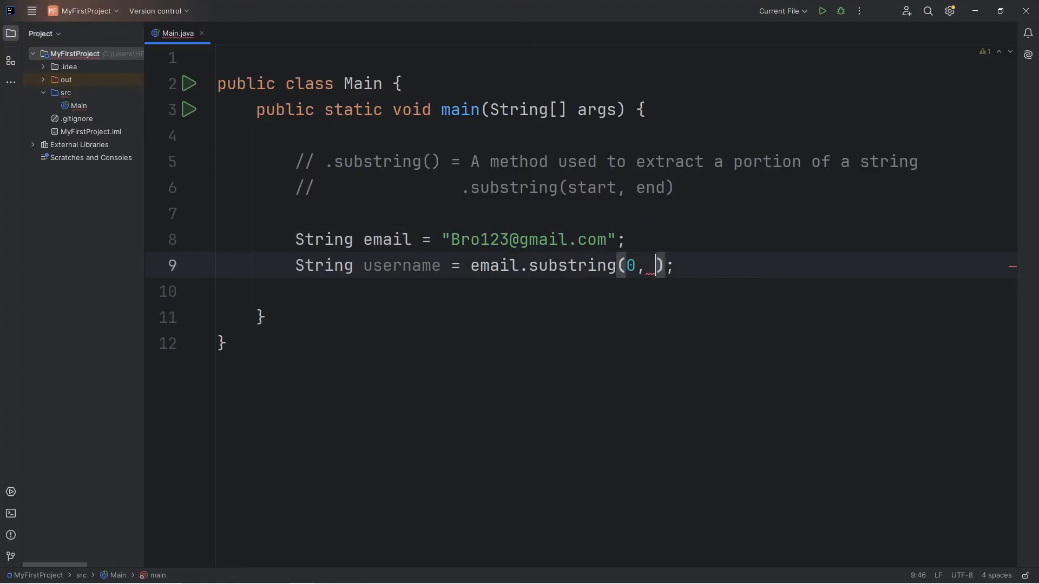
type("6")
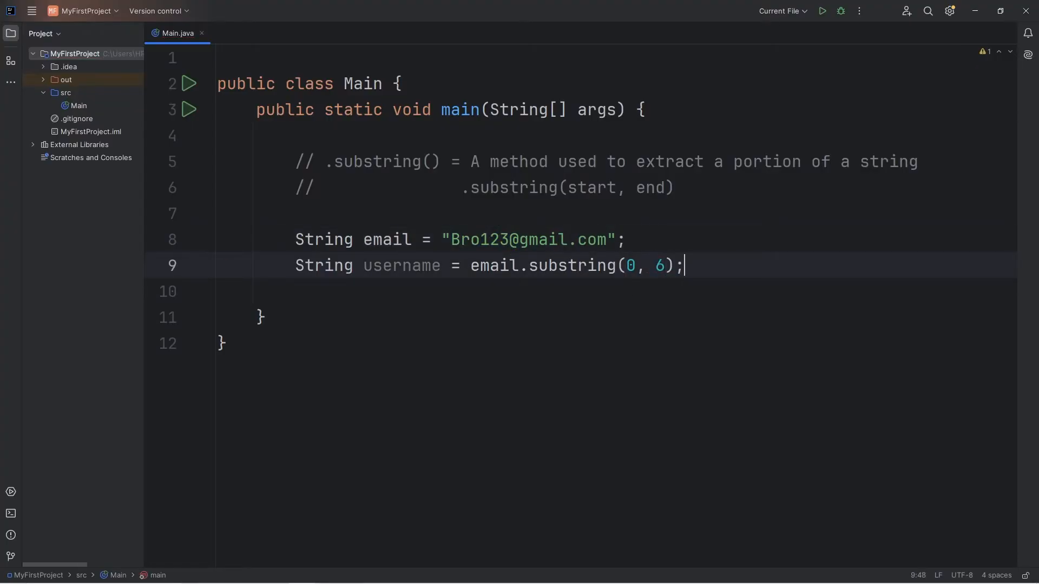
key("Enter")
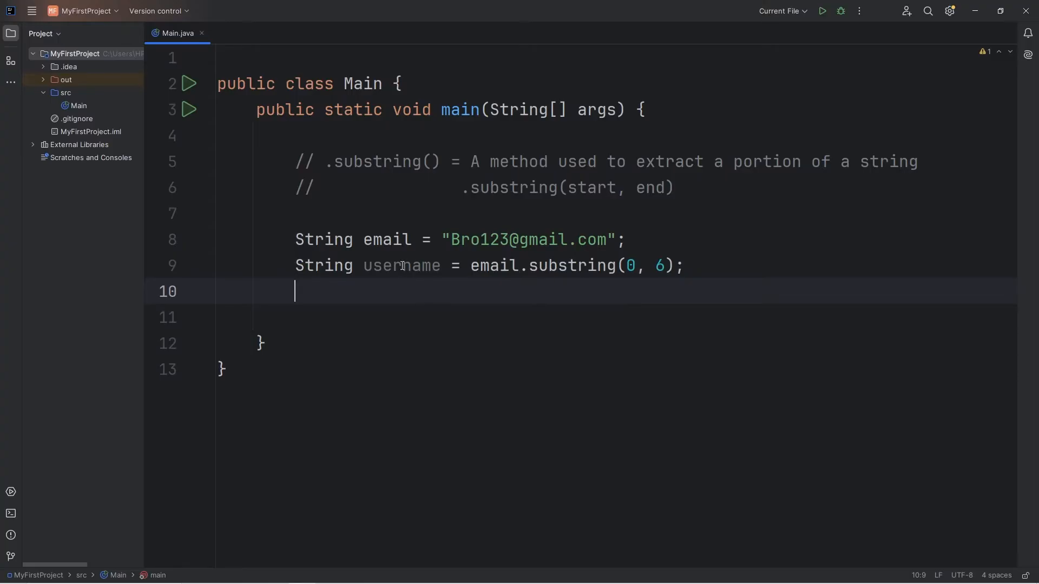
double_click(571, 266)
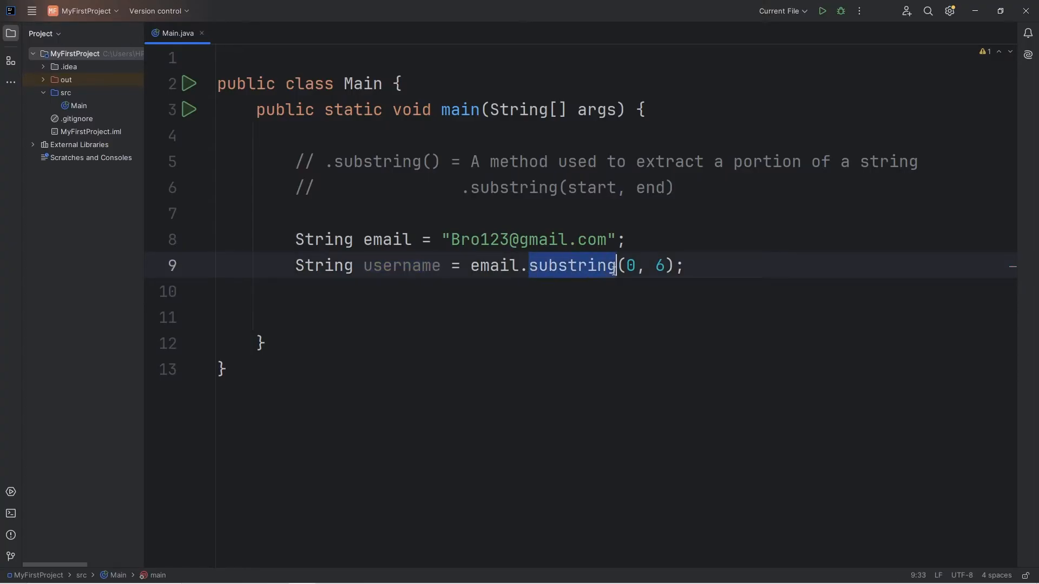
double_click(384, 240)
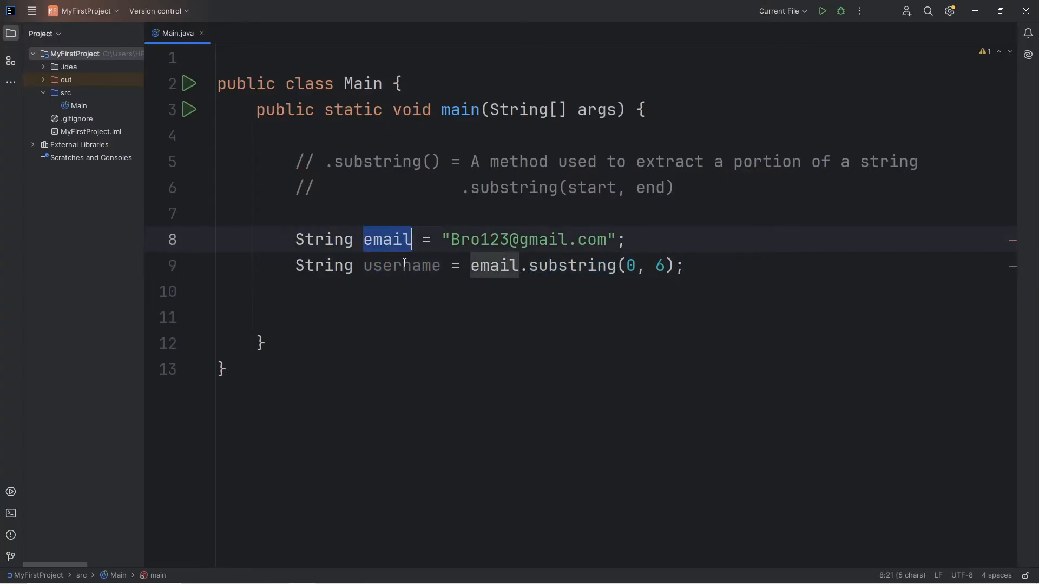
type("s")
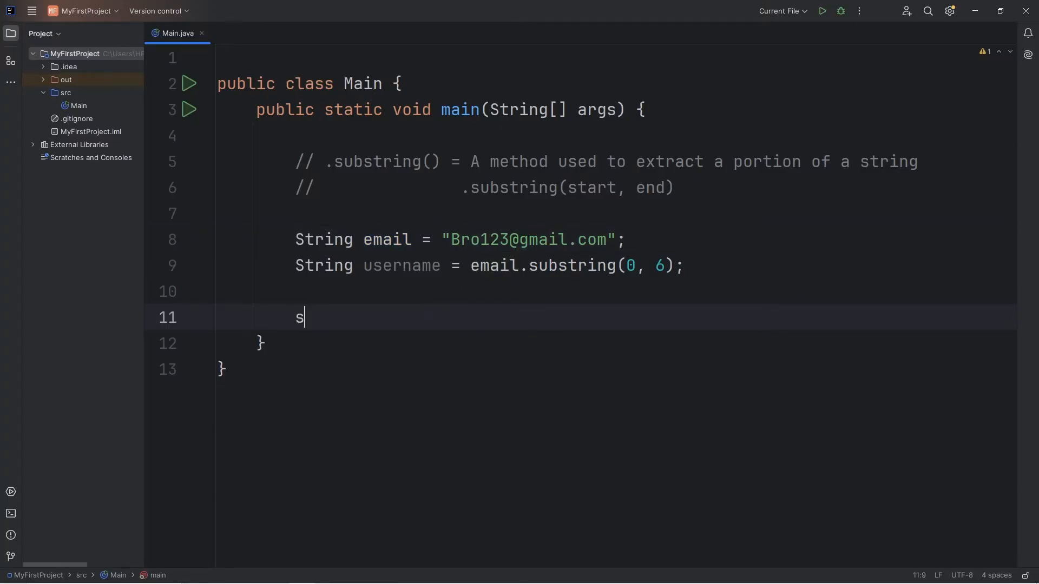
type("ystem.out.println(username);")
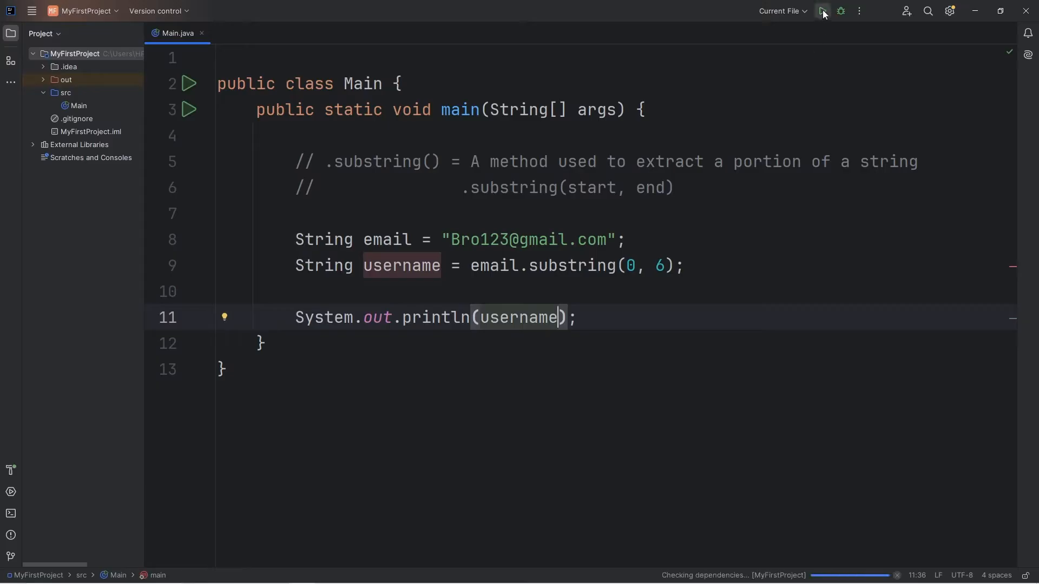
left_click(823, 11)
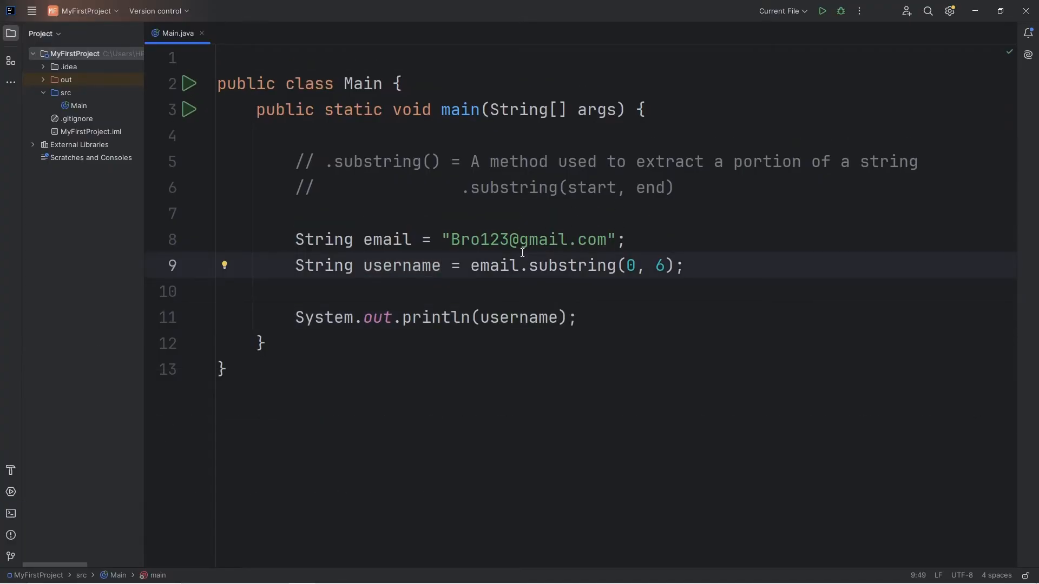
left_click(516, 240)
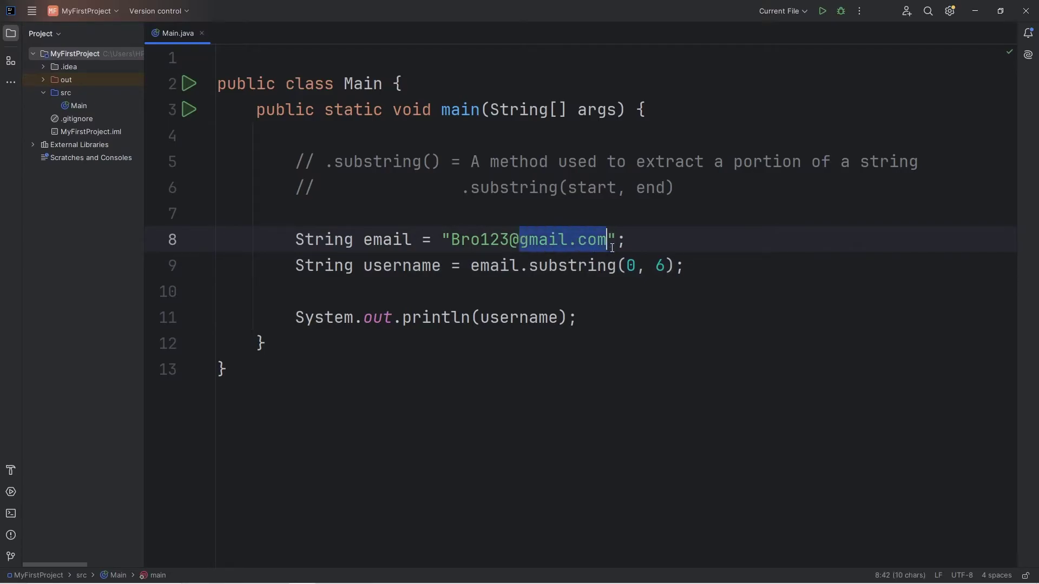
- Declare String domain = email.substring(7, 16) after counting characters past the @
type("Str")
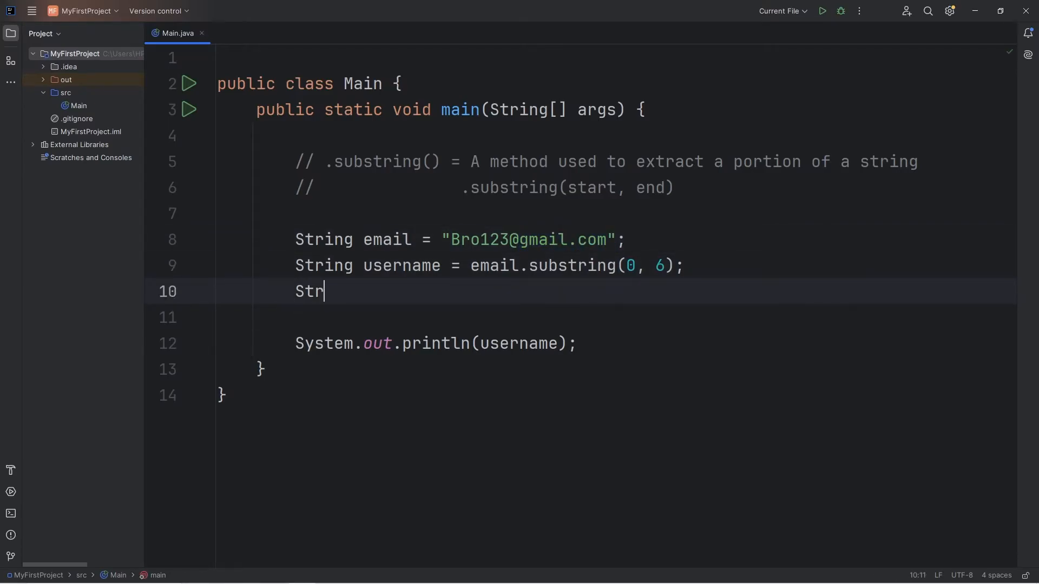
type("ing domain")
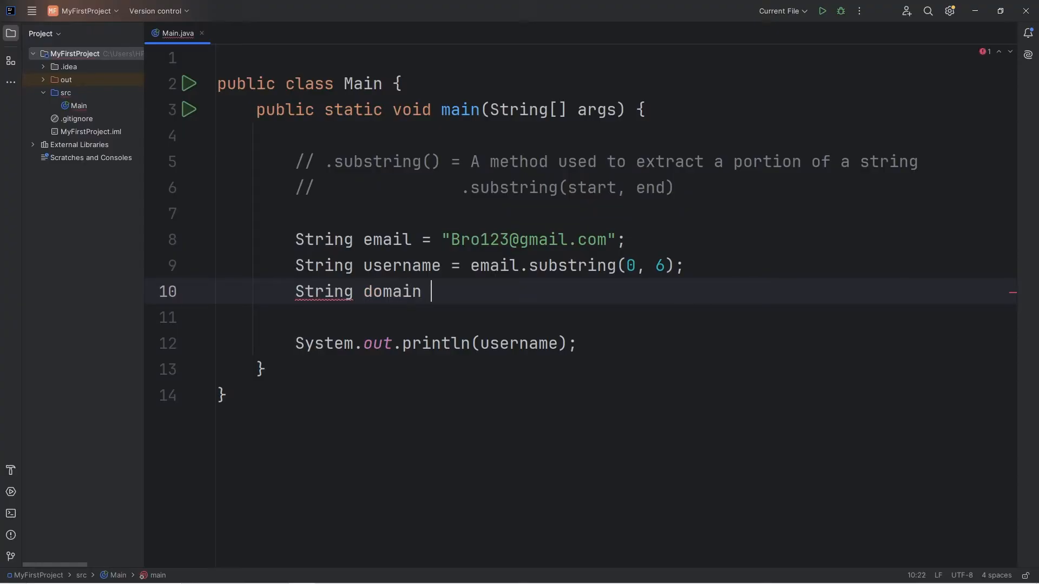
type("=")
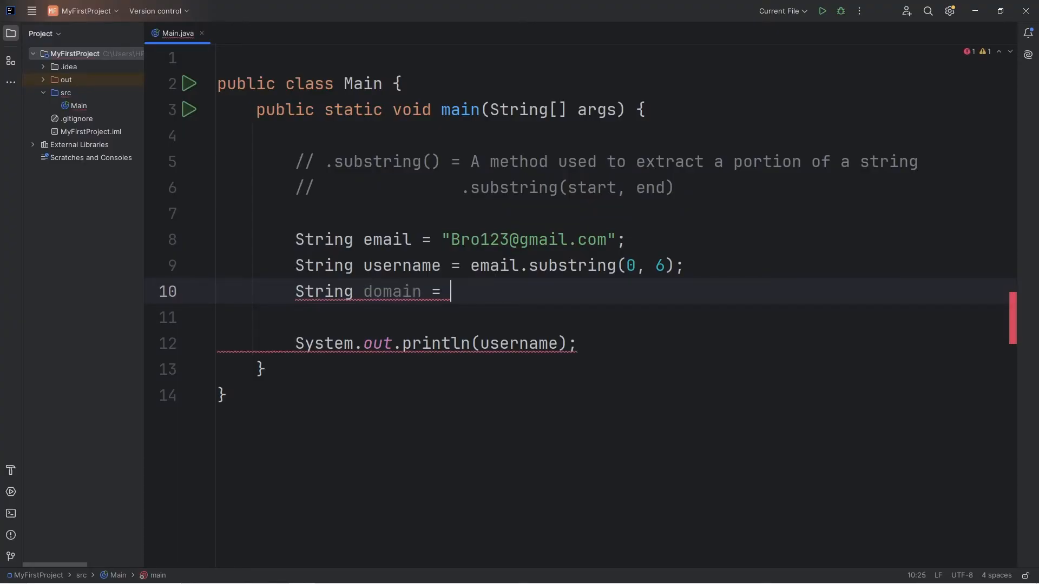
double_click(385, 239)
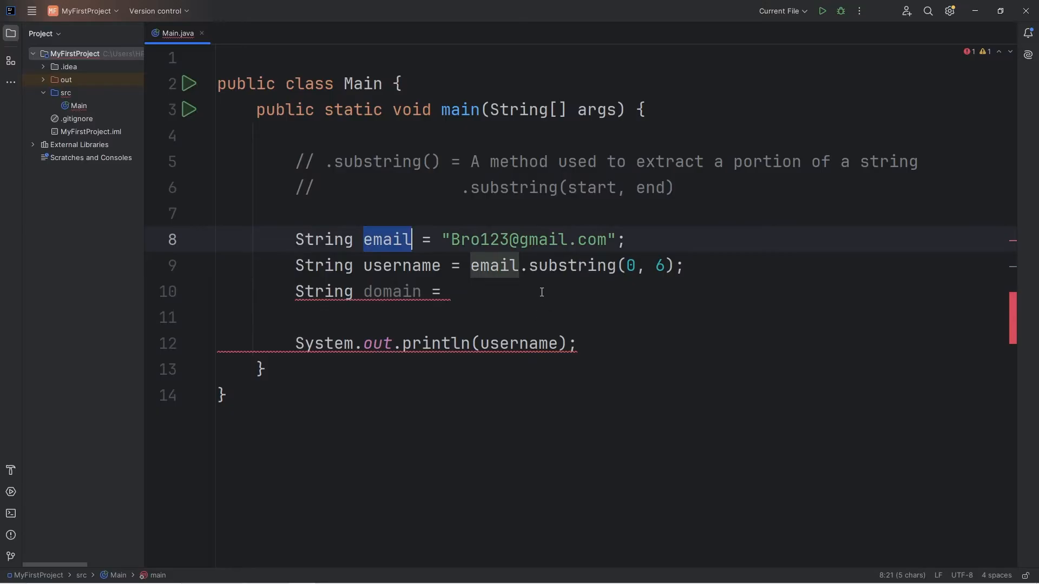
type("email.subs")
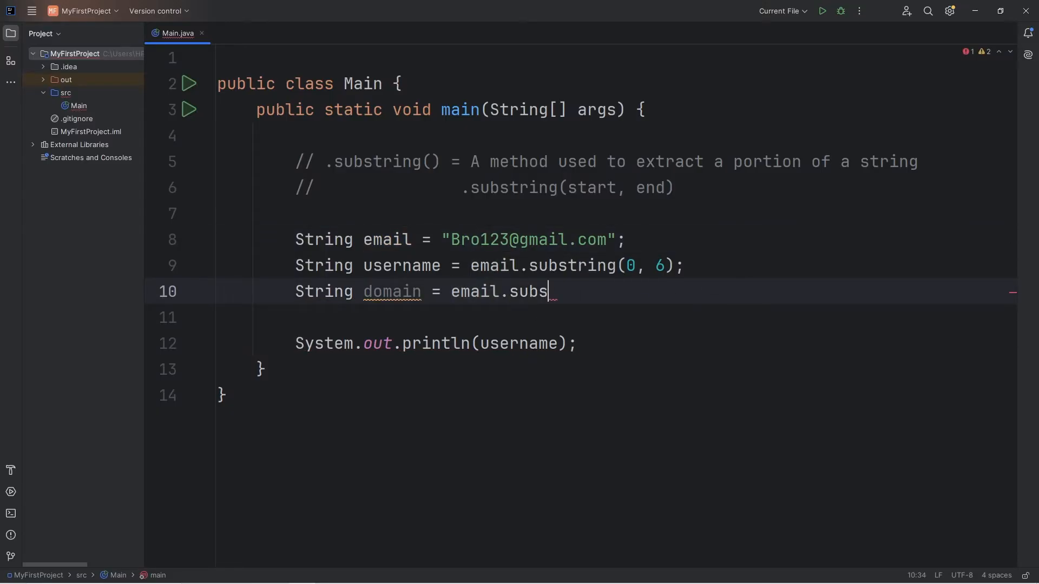
type("tring();")
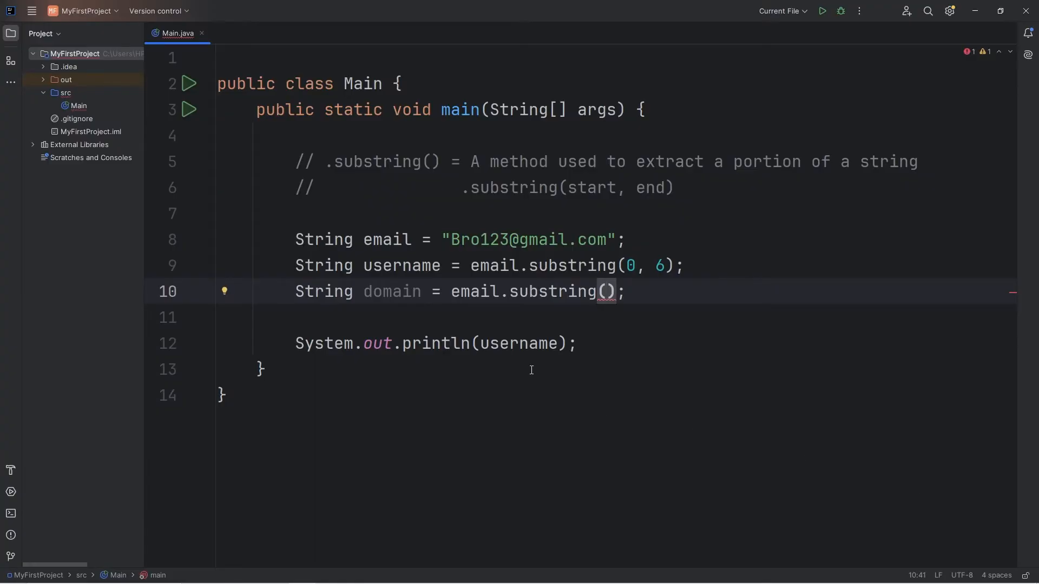
left_click(451, 239)
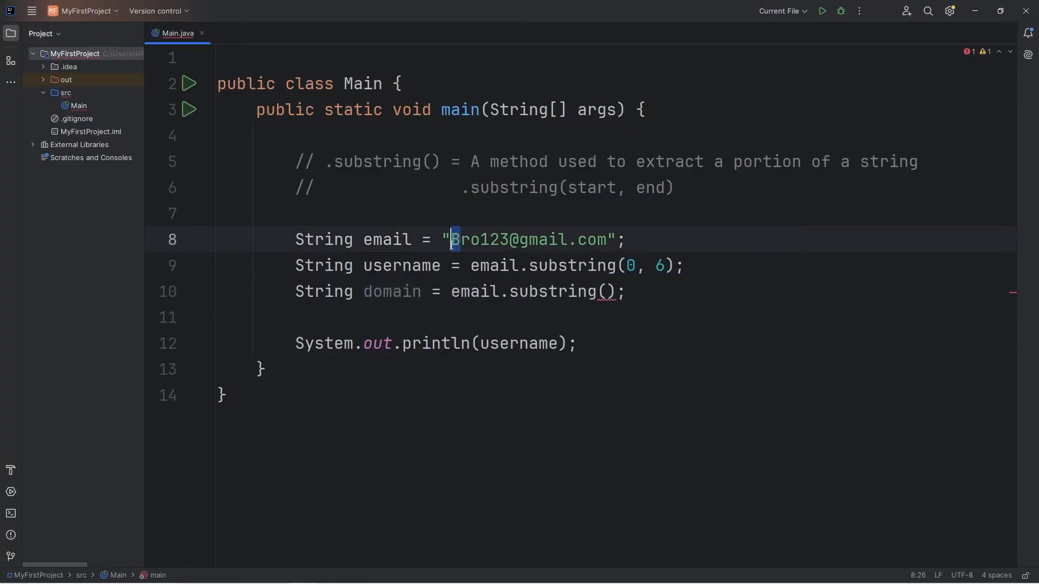
left_click_drag(460, 239, 453, 239)
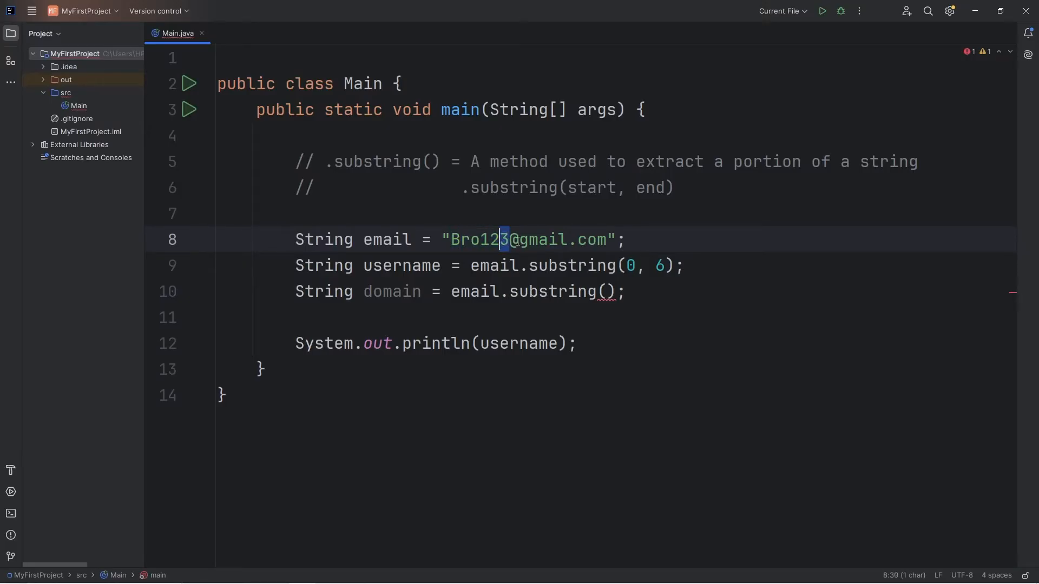
left_click(605, 292)
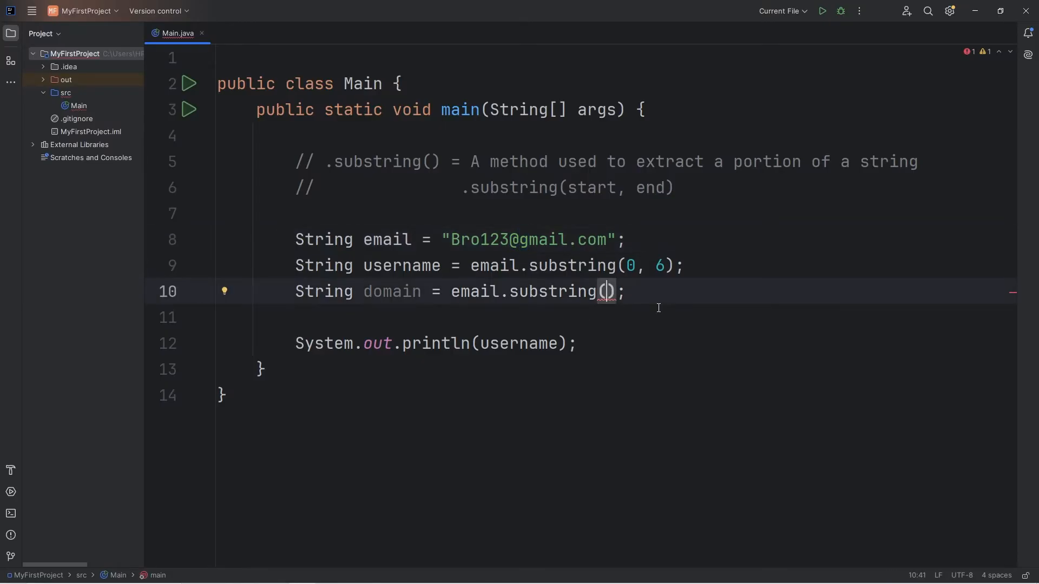
type("7,")
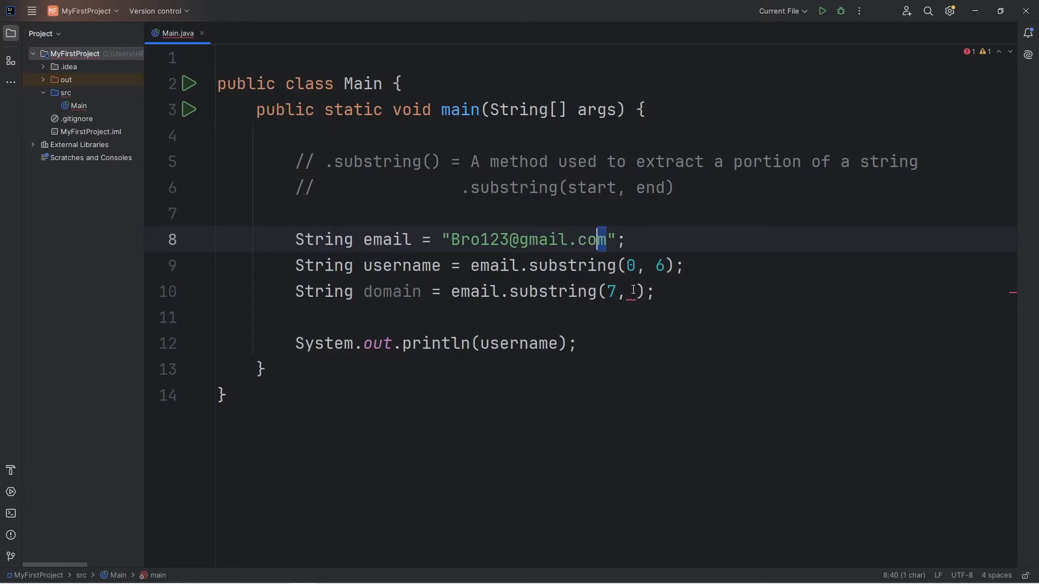
type("16")
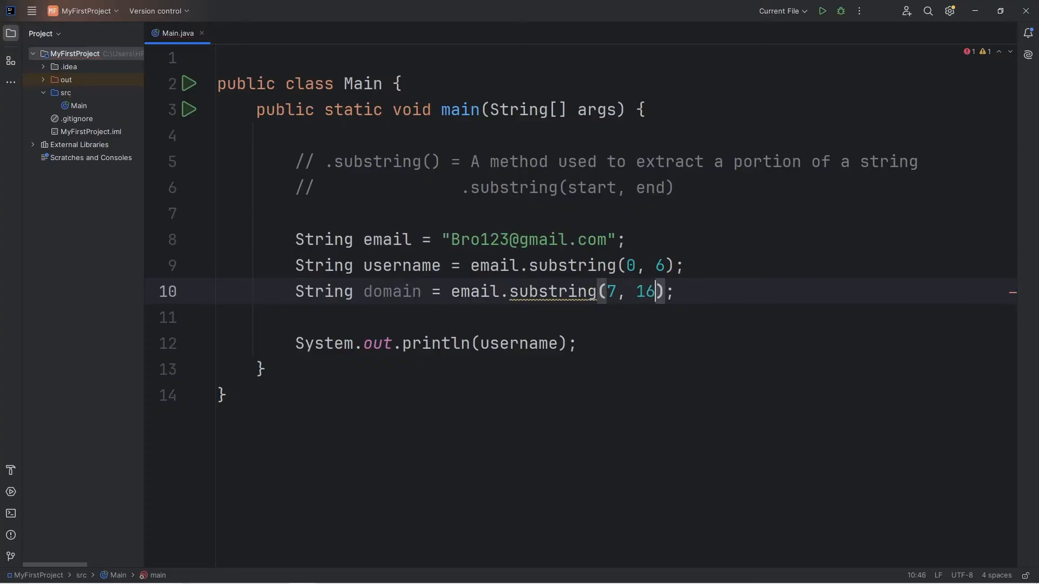
- Print domain, run to show gmail.com, then drop the end index leaving substring(7)
double_click(518, 343)
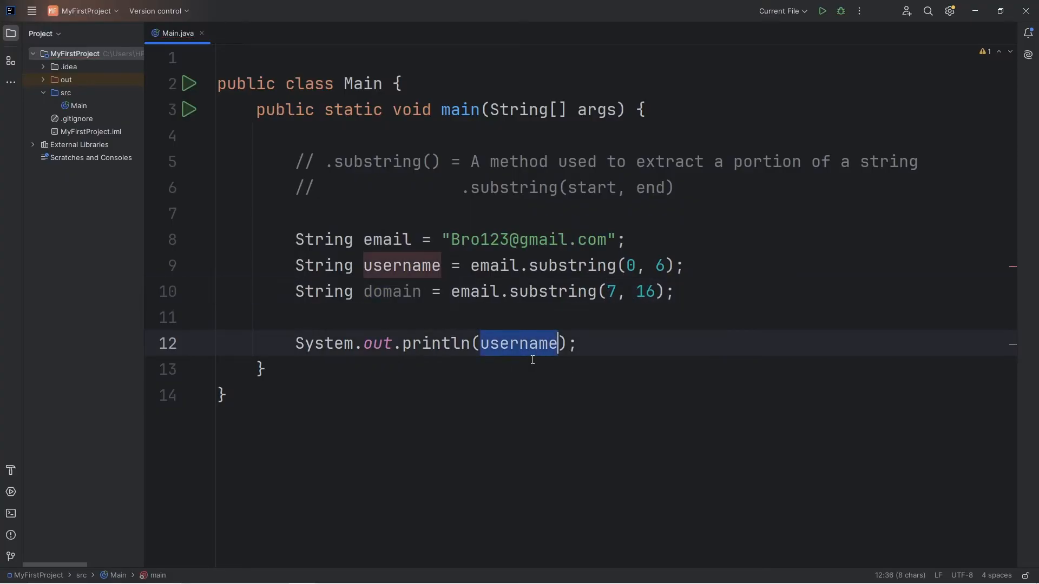
left_click(823, 10)
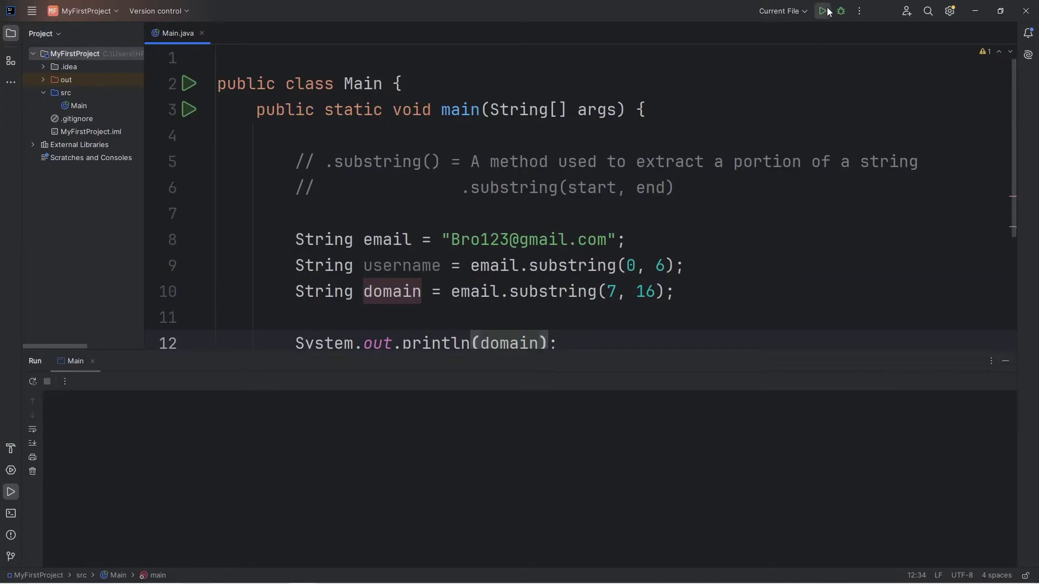
left_click(823, 11)
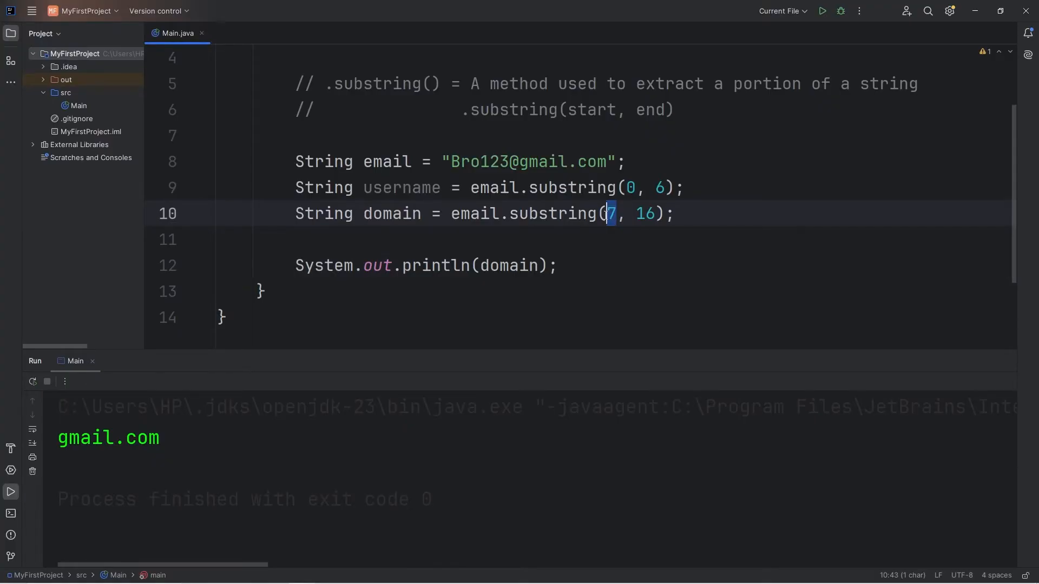
left_click(522, 162)
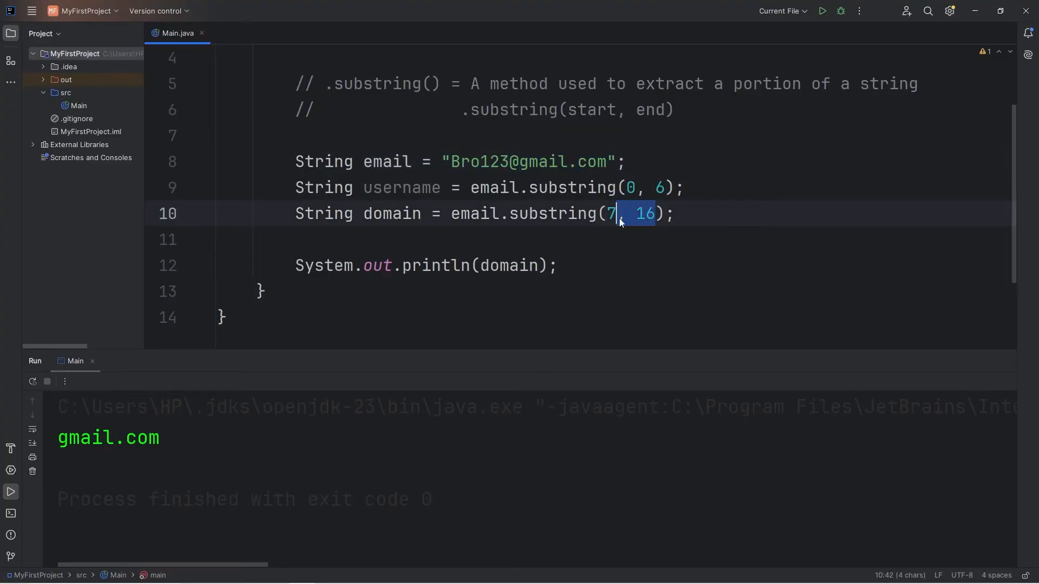
key("Delete")
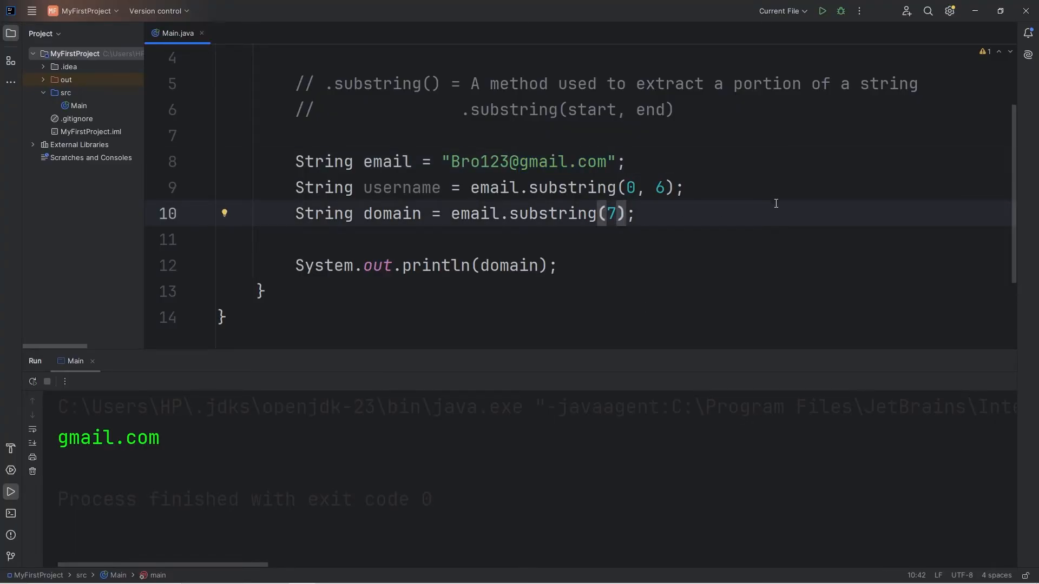
left_click(822, 11)
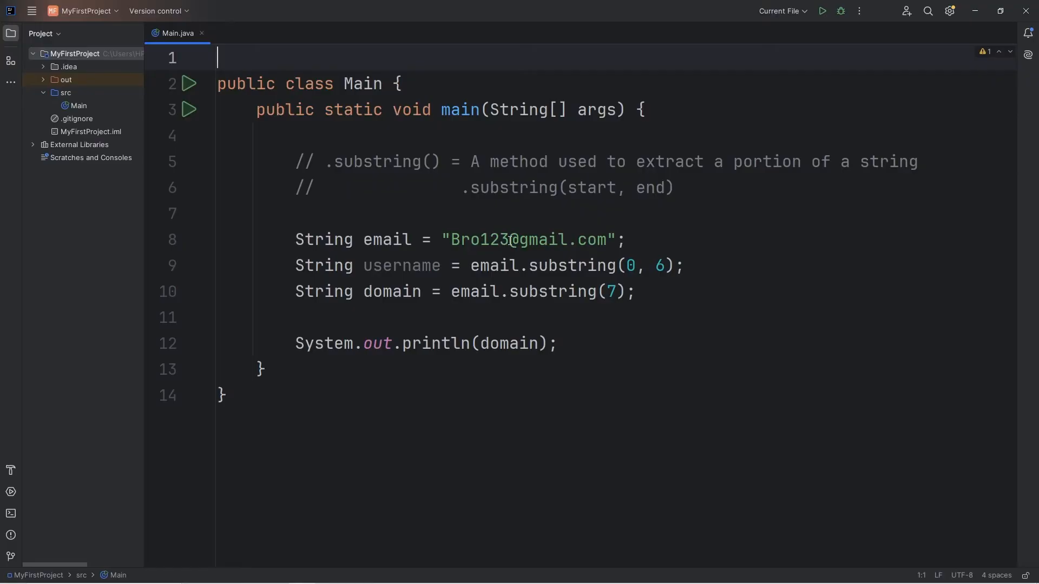
left_click(481, 240)
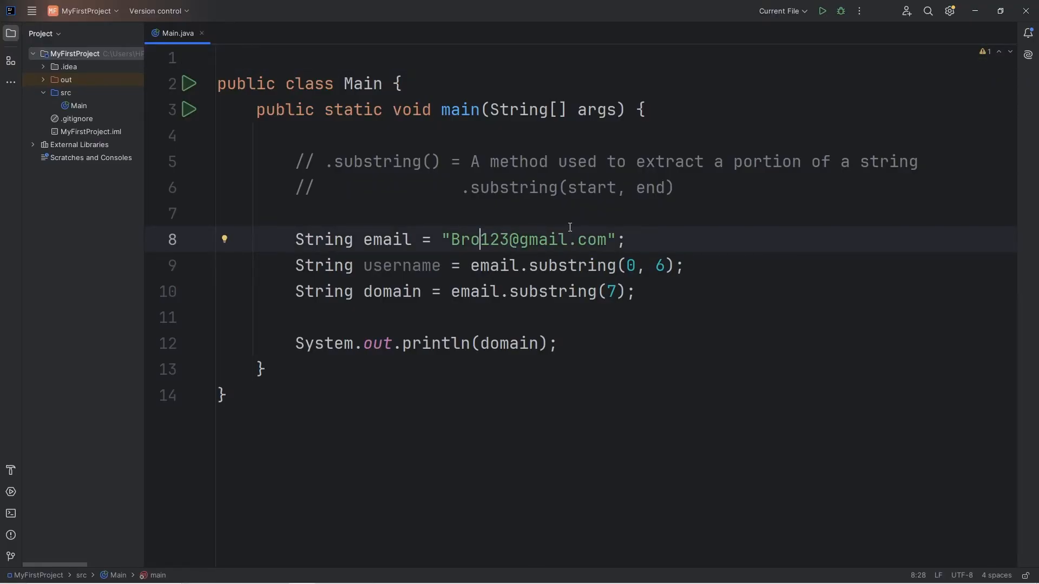
type("Code")
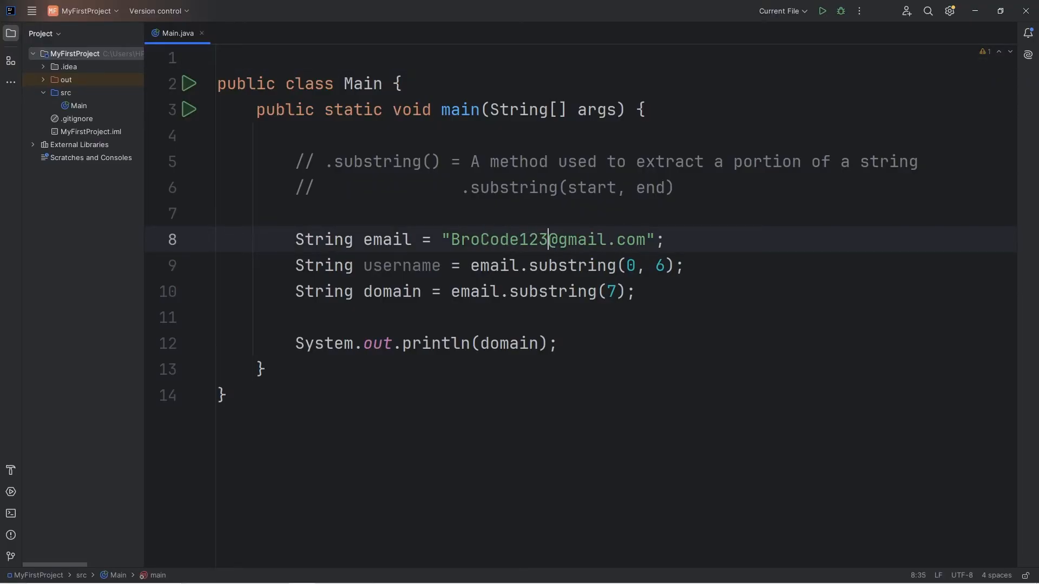
key("BackSpace")
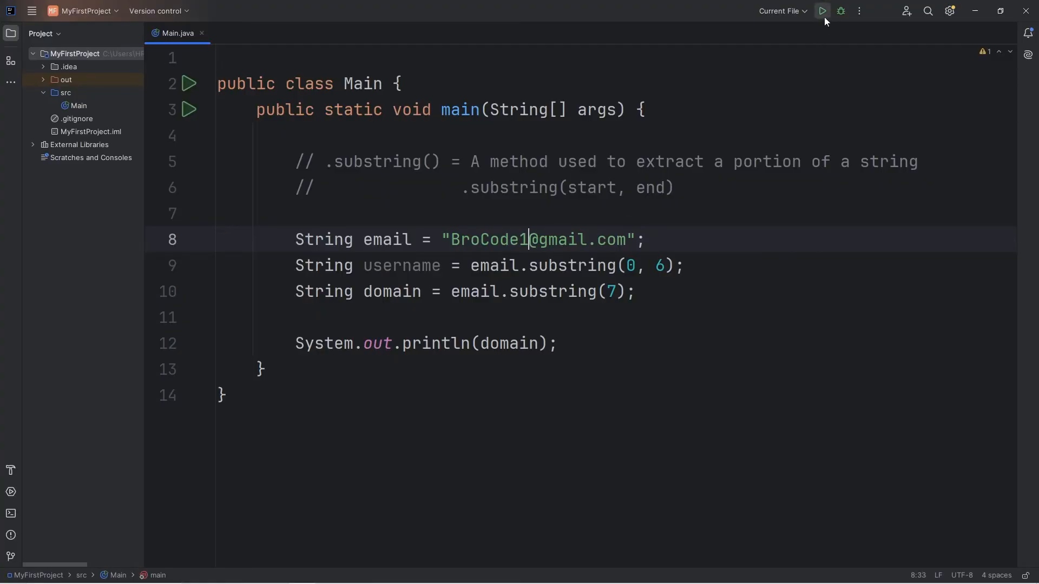
left_click(823, 11)
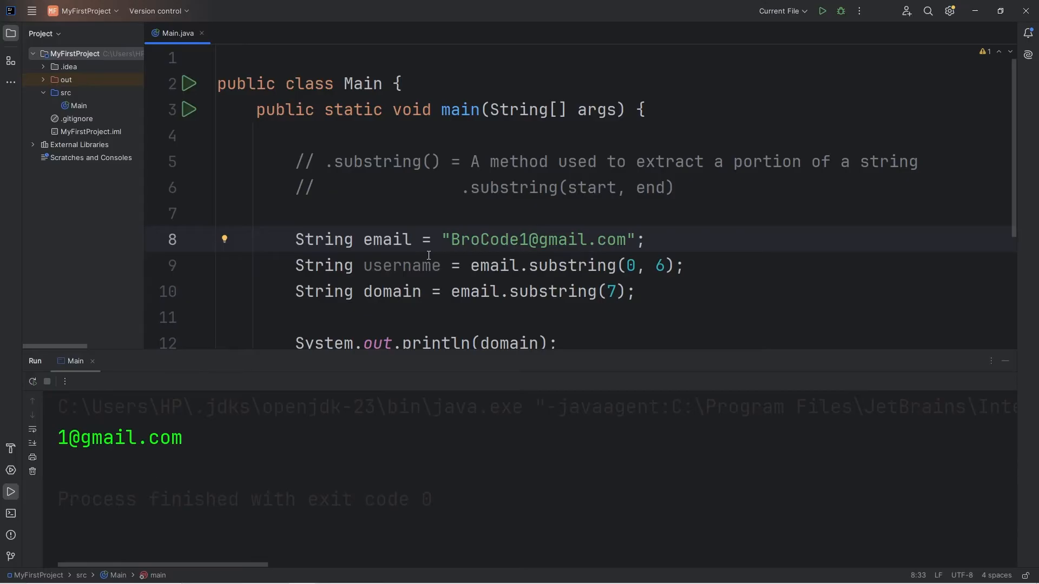
scroll("down", 3)
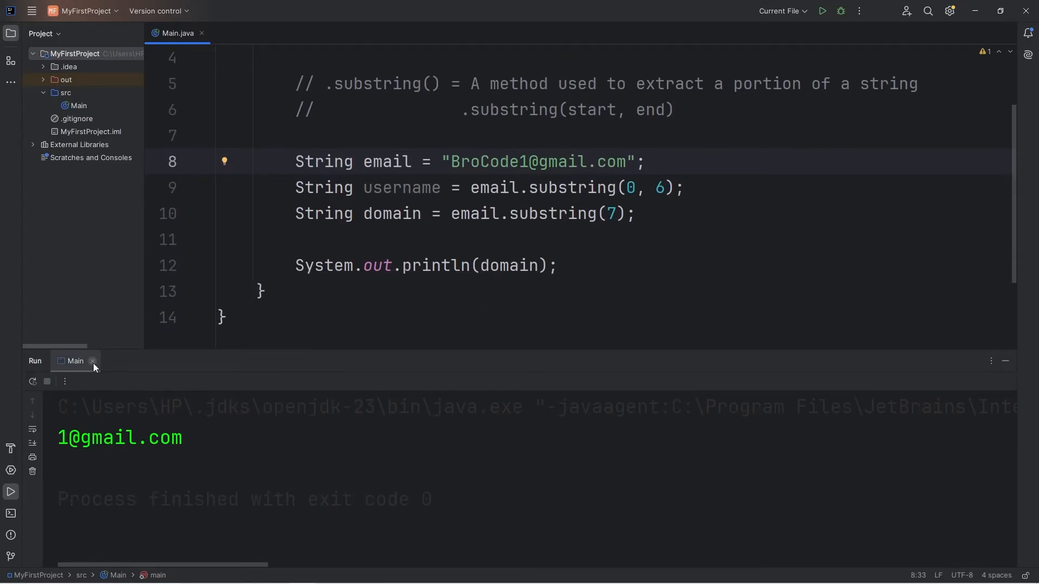
double_click(119, 438)
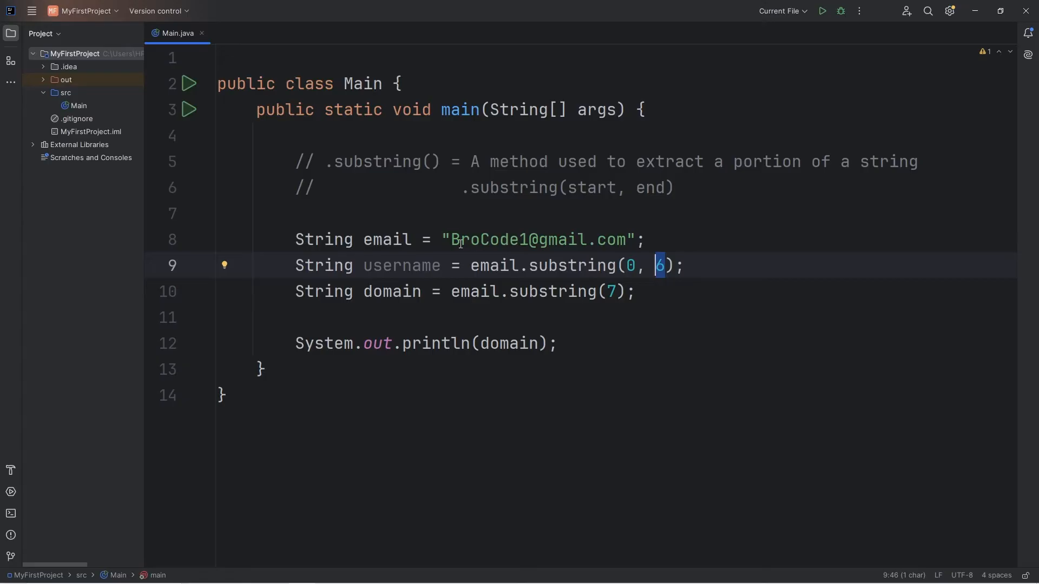
- Update the substring indexes to 8 and 9 and rerun to print gmail.com and the username
double_click(480, 239)
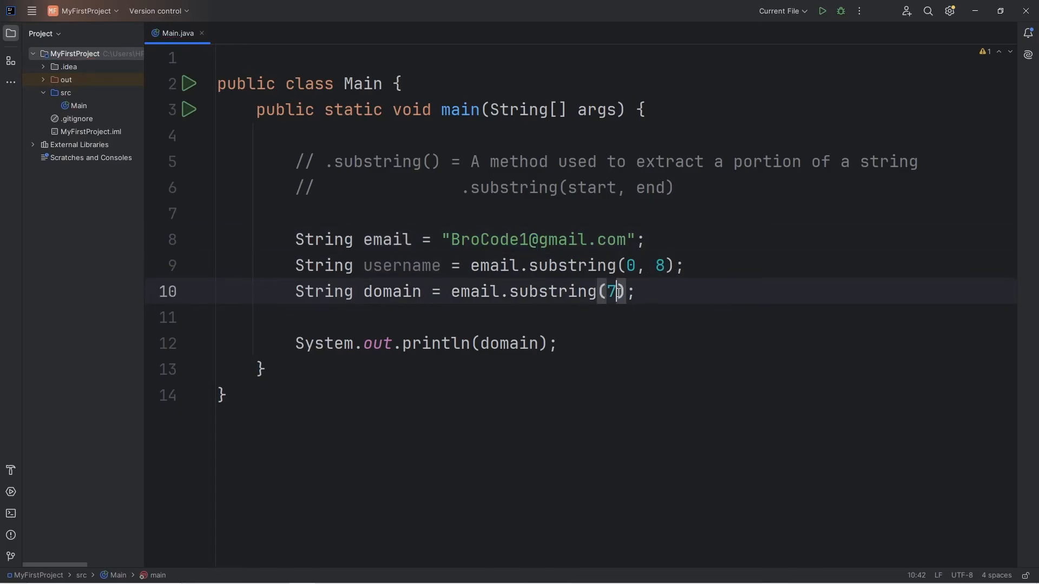
type("9")
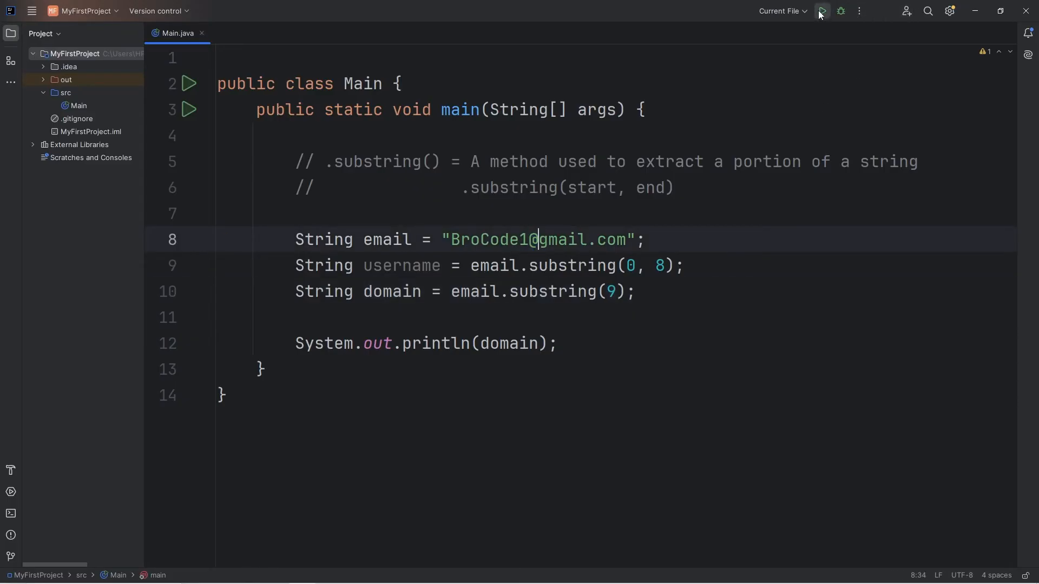
left_click(823, 11)
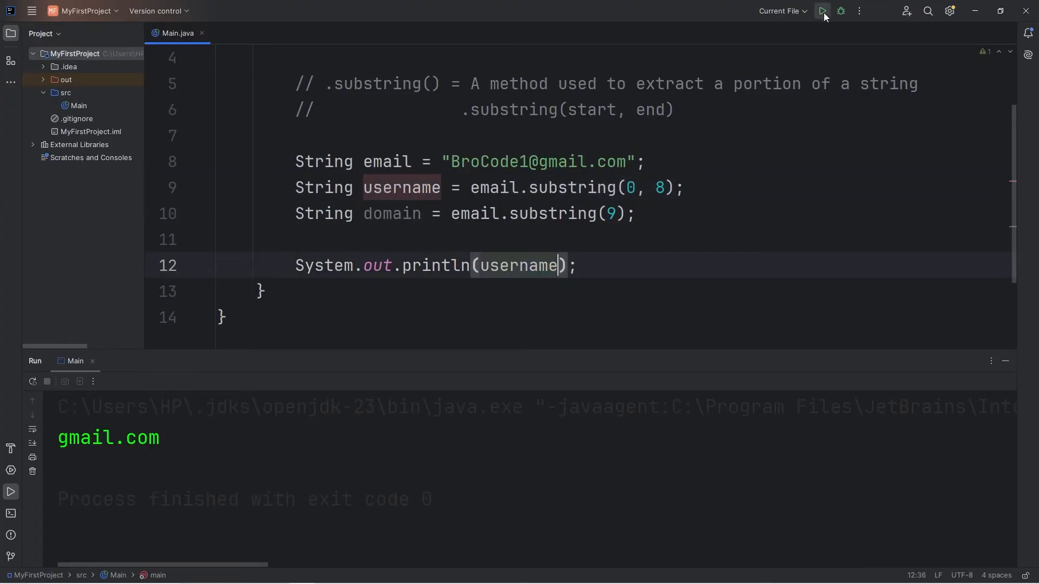
left_click(823, 11)
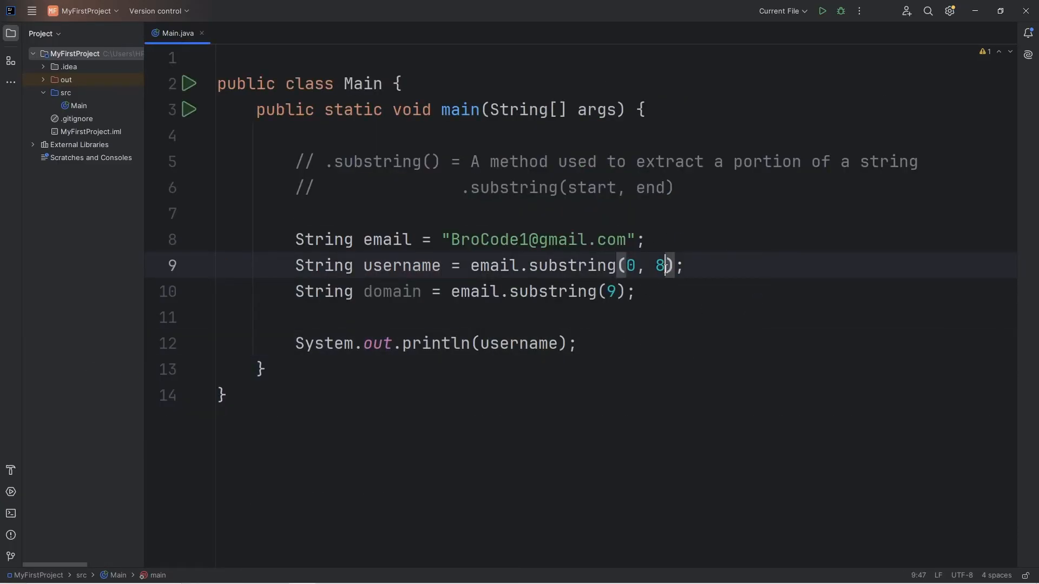
- Replace the hardcoded 8 and 9 with email.indexOf("@") in both substring calls
double_click(661, 265)
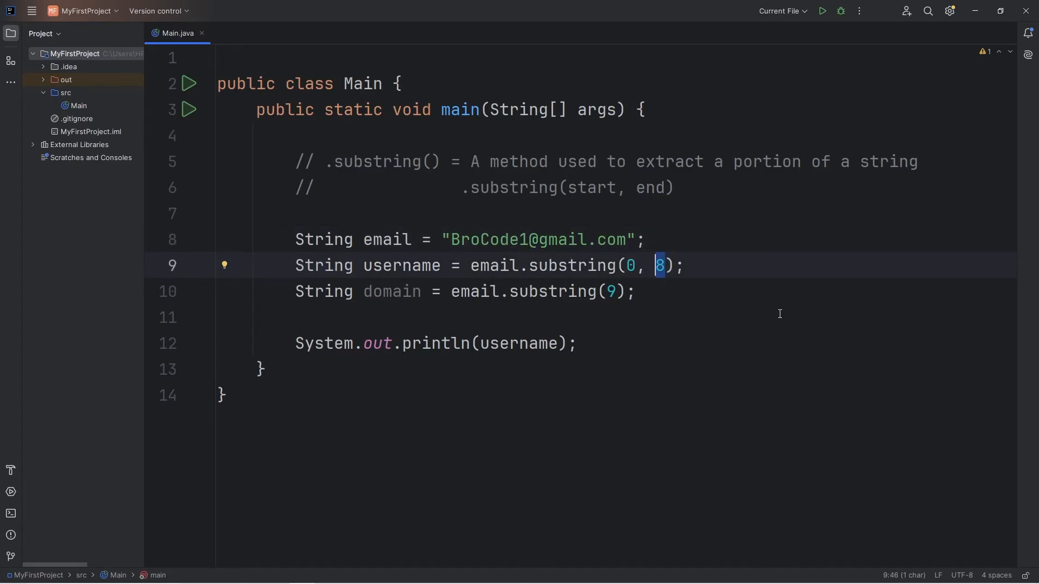
type("email.i")
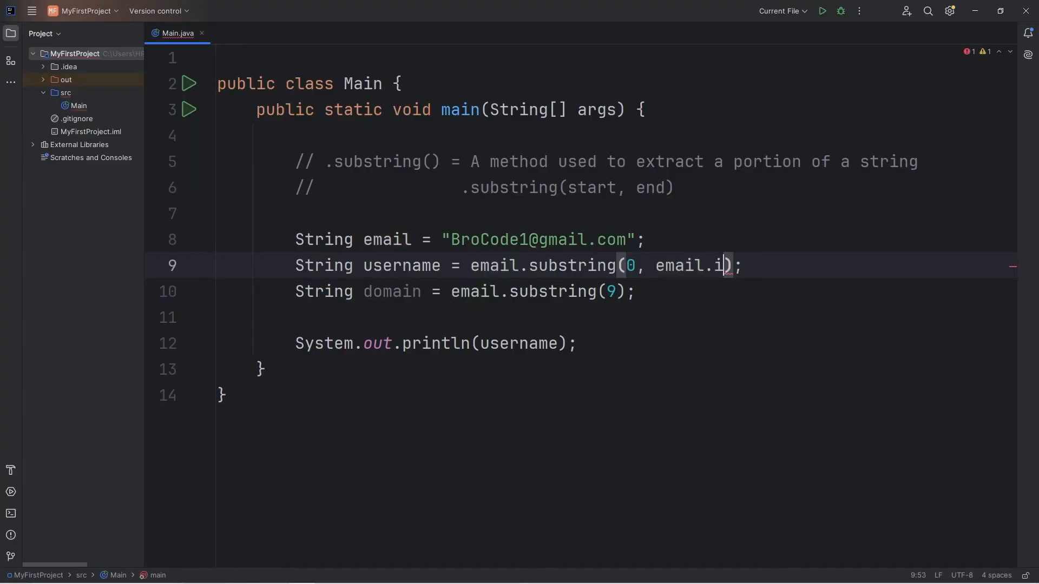
type("ndexOf()")
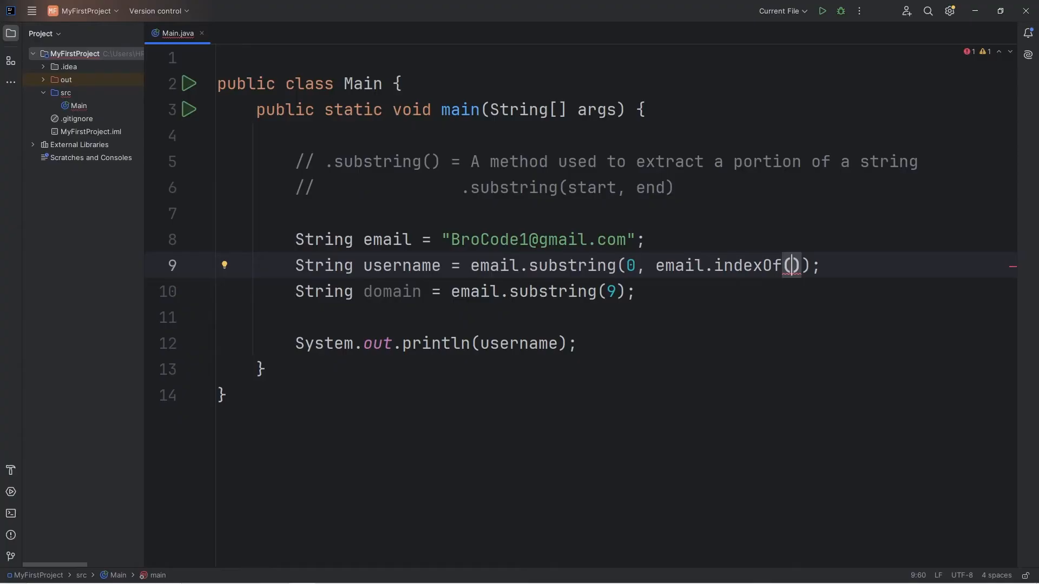
type("\"@\"")
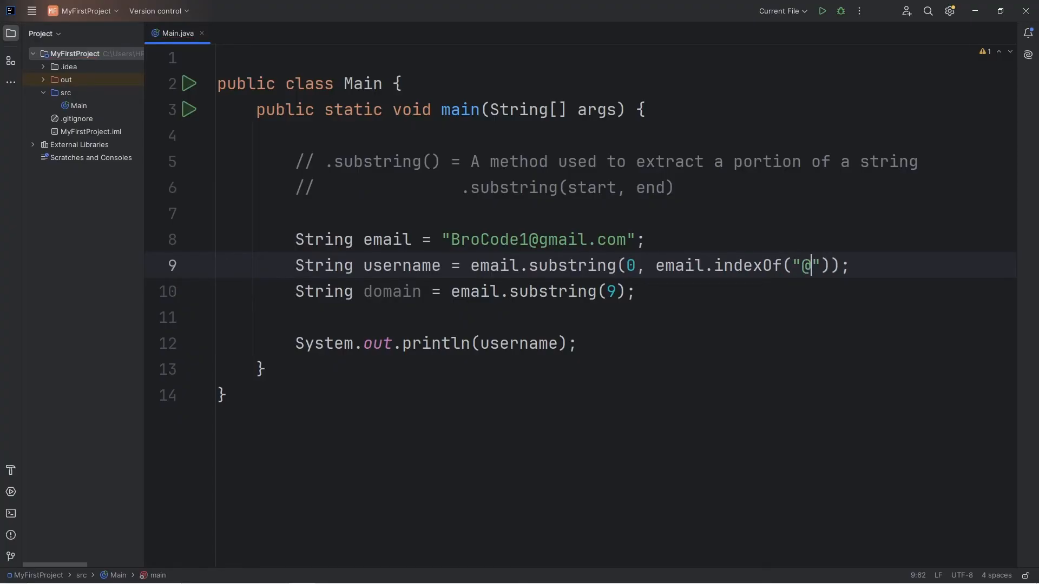
double_click(611, 292)
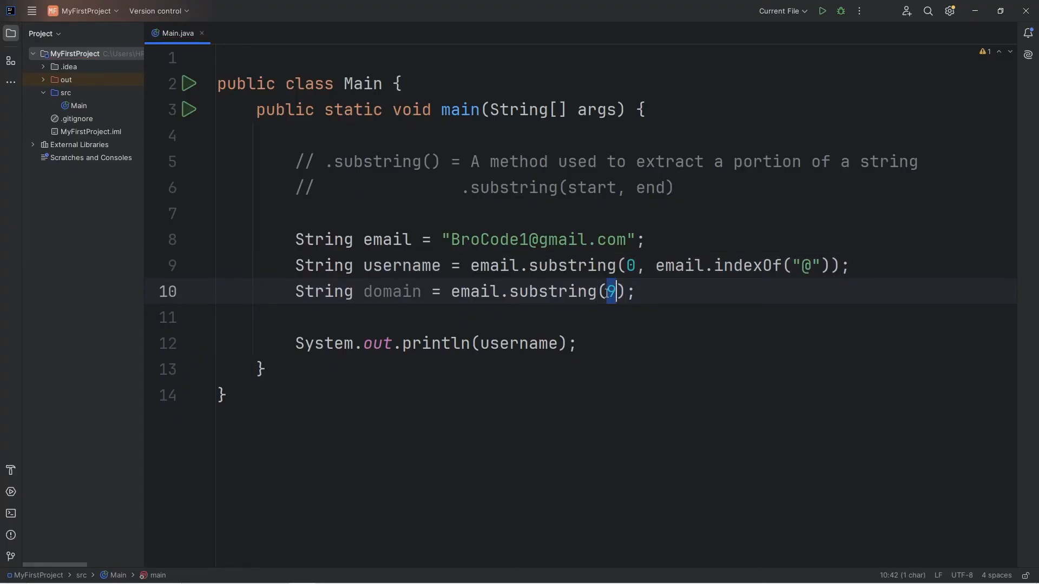
type("email.indexOf(\"@\")")
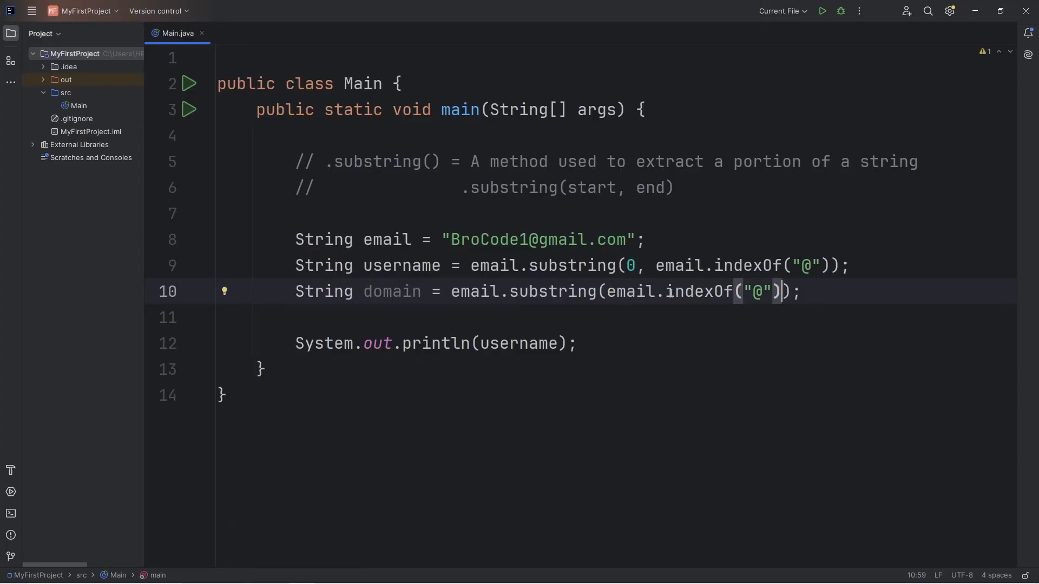
double_click(757, 292)
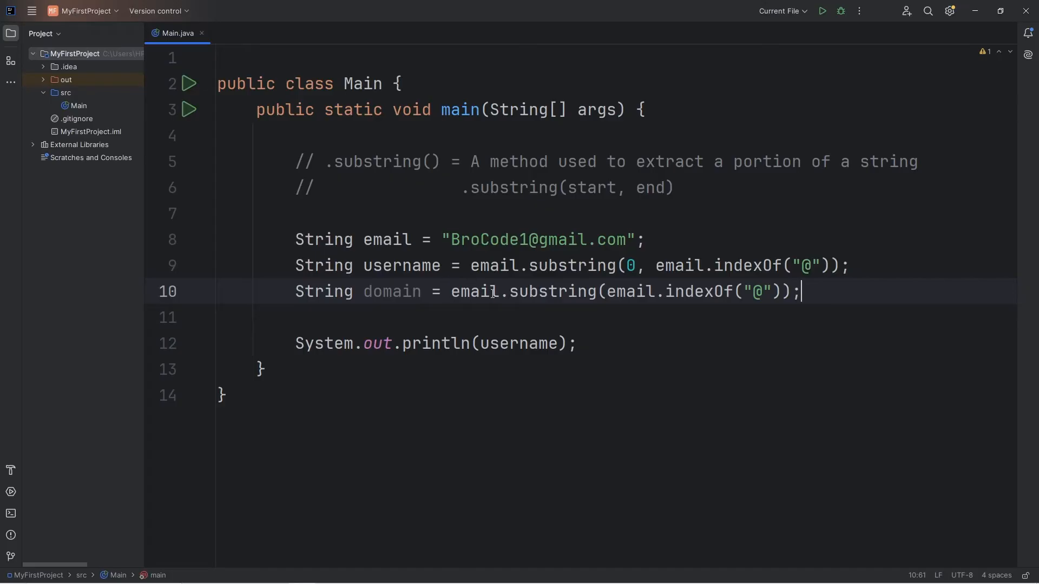
- Run to see the domain includes @, then add + 1 to the domain start index
left_click(823, 11)
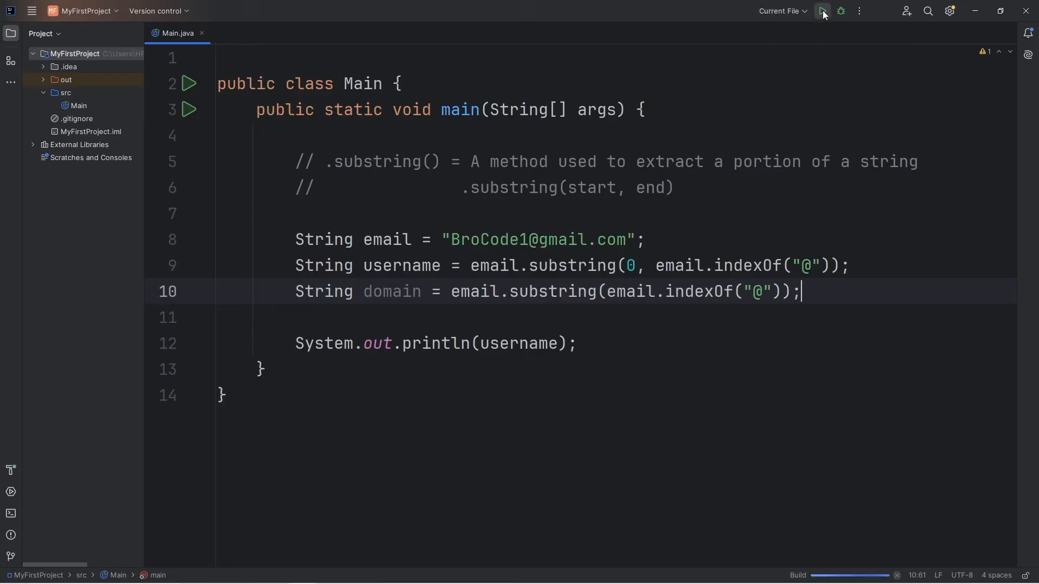
left_click(823, 10)
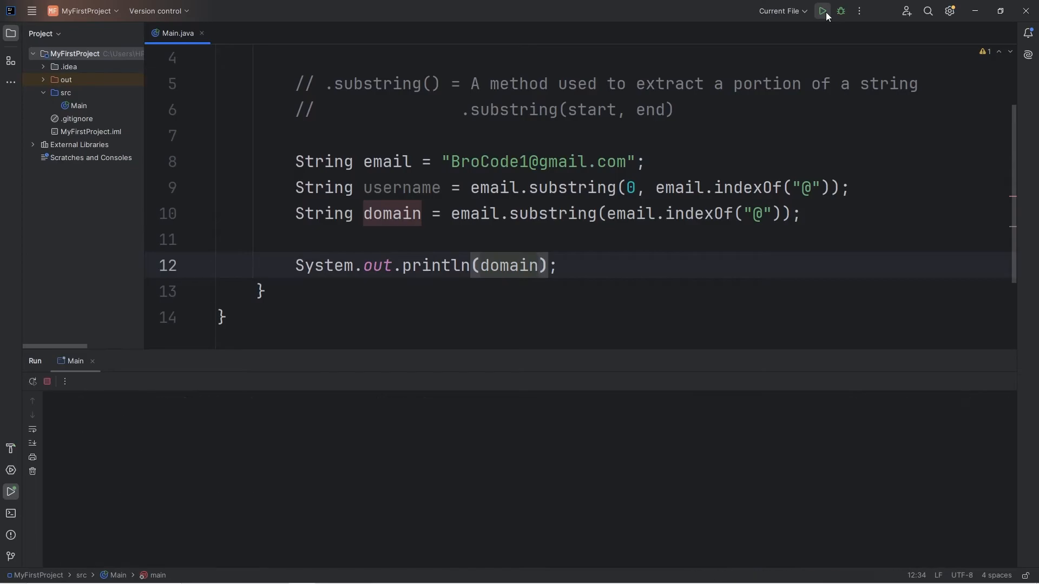
left_click(823, 11)
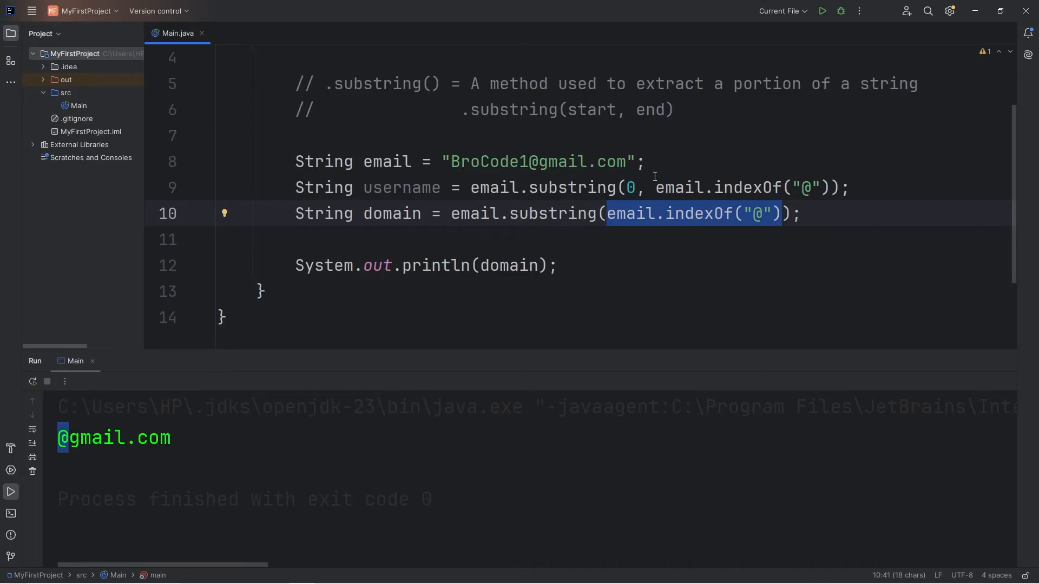
left_click(654, 213)
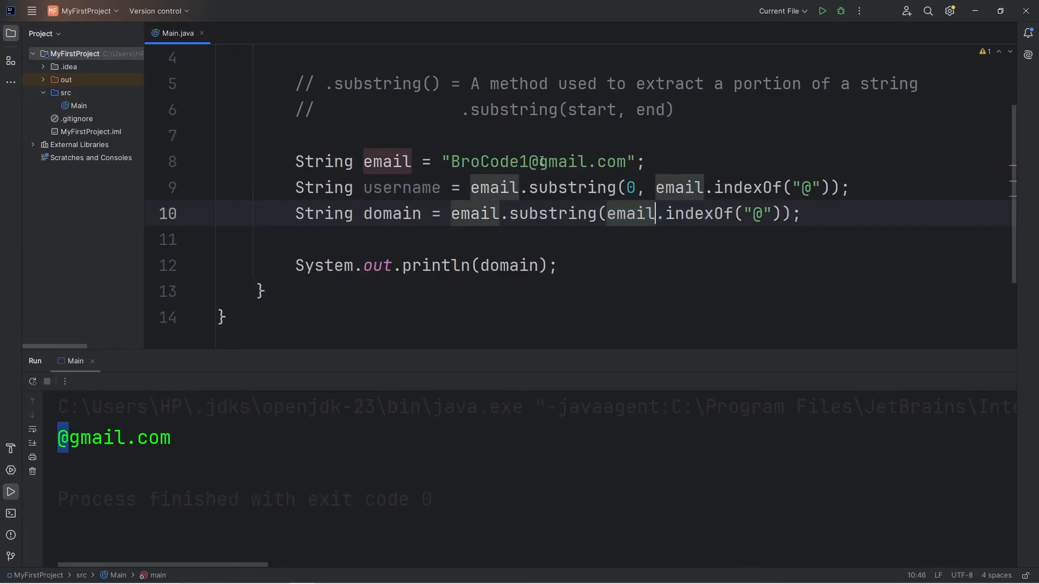
left_click(533, 162)
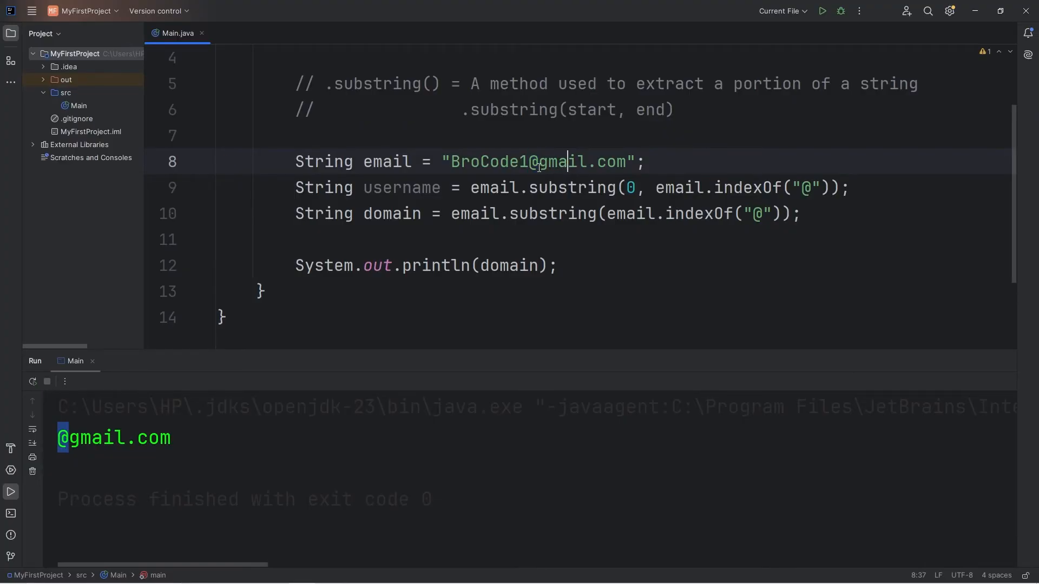
left_click_drag(537, 161, 626, 161)
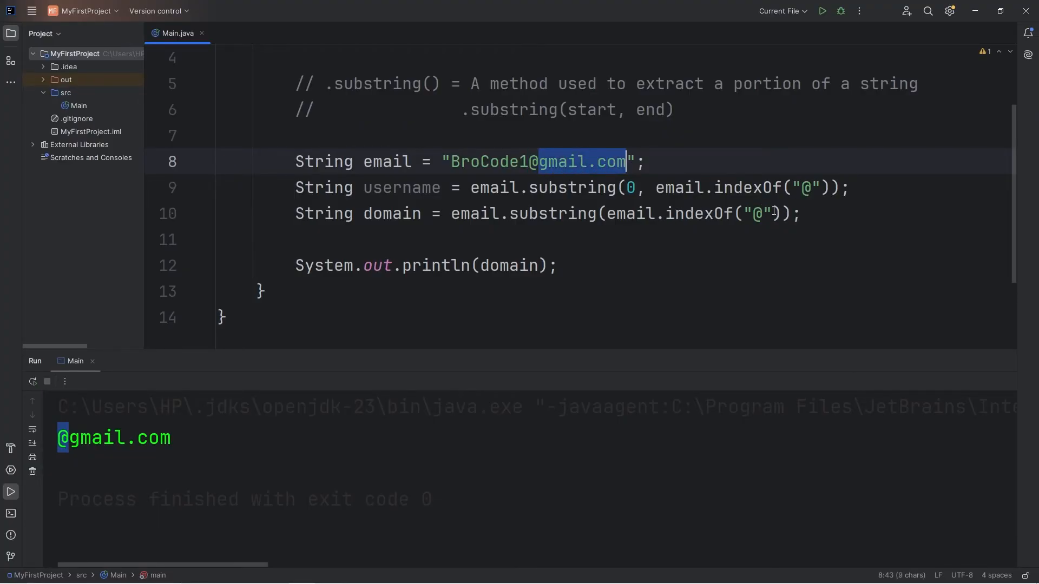
type("+ 1")
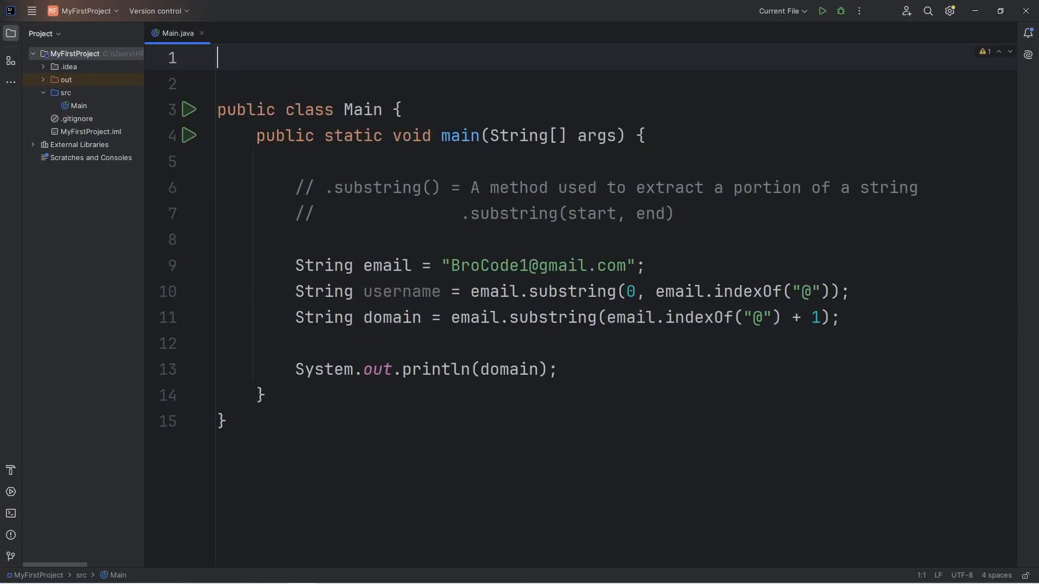
- Import java.util.Scanner and create Scanner scanner = new Scanner(System.in)
type("i")
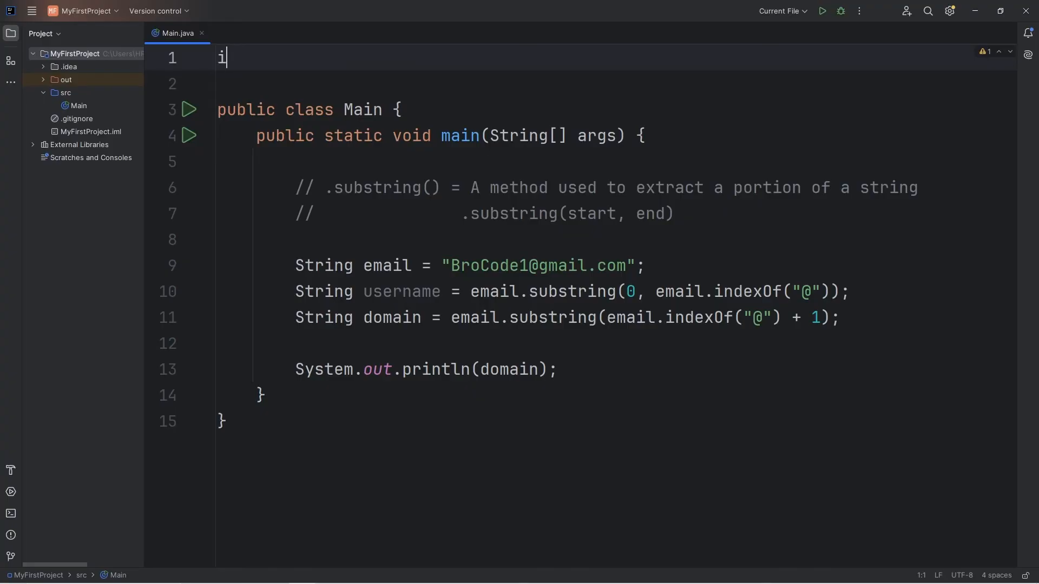
type("mport java.")
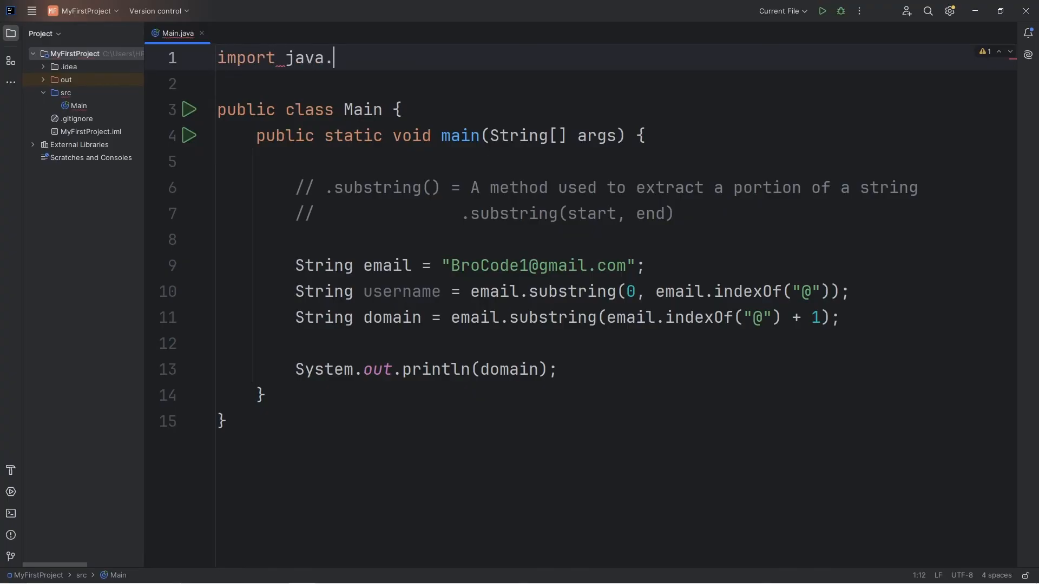
type("util.Scanner;")
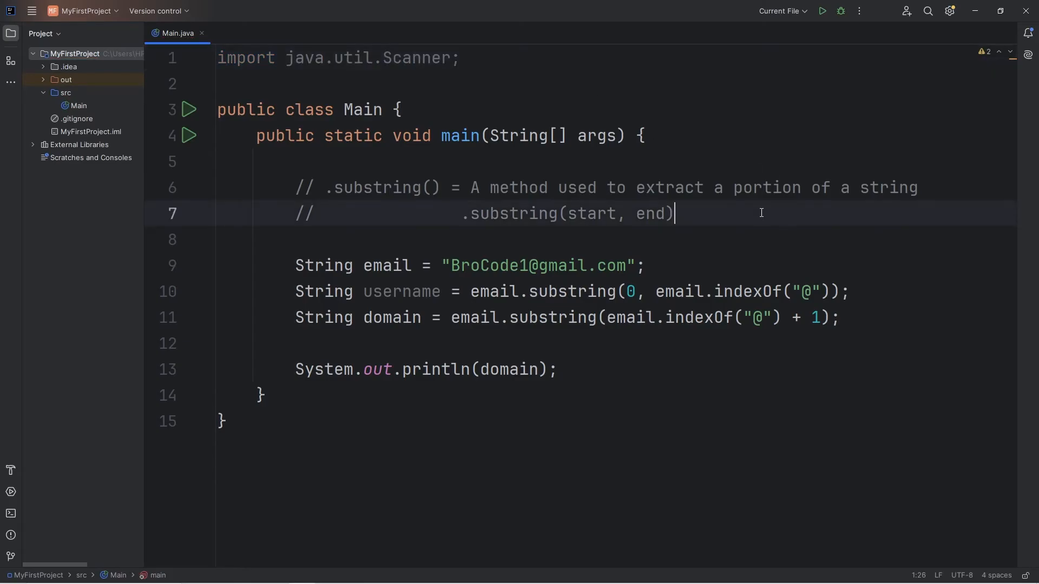
type("Scanne")
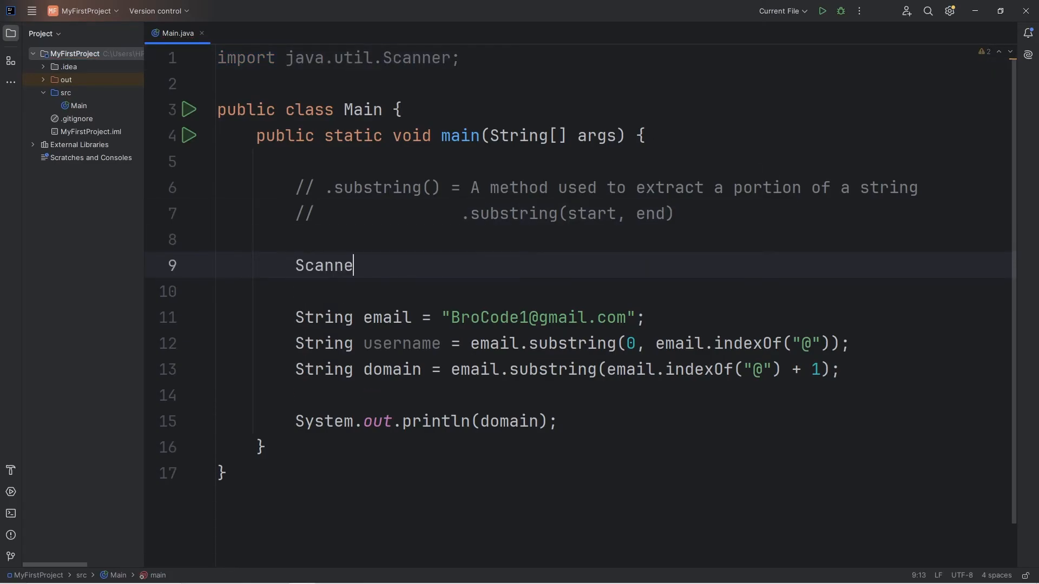
type("r scanner =")
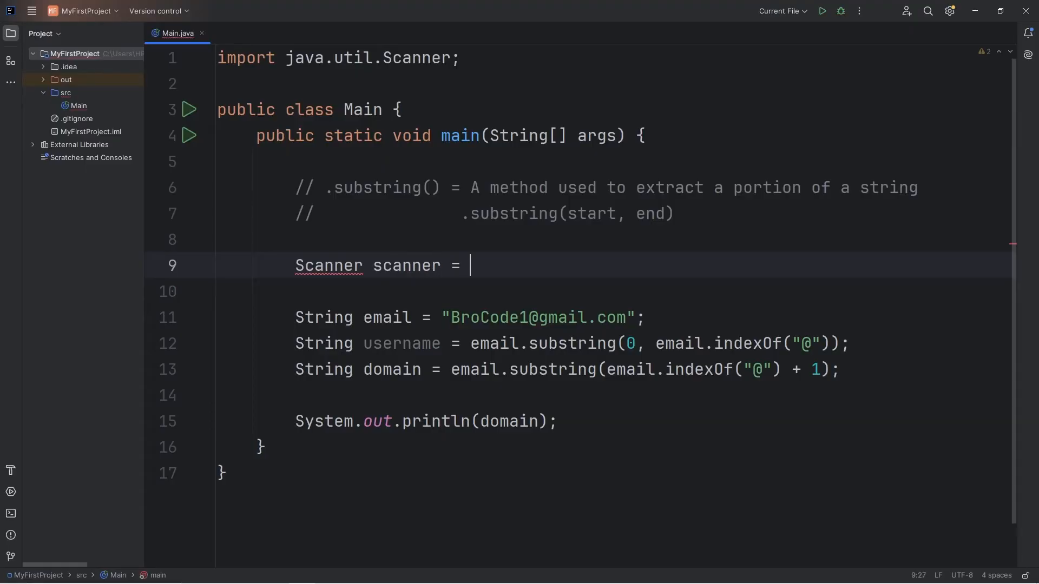
type("new Scanner();")
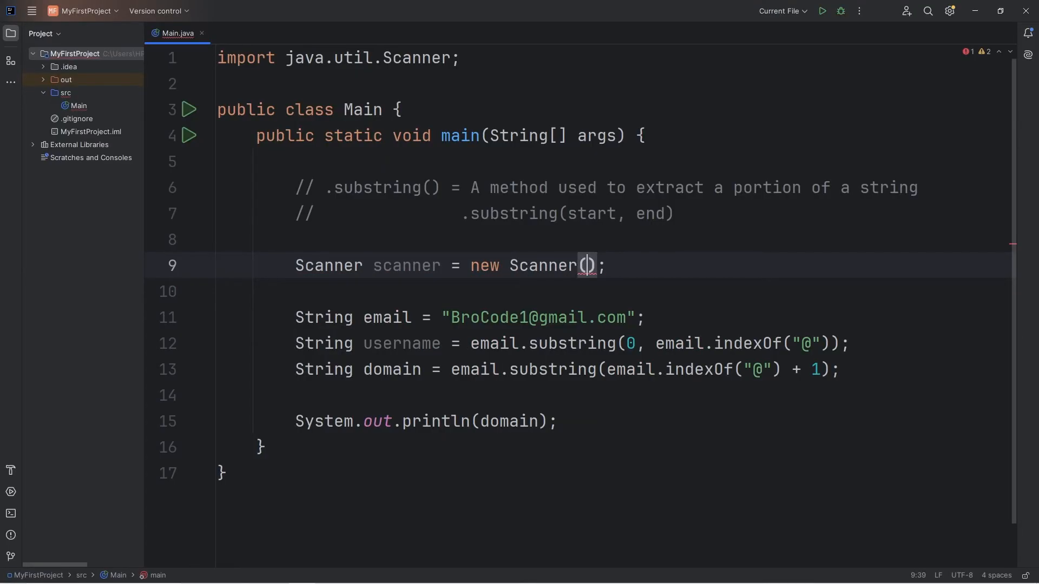
type("System.in")
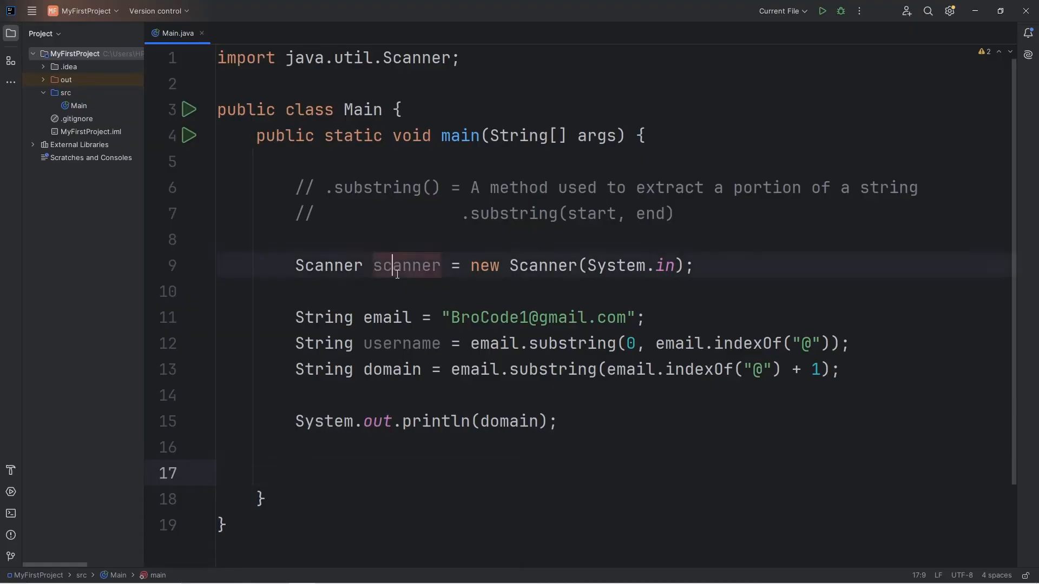
- Add scanner.close() before main's closing brace
type("scanner.cl")
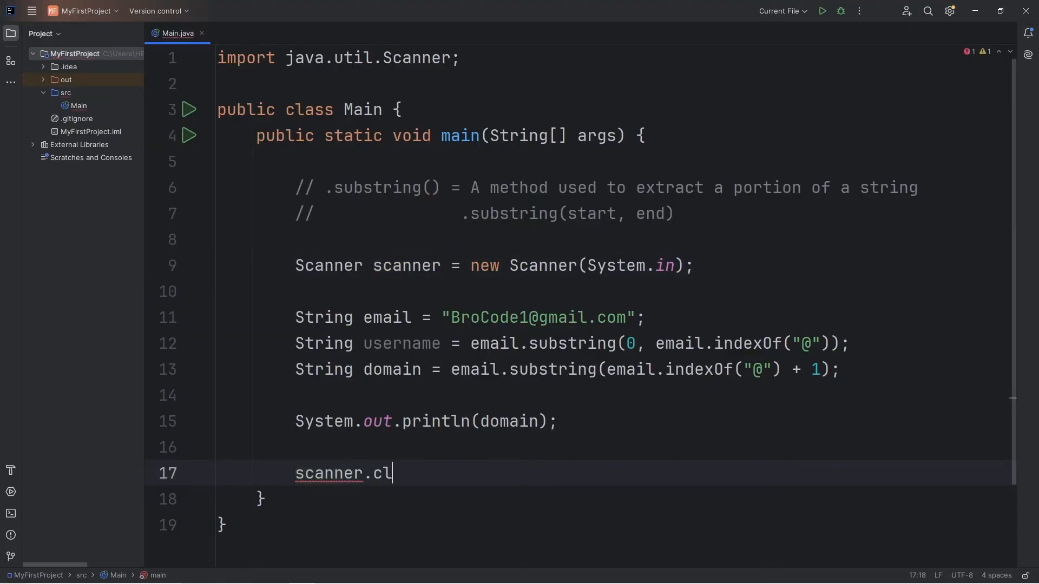
type("ose();")
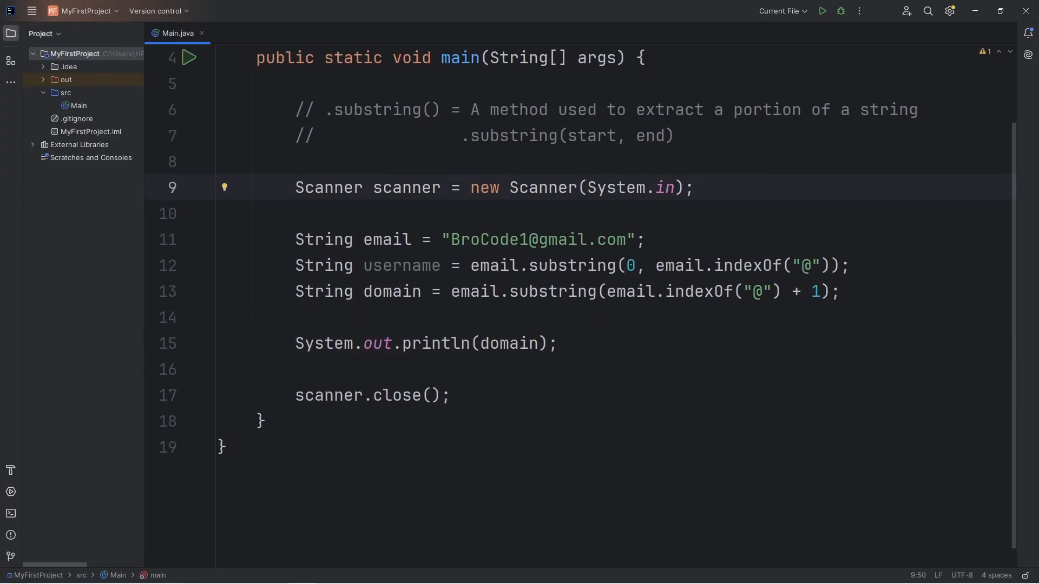
type("so")
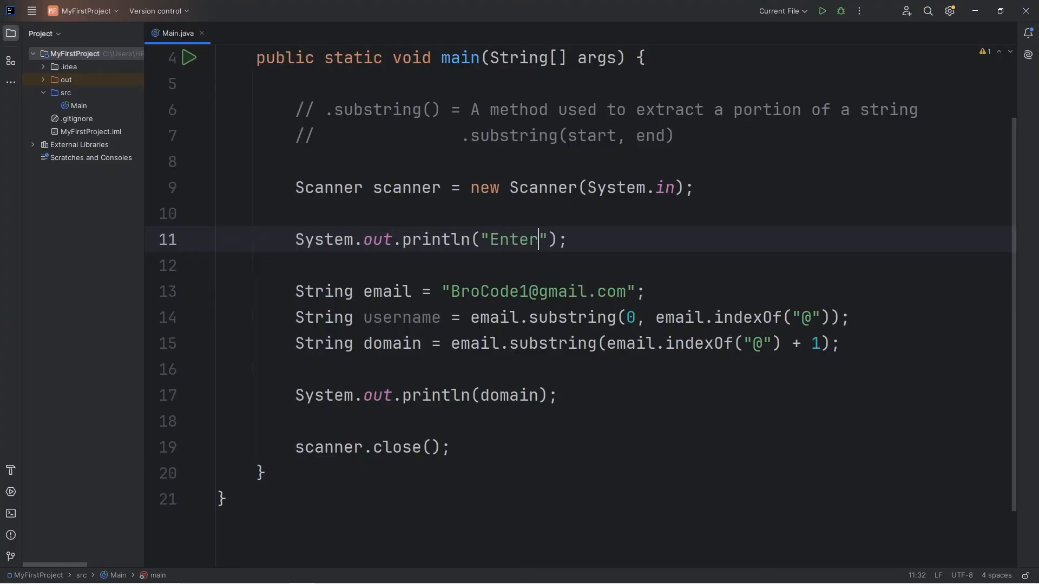
- Prompt "Enter your email: " and declare email, username and domain without initializers
type("your email:")
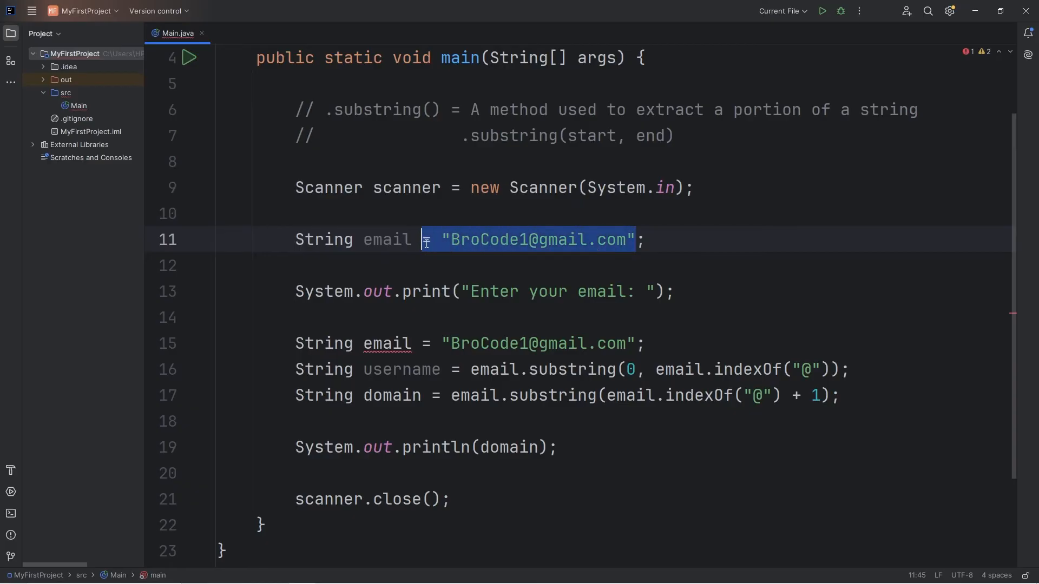
key("Delete")
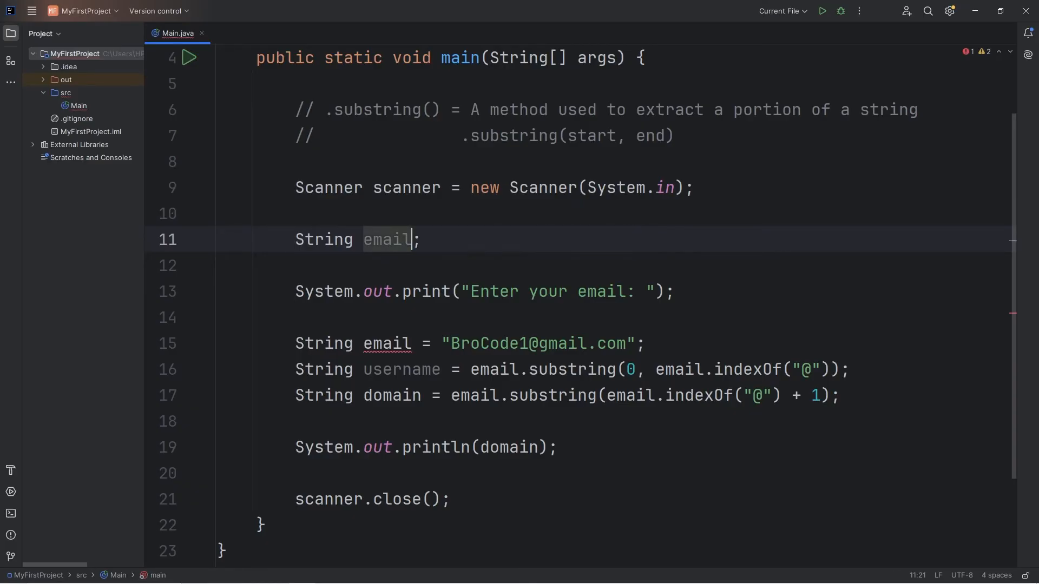
key("Enter")
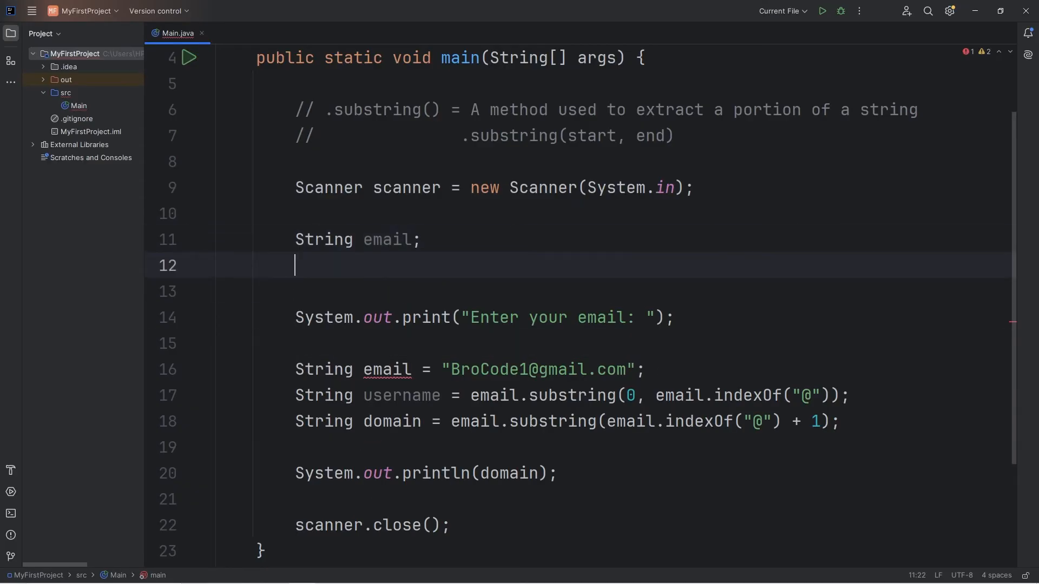
type("String username;")
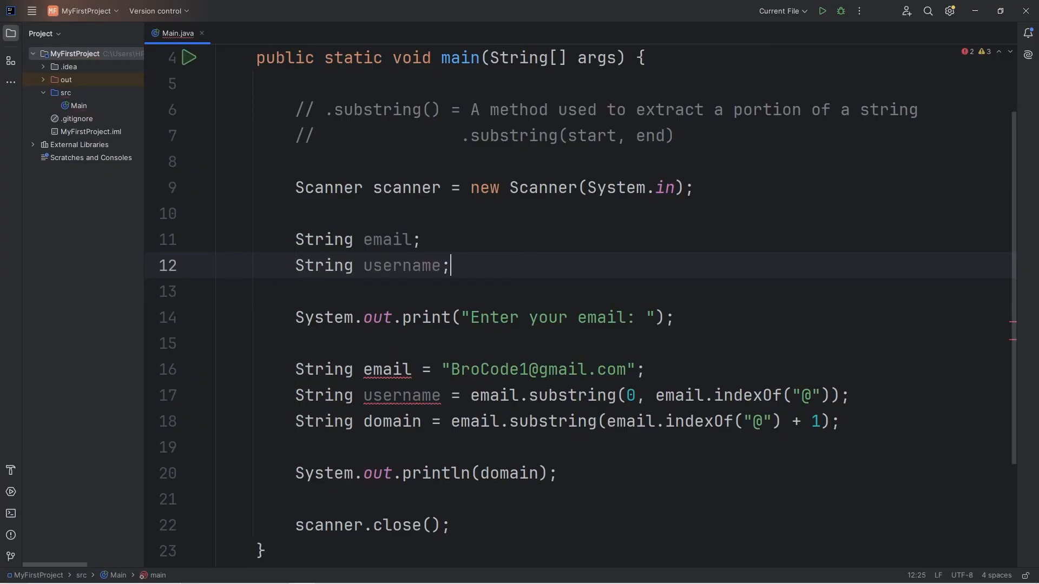
type("String domain;")
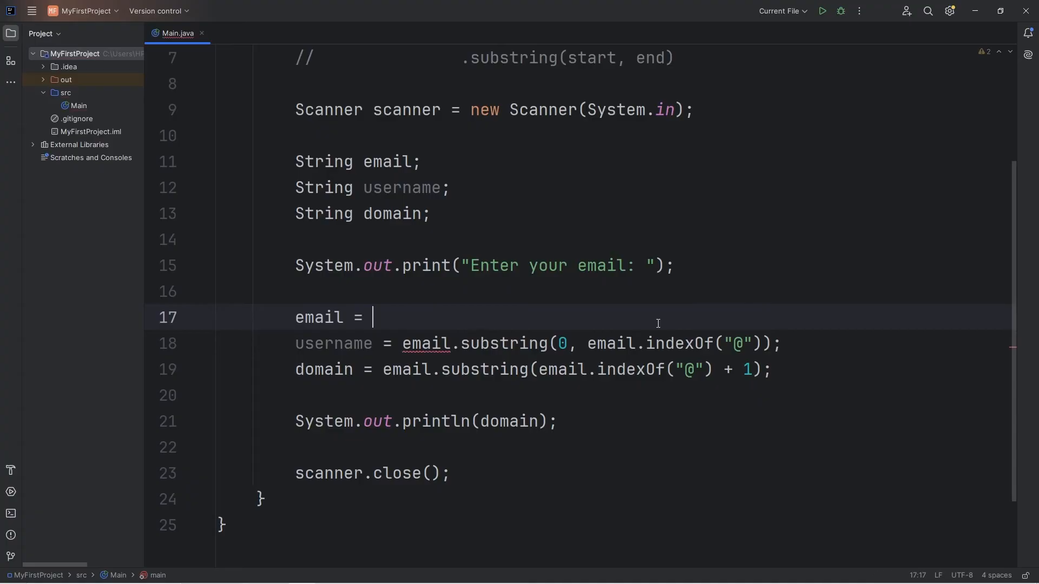
- Read email with scanner.nextLine() and add System.out.println(username) above the domain print
double_click(405, 110)
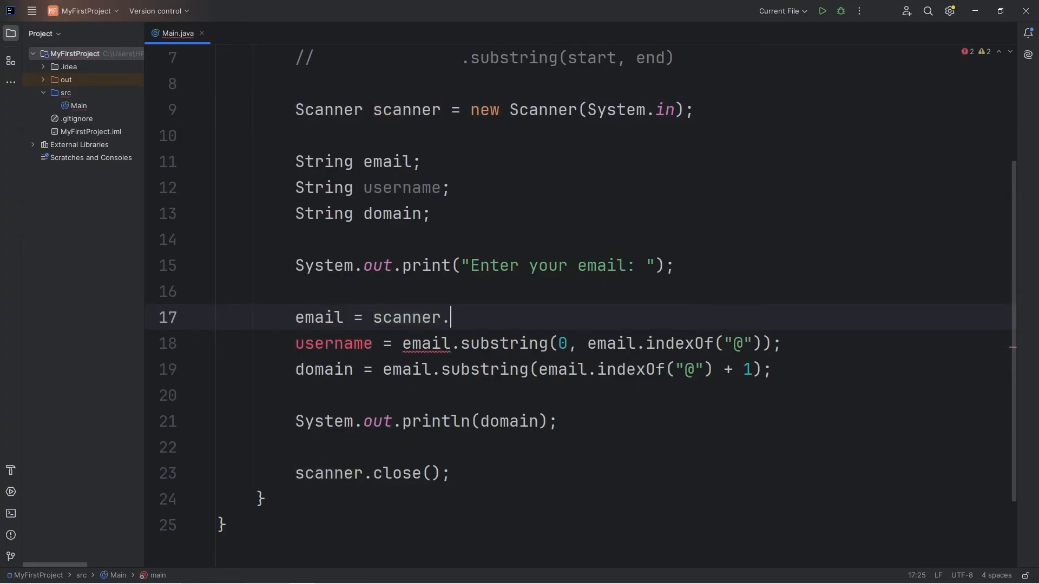
type("nextLine();")
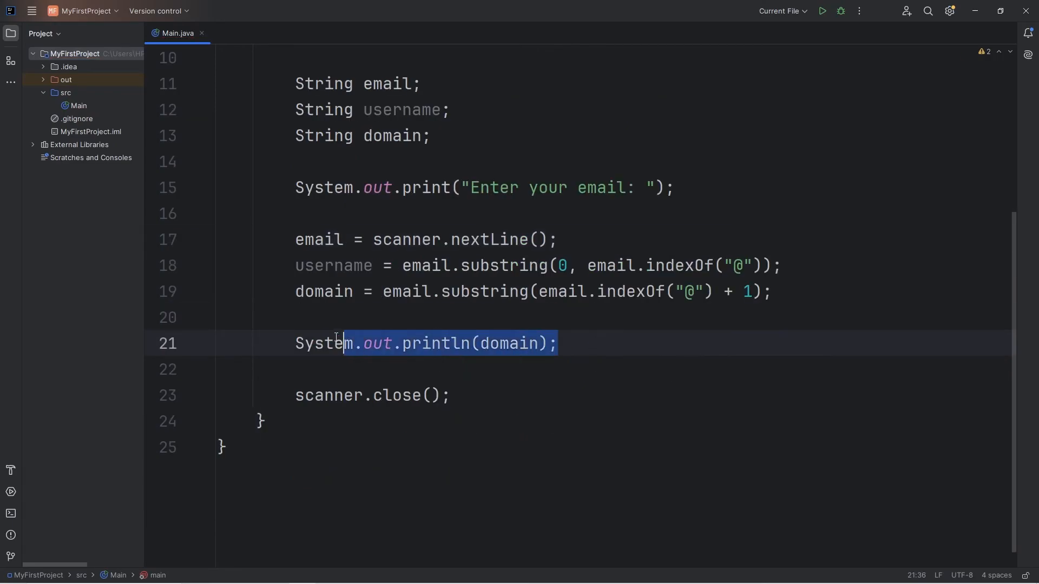
key("Enter")
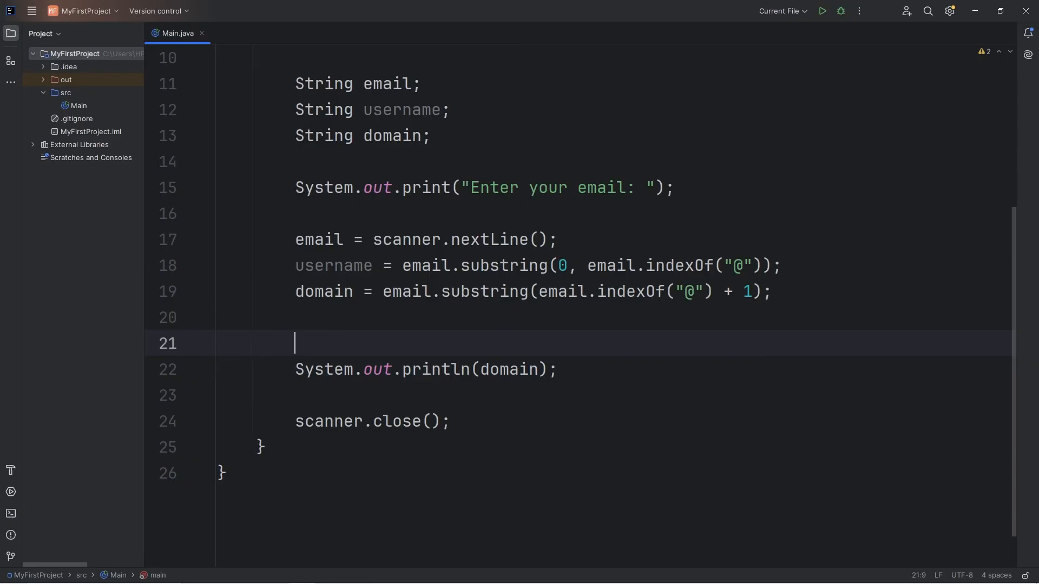
type("System.out.println(username);")
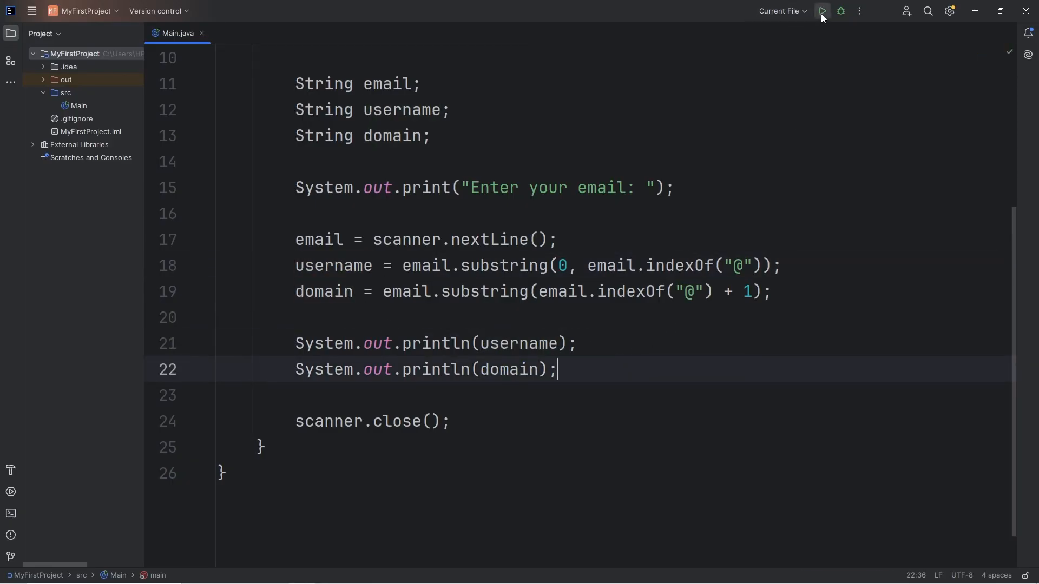
left_click(823, 10)
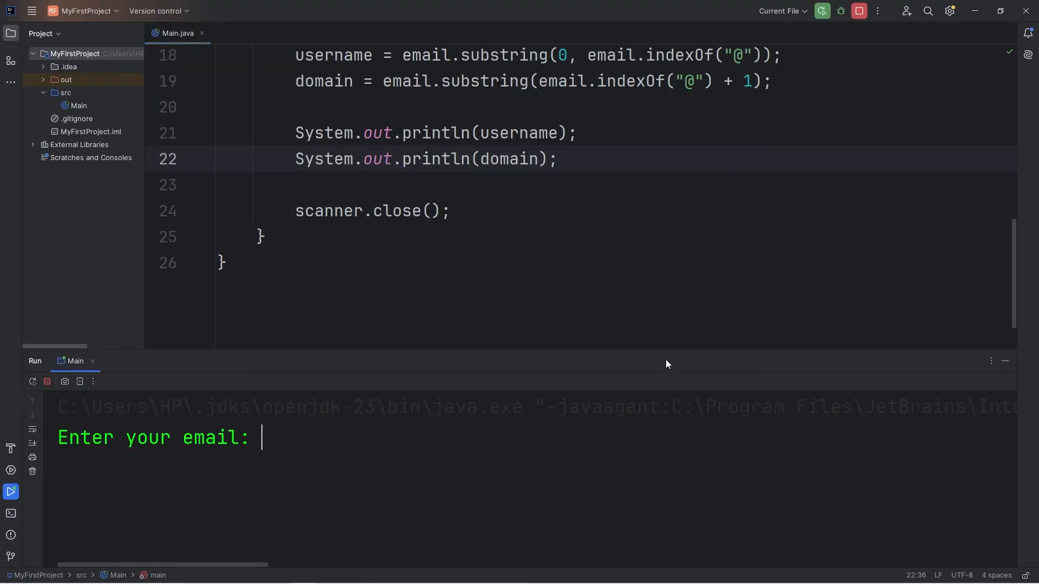
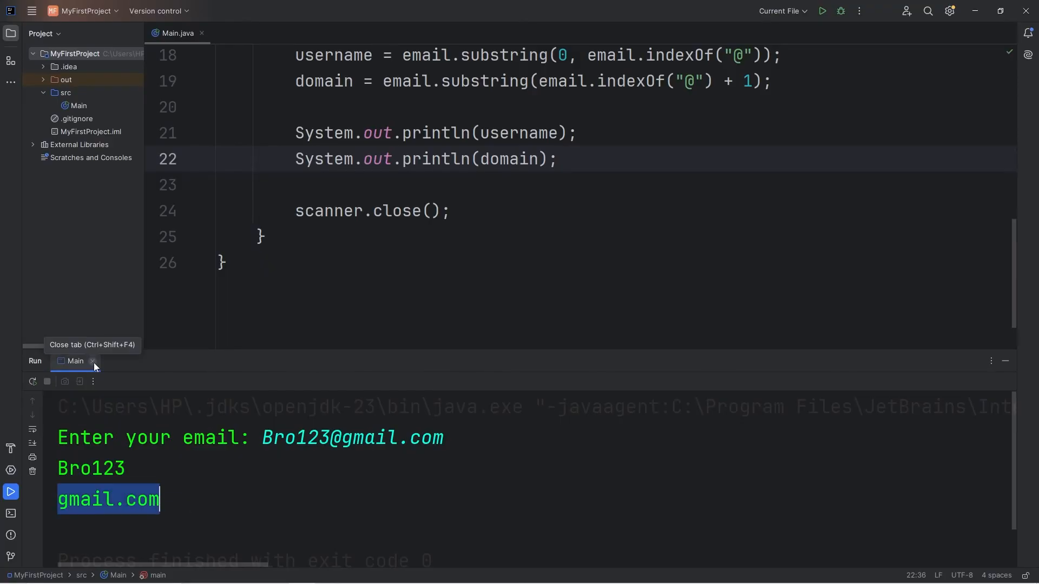
left_click(92, 361)
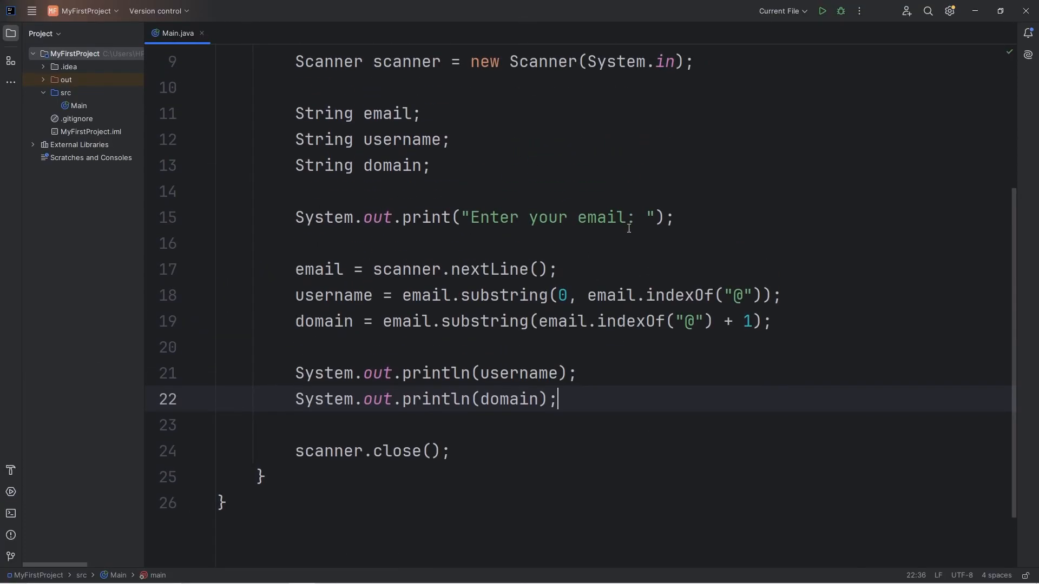
mouse_move(472, 217)
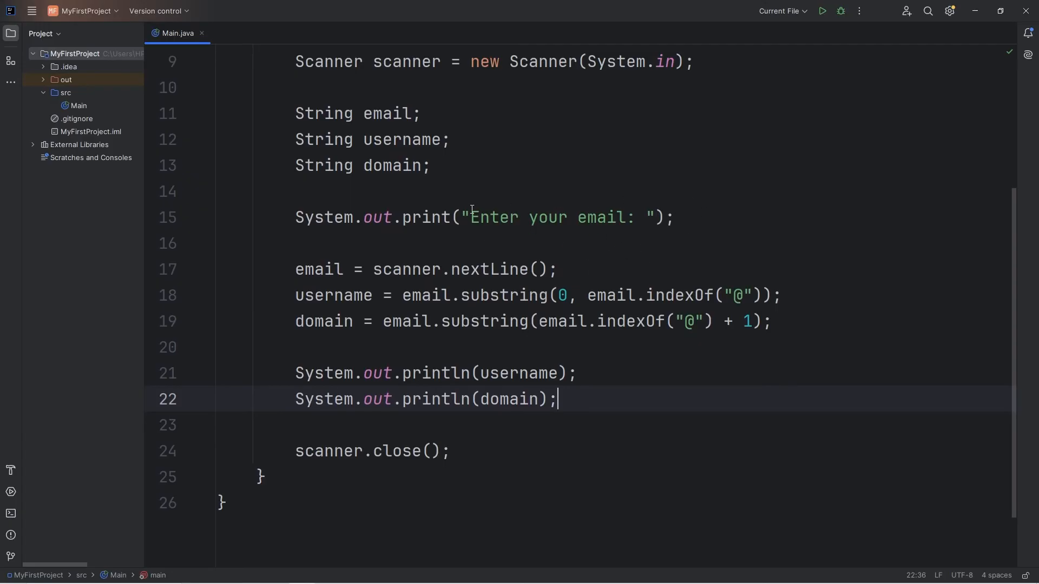
mouse_move(714, 399)
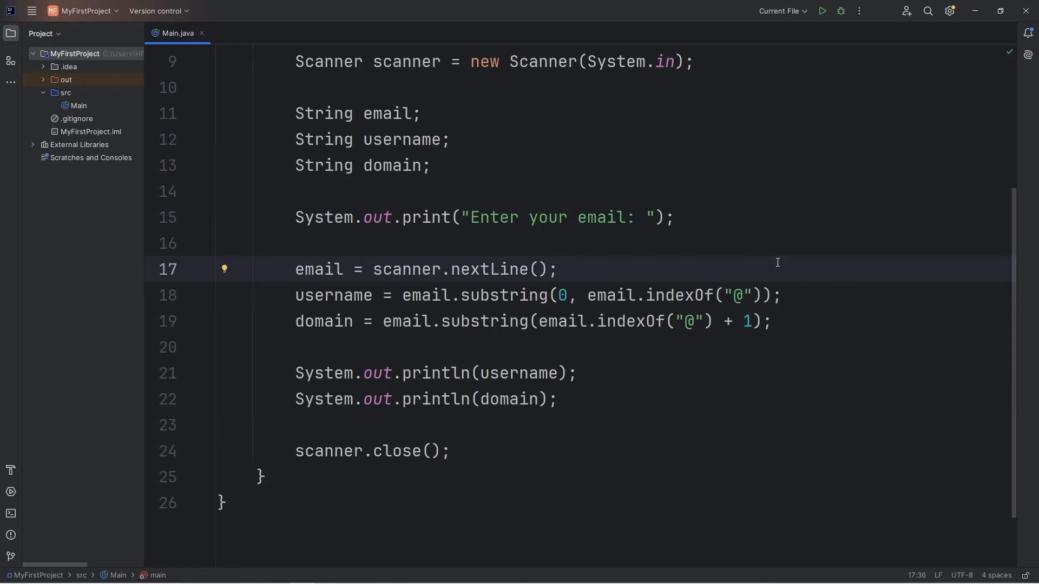
- Wrap the slicing and printing lines in if(email.contains("@")){ }
key("Enter")
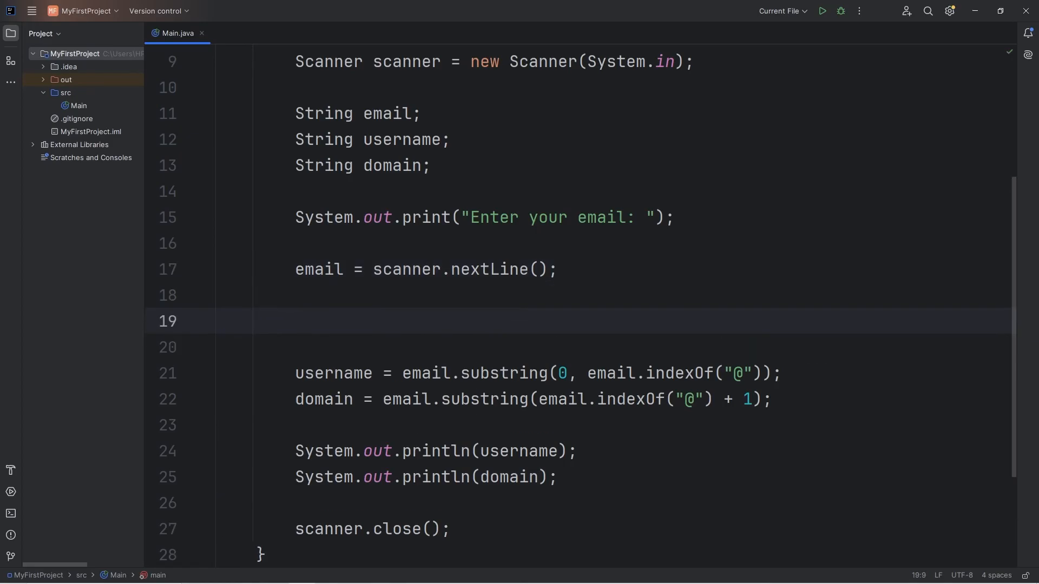
type("if(){")
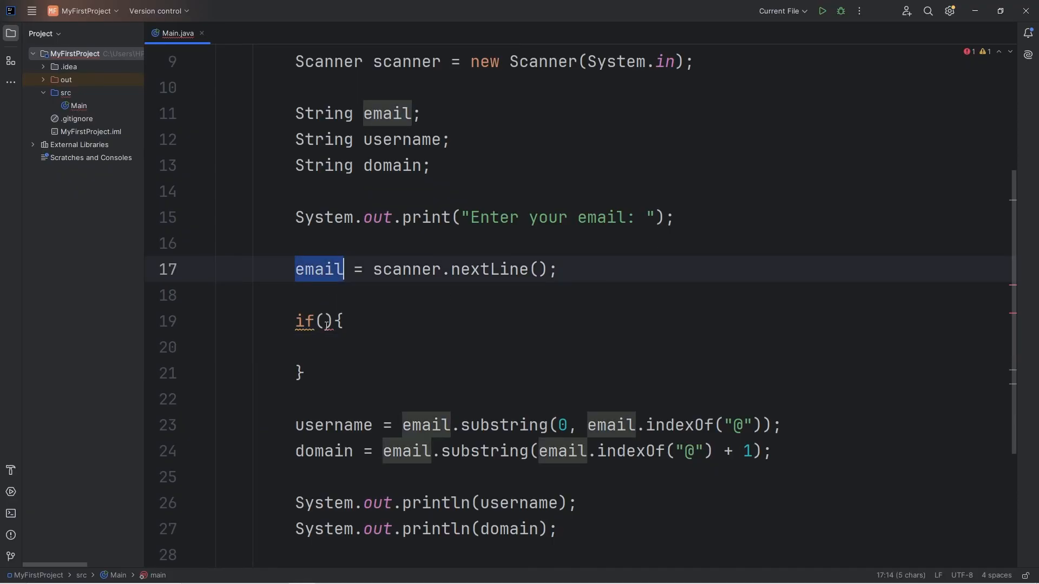
type("email.contain")
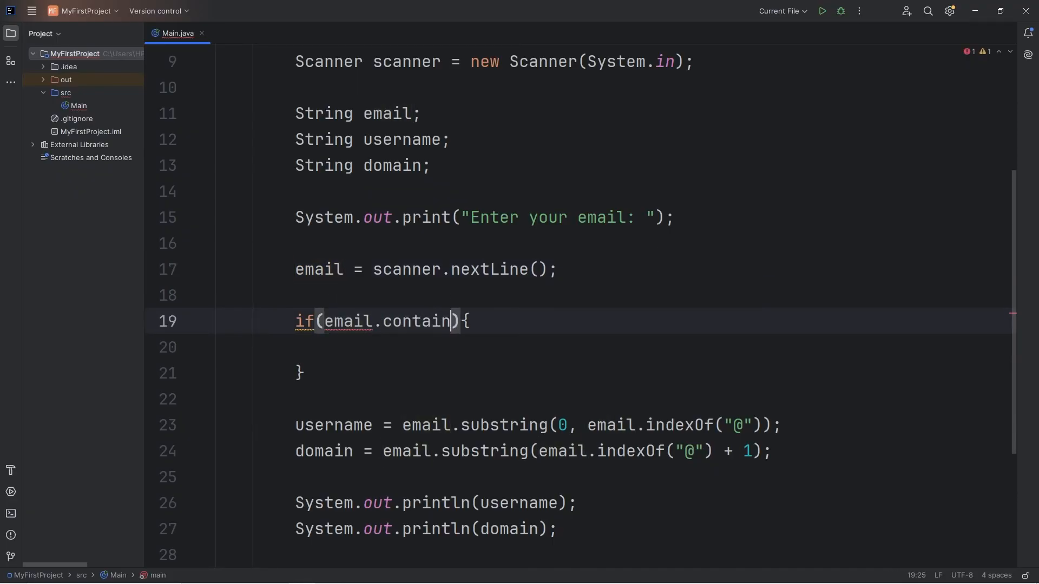
type("s(\"\")")
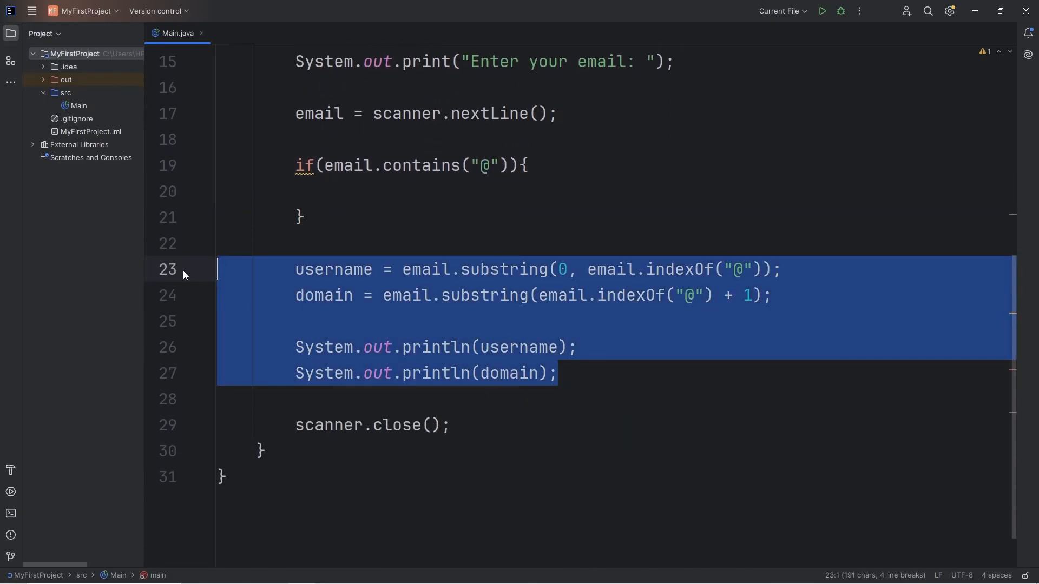
key("Delete")
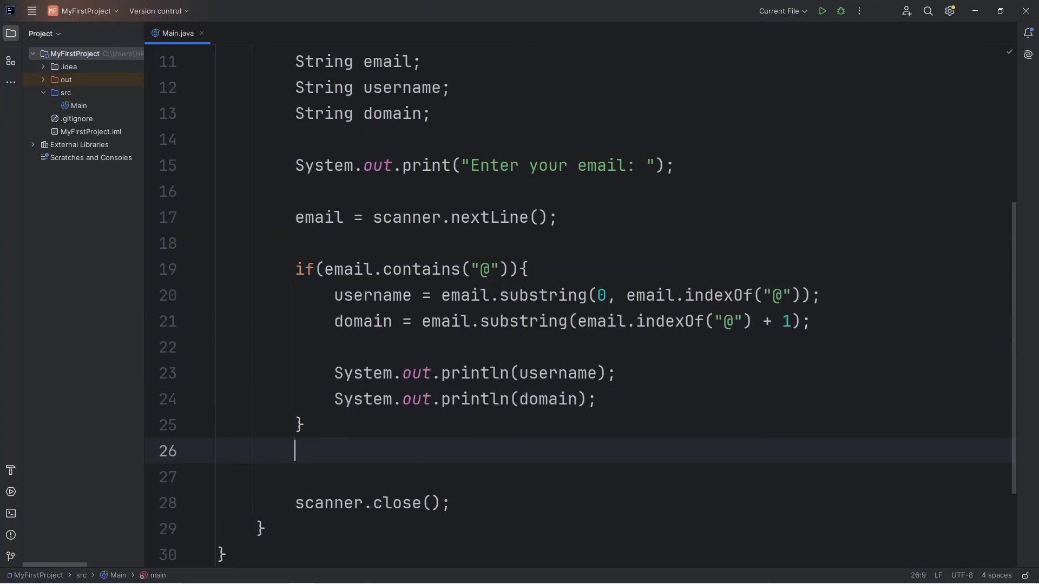
- Add an else block printing "Emails must contain @"
type("else{")
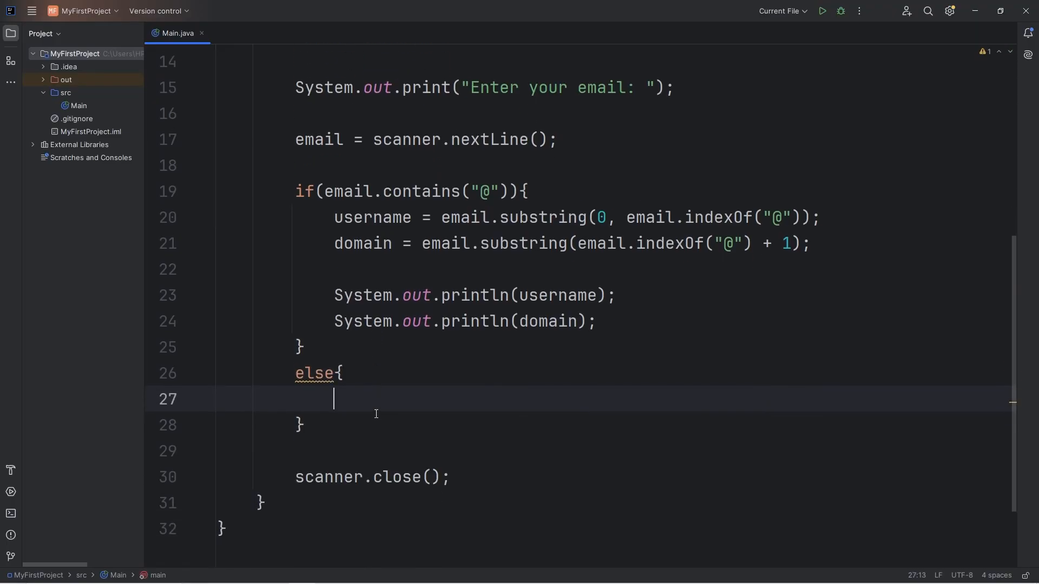
type("System.out.println();")
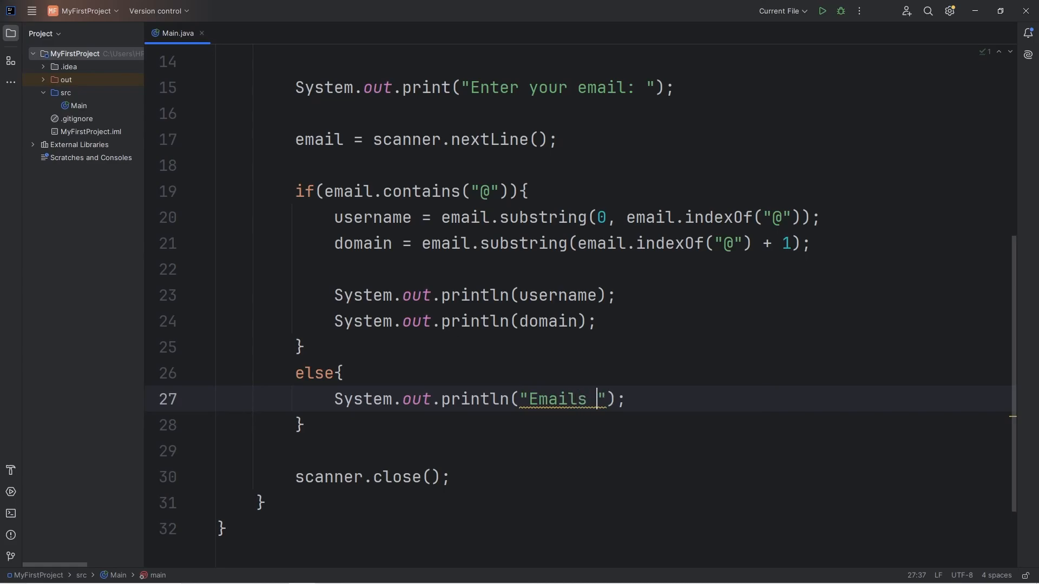
type("must contain")
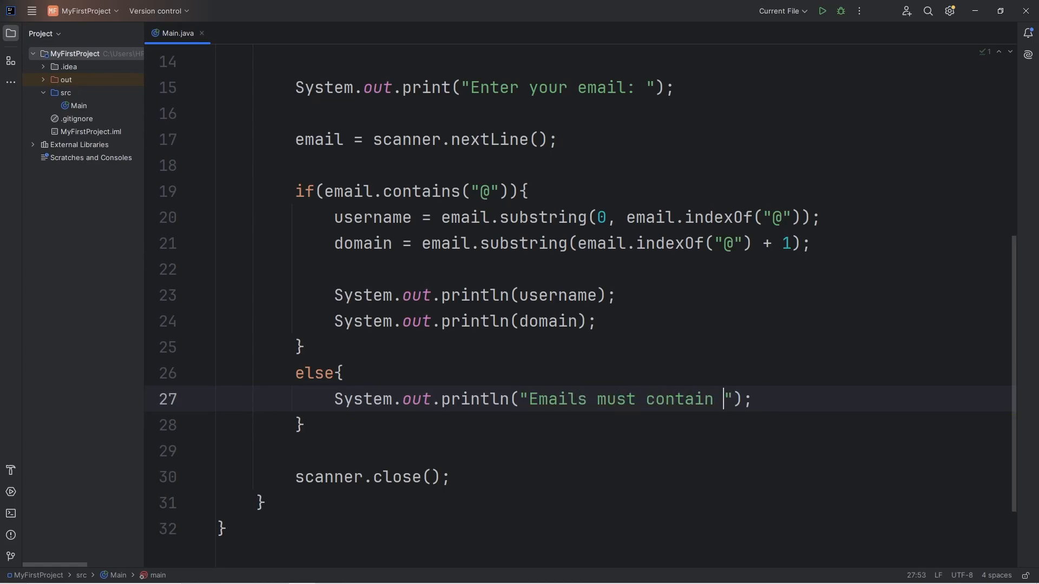
type("@")
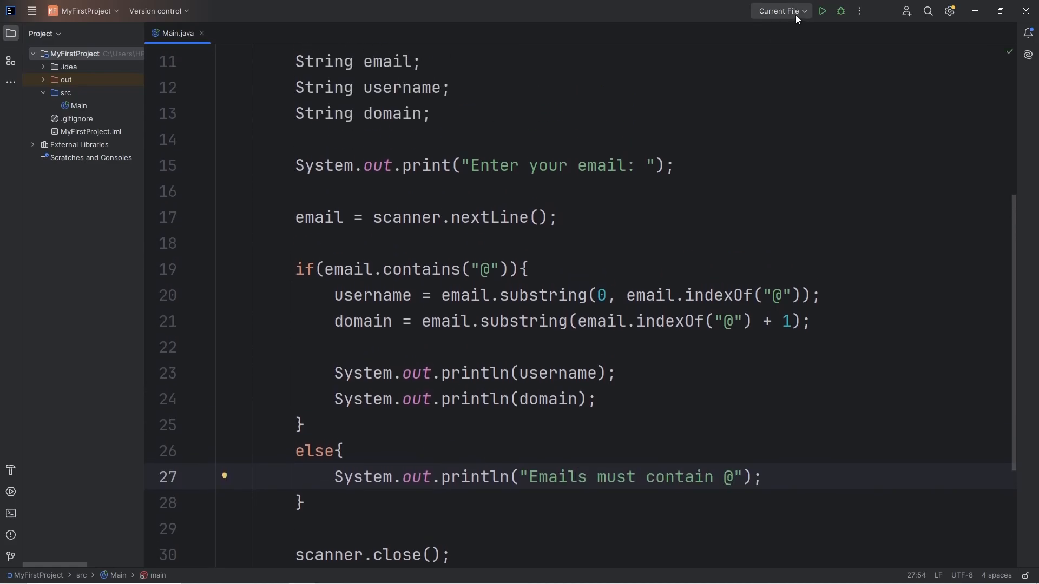
left_click(825, 11)
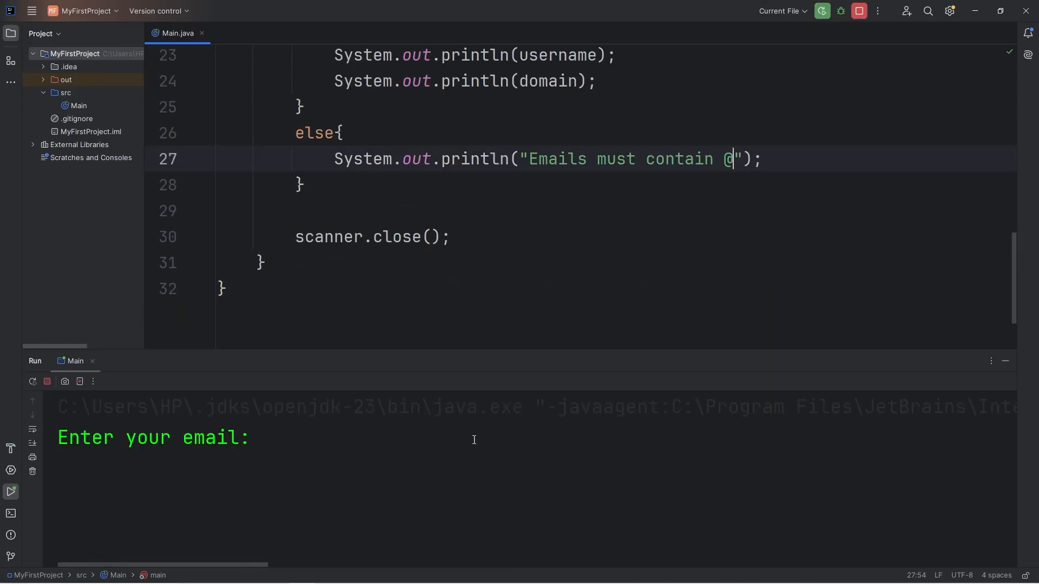
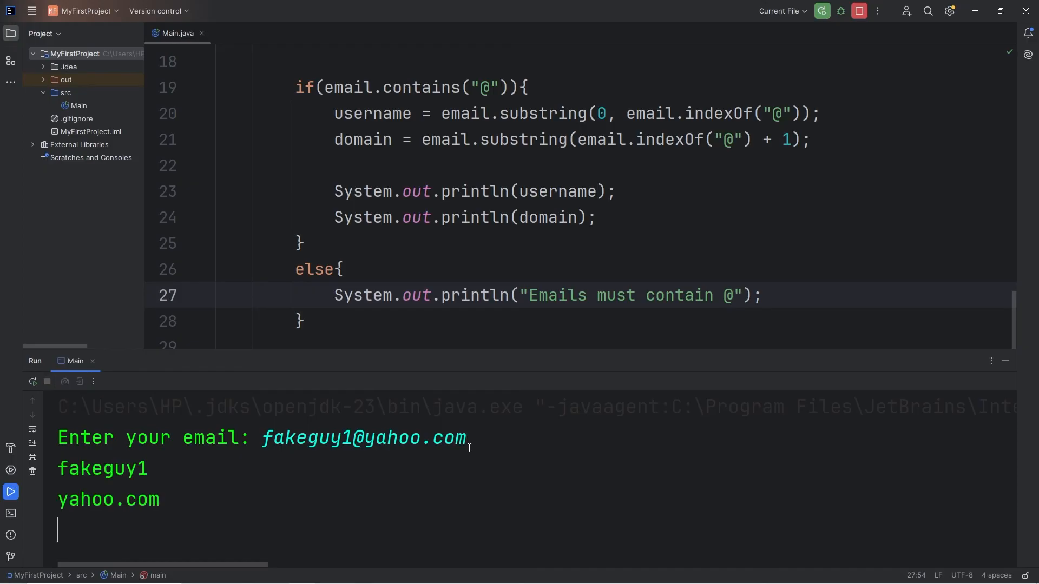
double_click(103, 468)
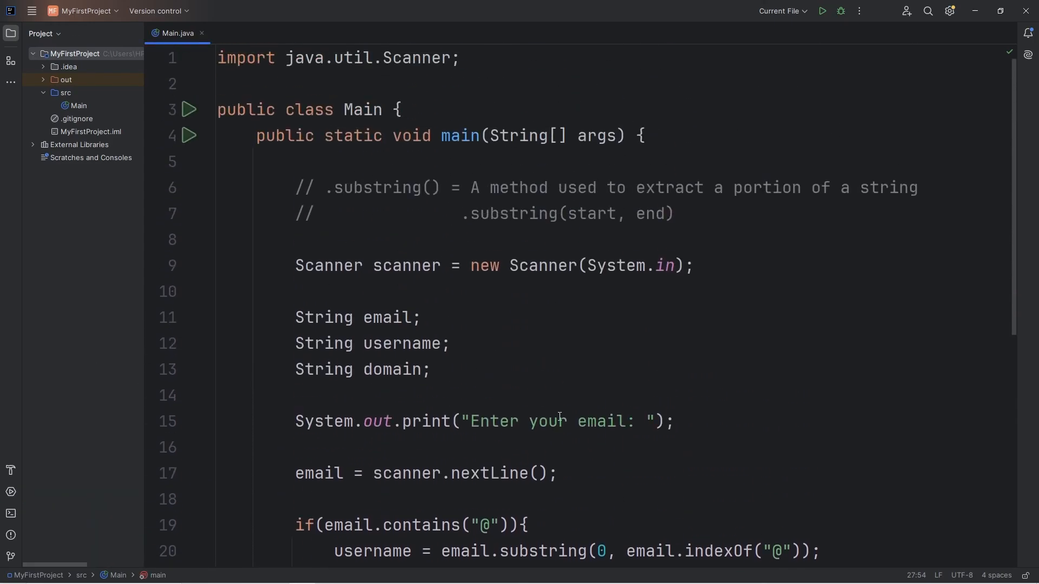
double_click(513, 214)
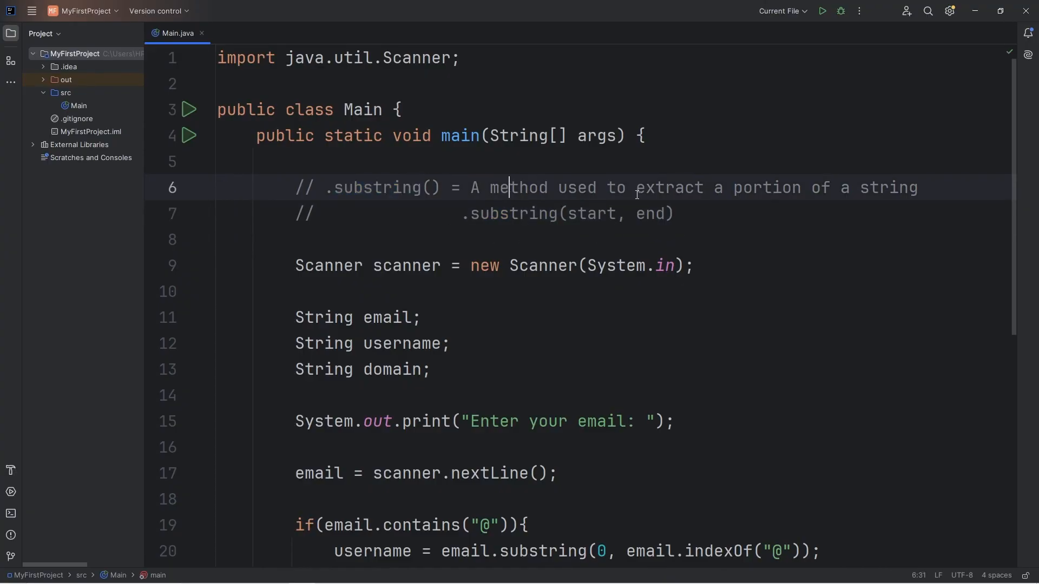
left_click_drag(632, 188, 918, 188)
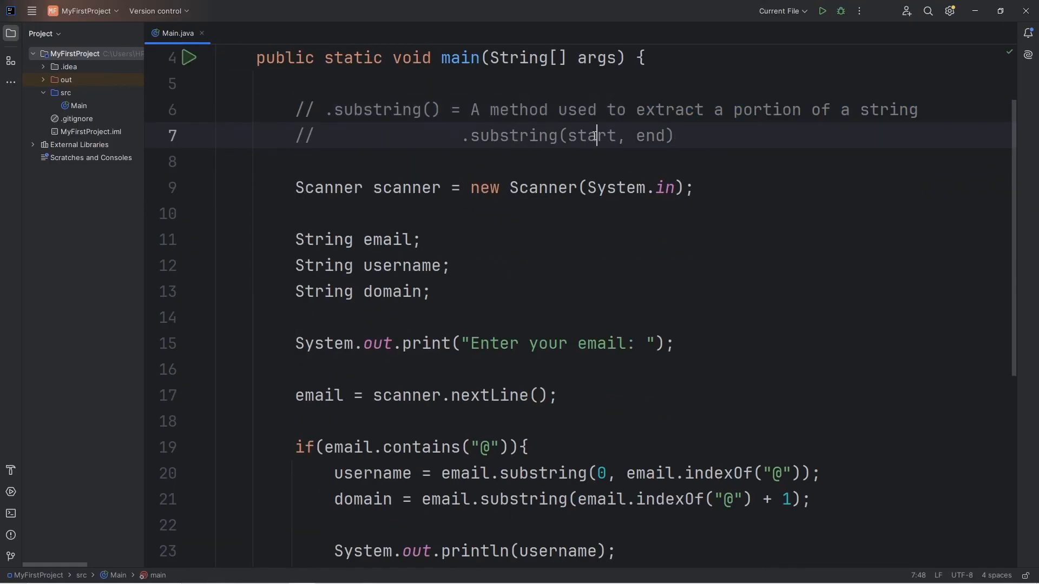
double_click(650, 136)
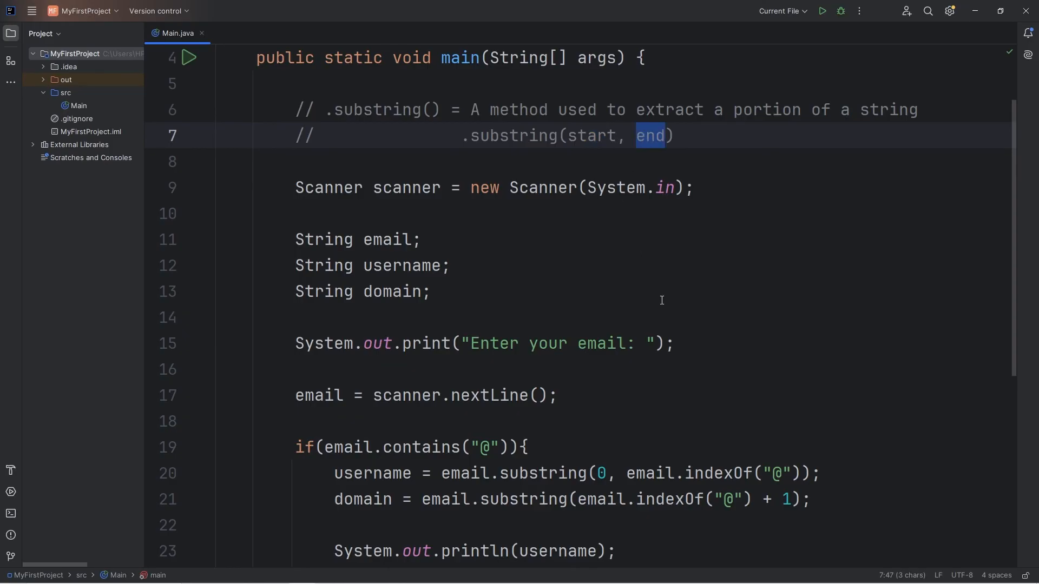
scroll("down", 3)
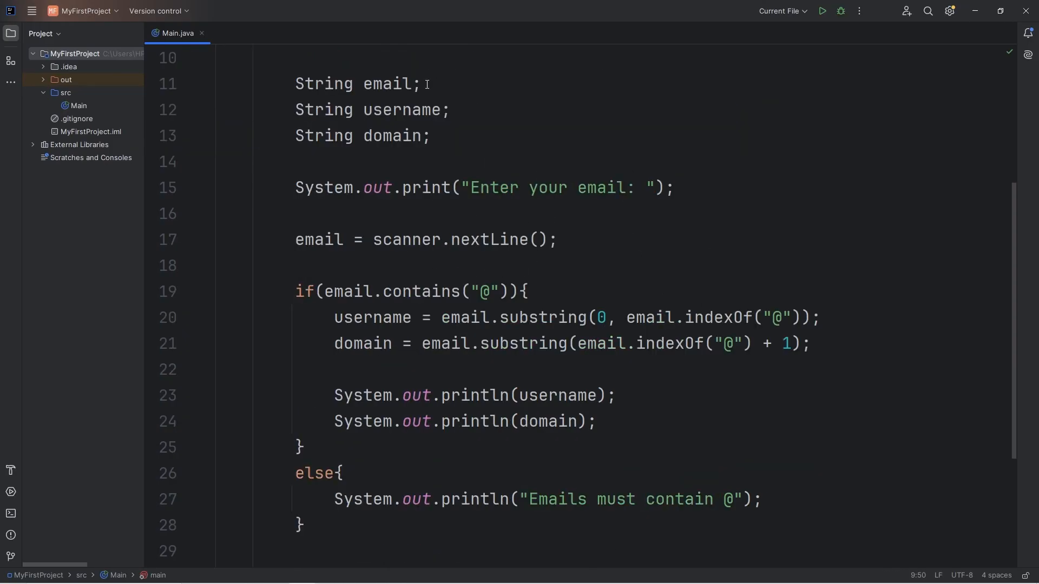
left_click(555, 240)
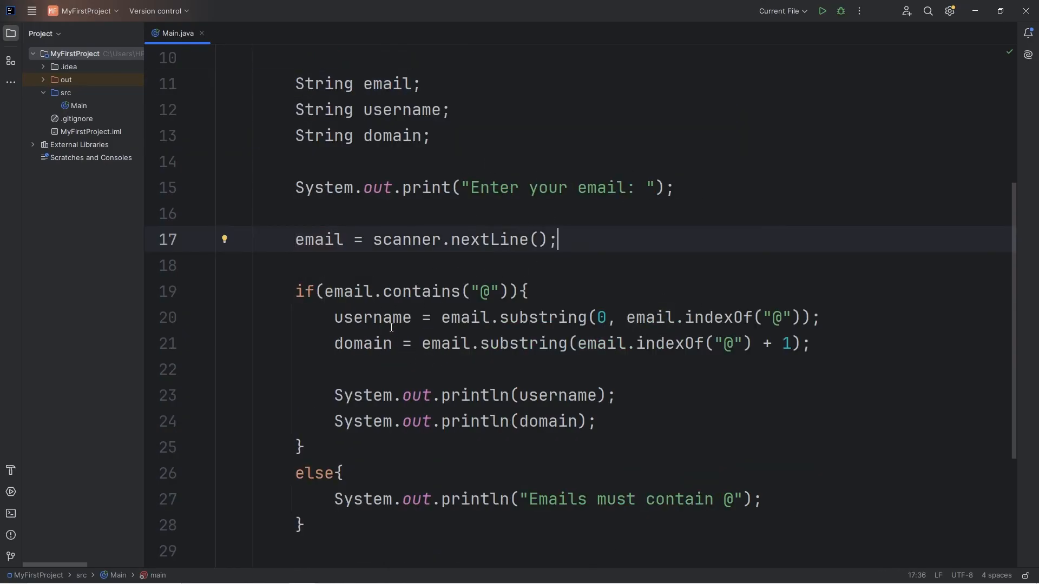
left_click(362, 343)
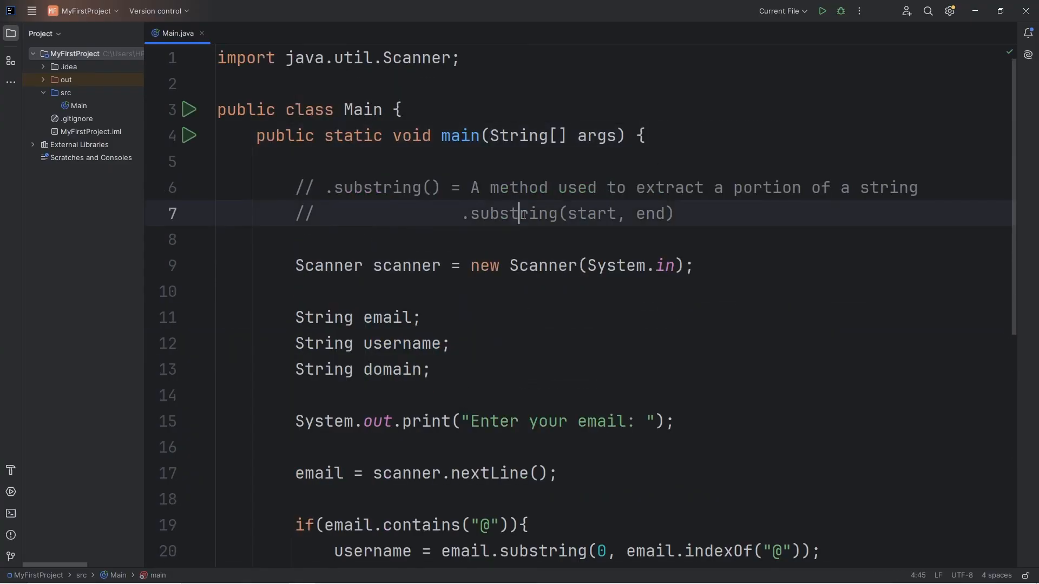
double_click(513, 214)
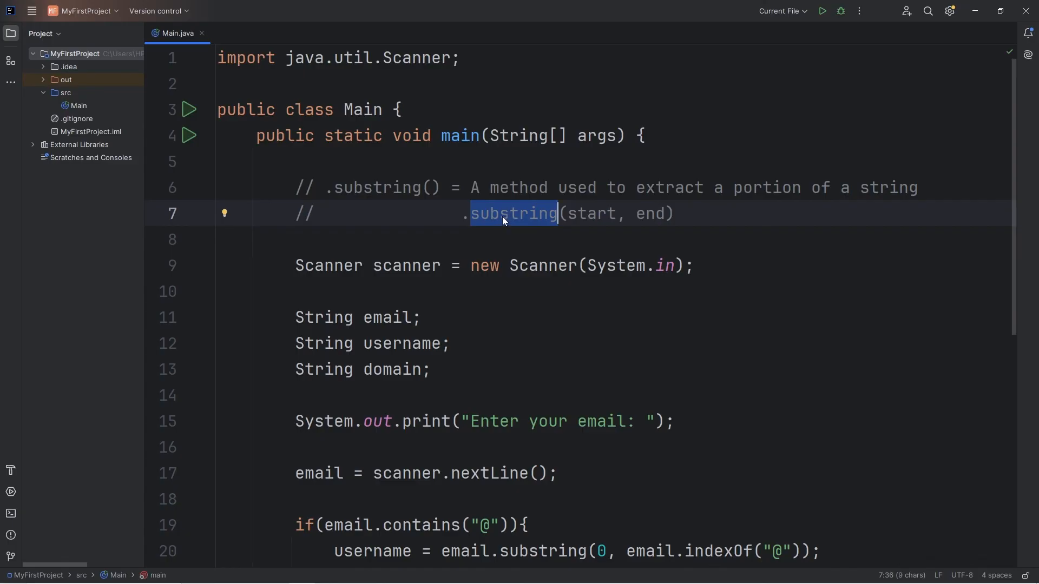